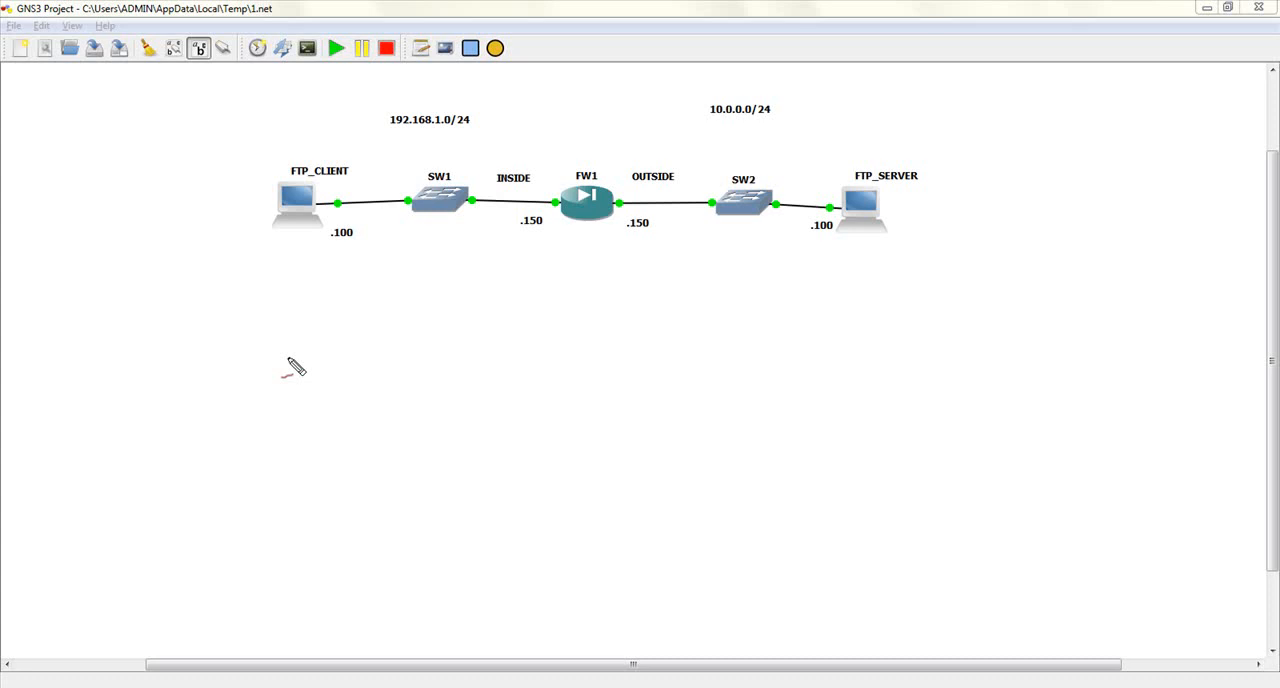
mouse_move(244, 288)
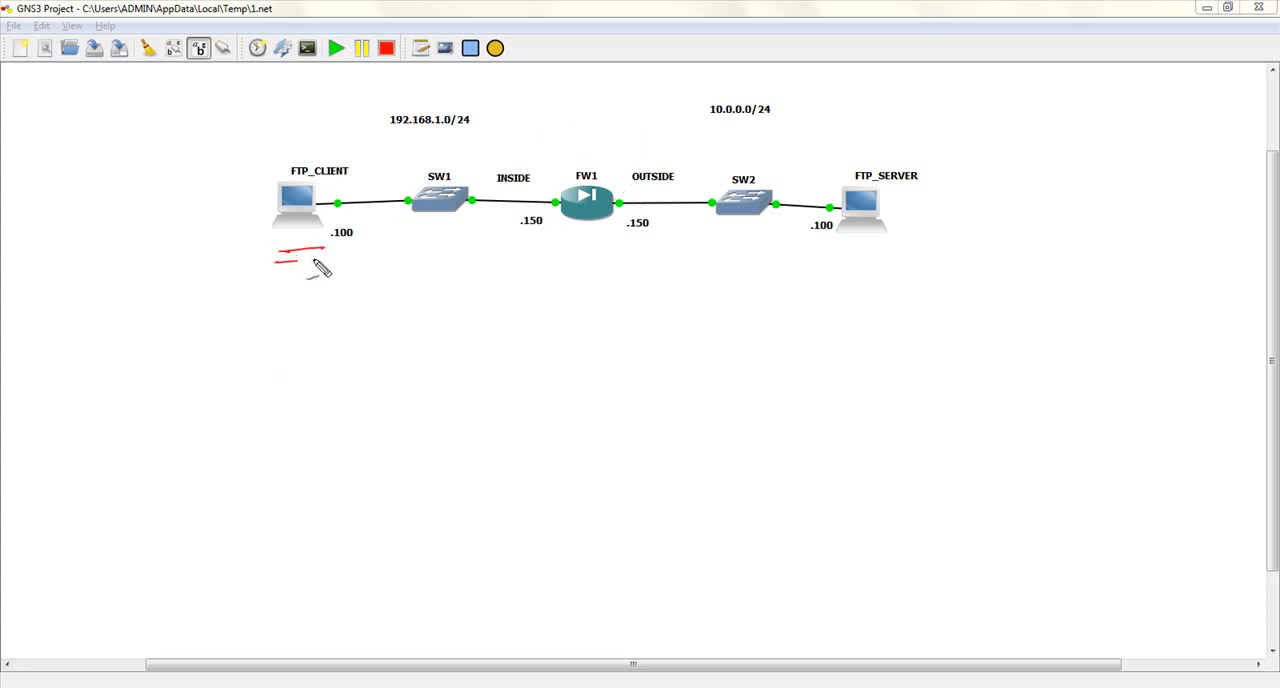
Draw a downward arrow under FTP_CLIENT and handwrite 'Filezilla FTP Client' beneath it
left_click_drag(308, 270, 308, 300)
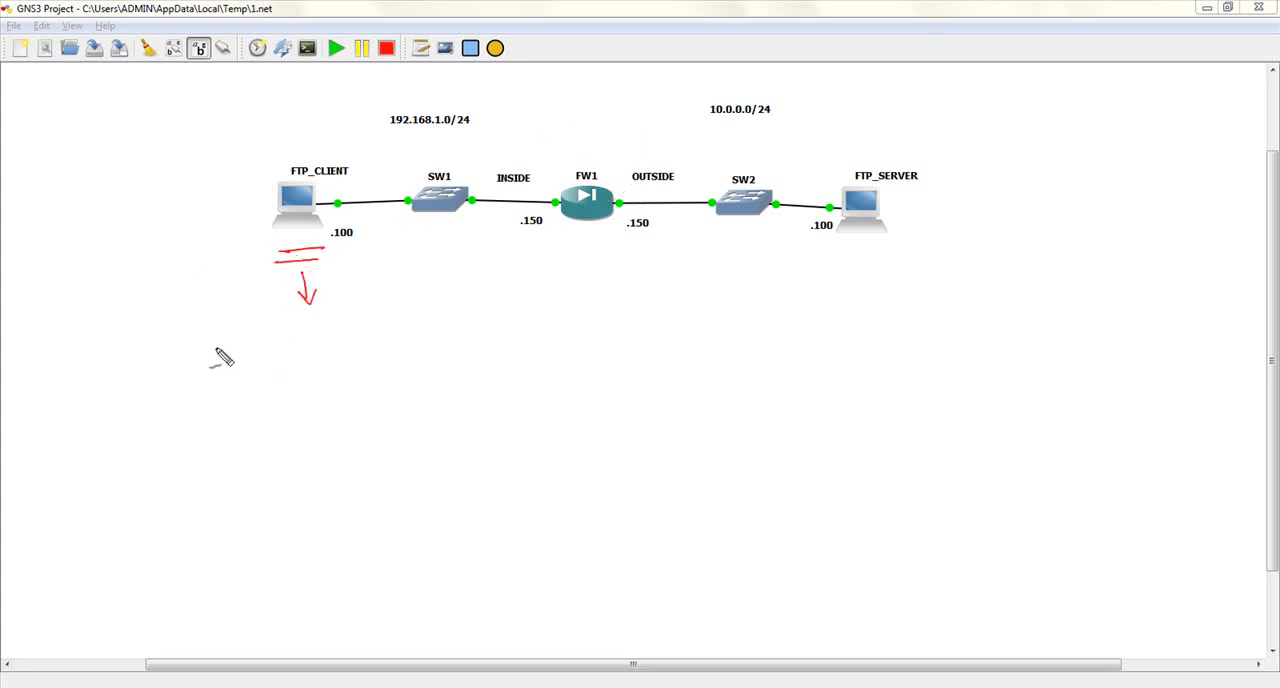
left_click_drag(210, 350, 320, 350)
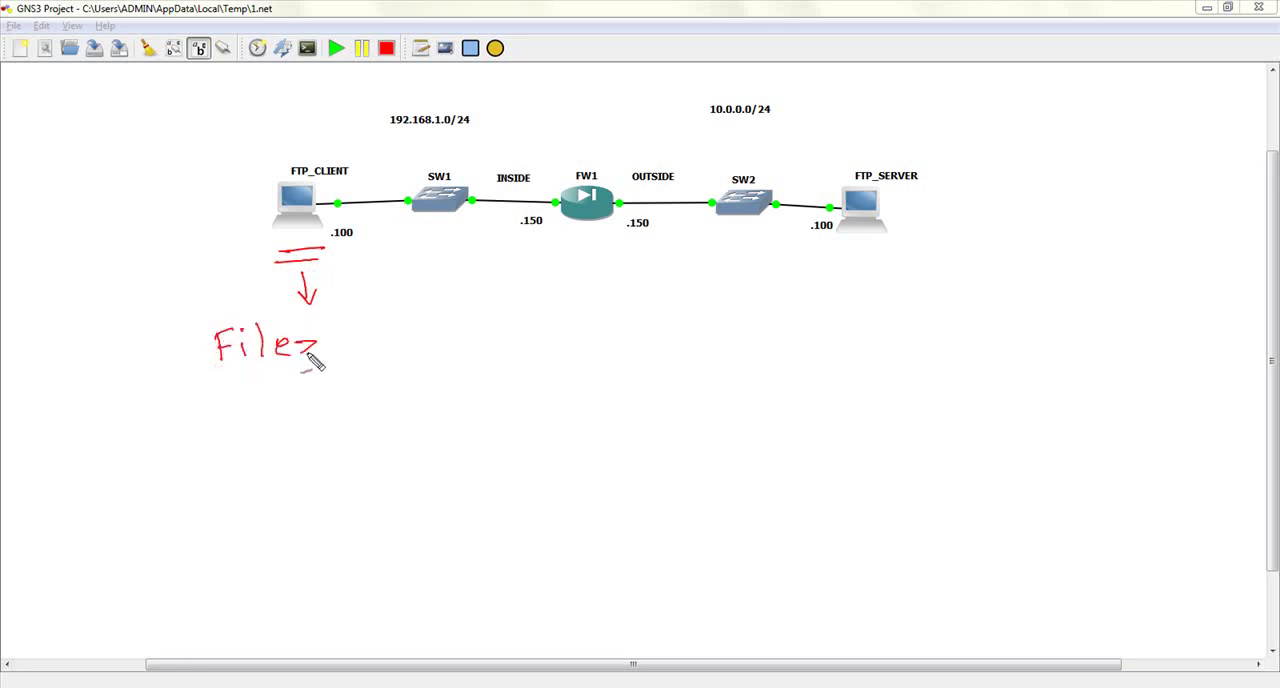
left_click_drag(320, 350, 400, 344)
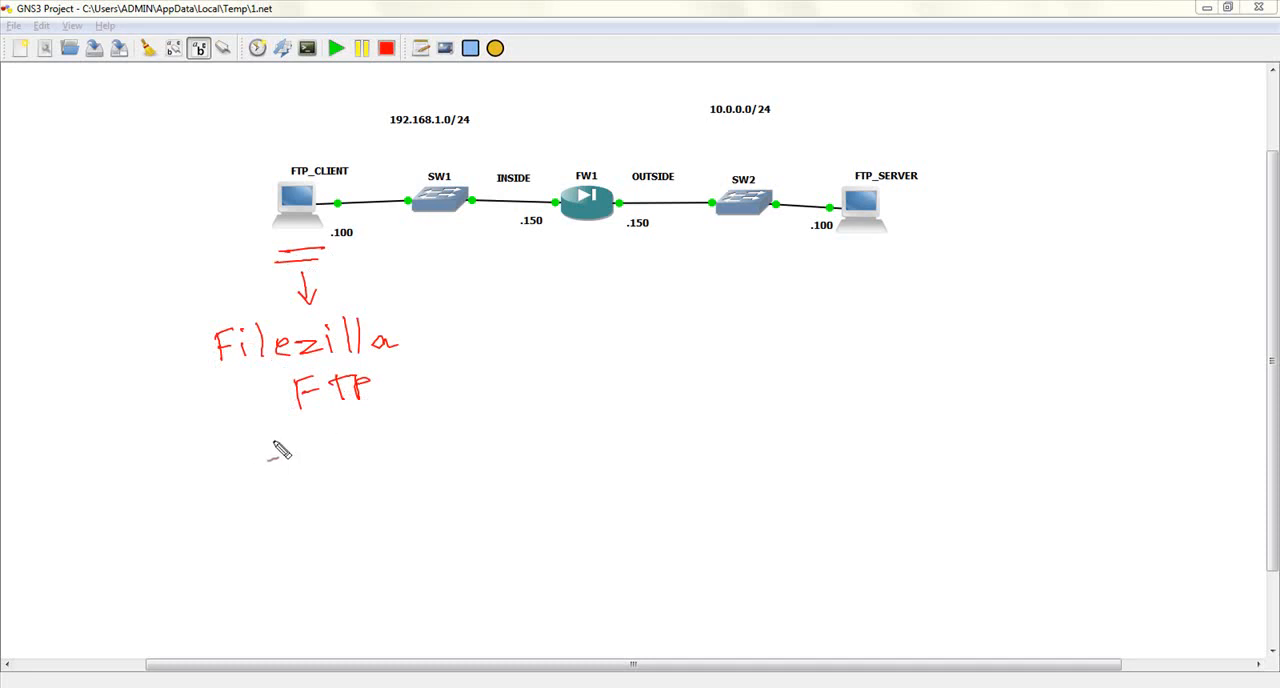
left_click_drag(262, 450, 420, 436)
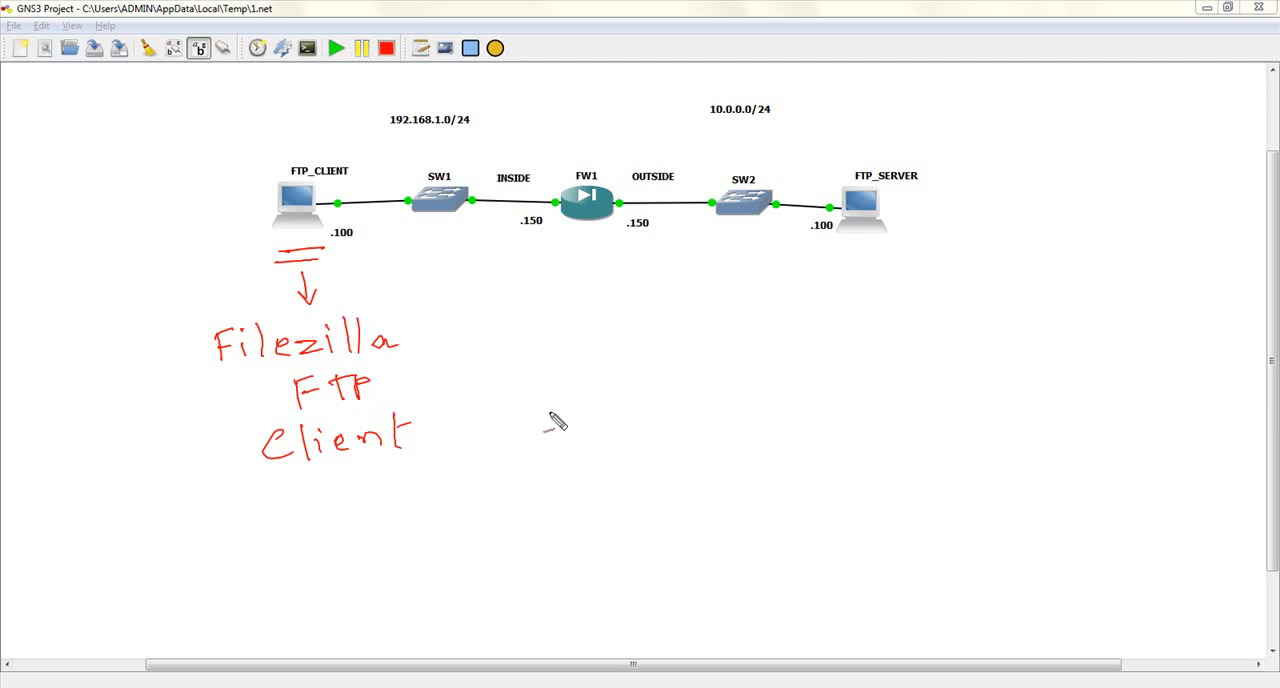
mouse_move(570, 378)
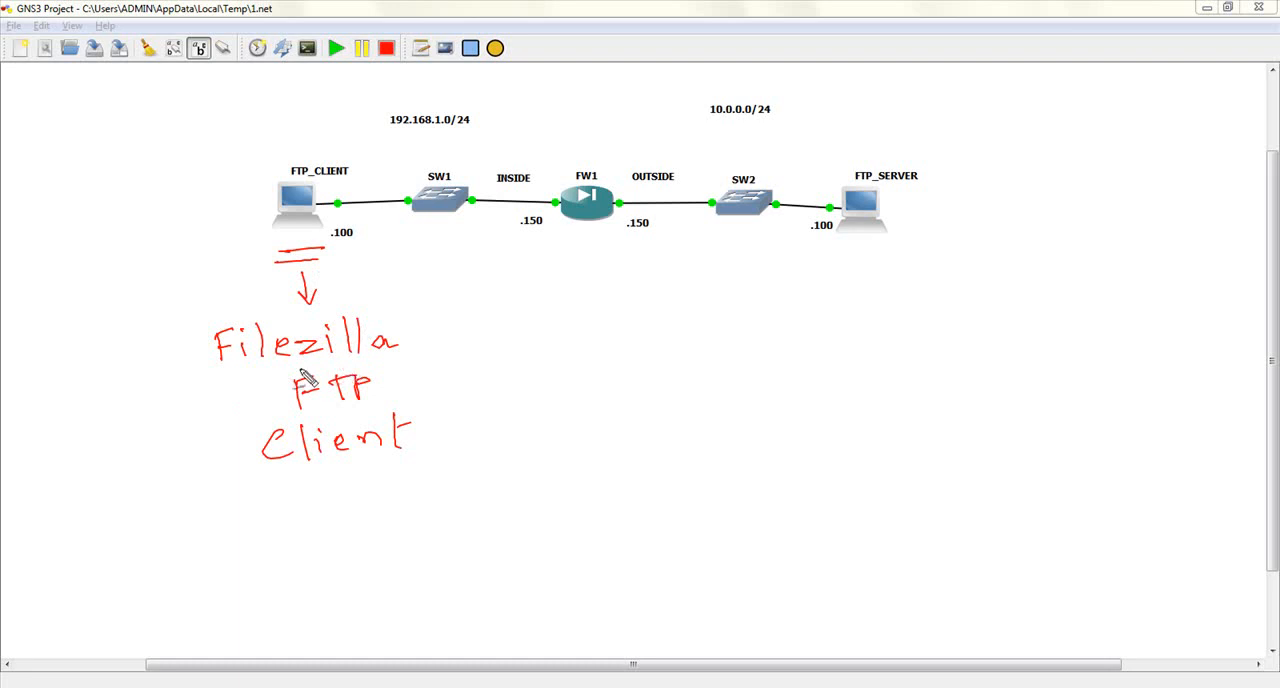
mouse_move(862, 268)
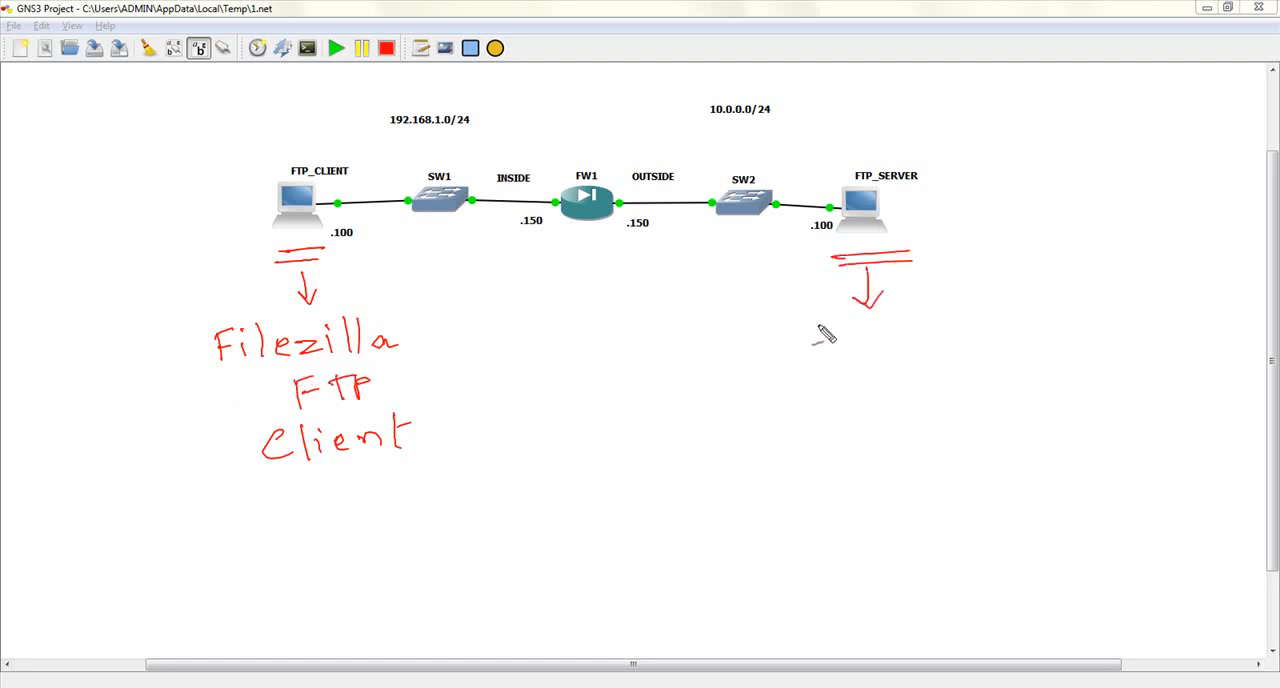
Draw an arrow under FTP_SERVER and handwrite 'Filezilla FTP Server' beneath it
left_click_drag(810, 344, 956, 344)
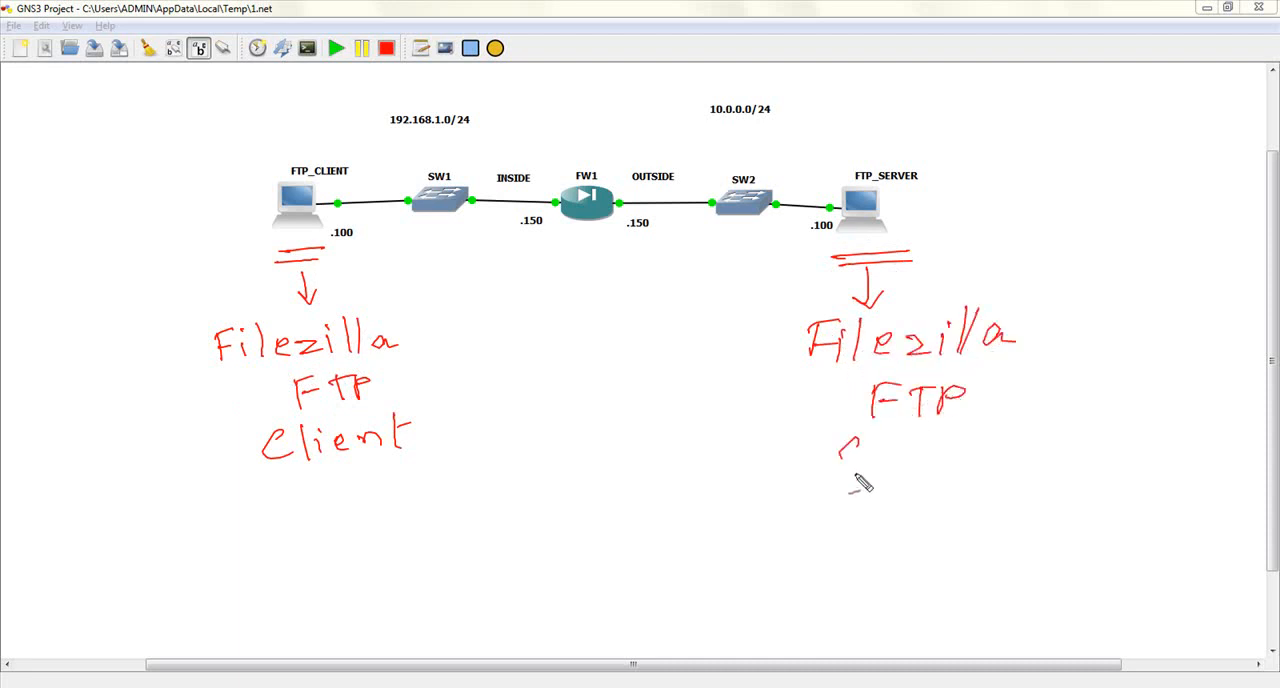
left_click_drag(836, 440, 1030, 436)
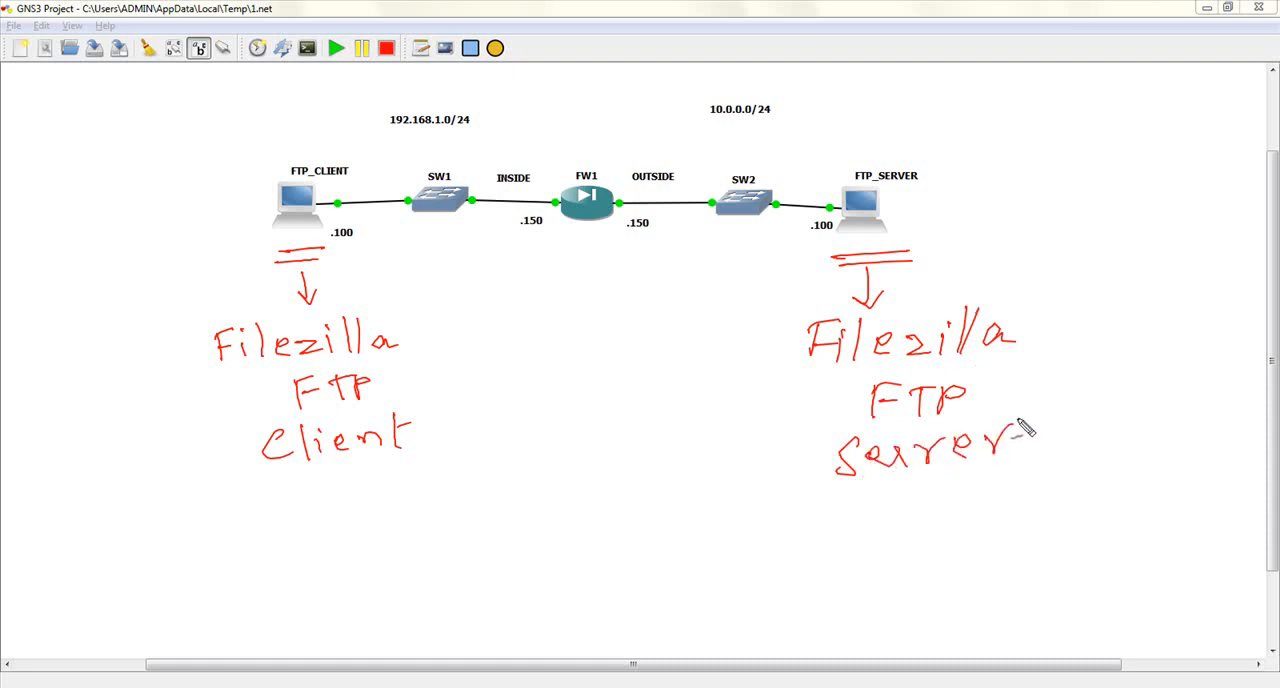
mouse_move(880, 168)
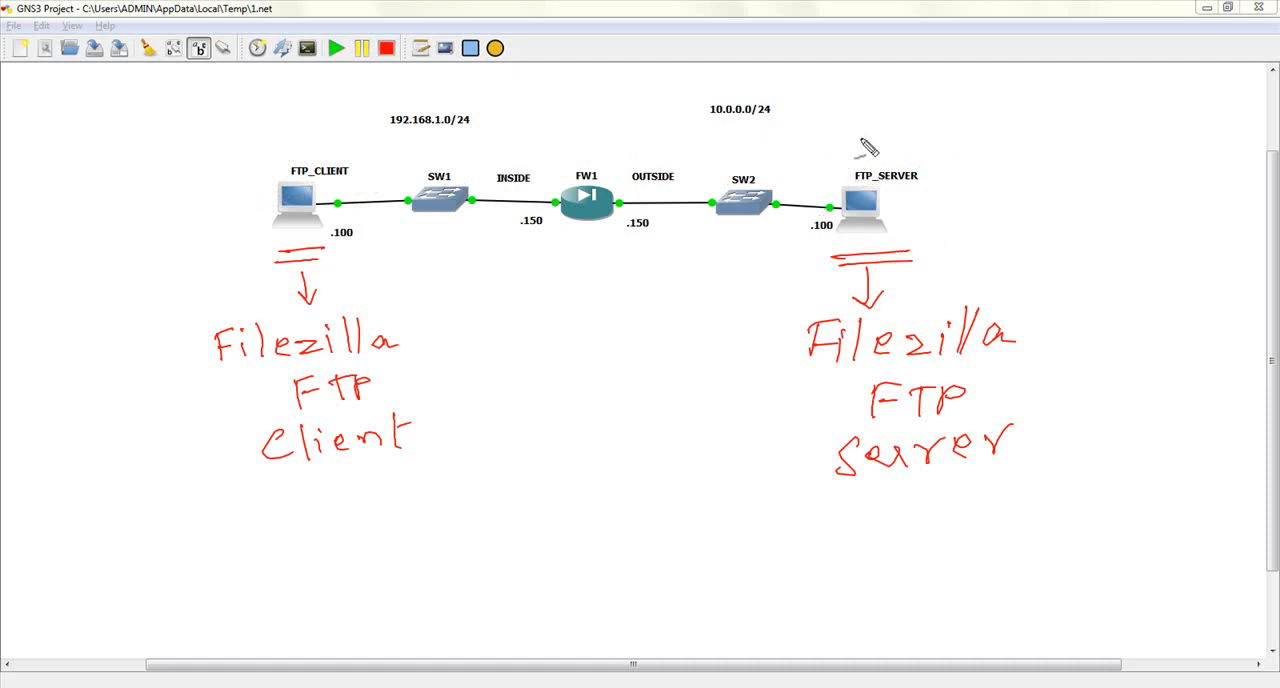
mouse_move(808, 218)
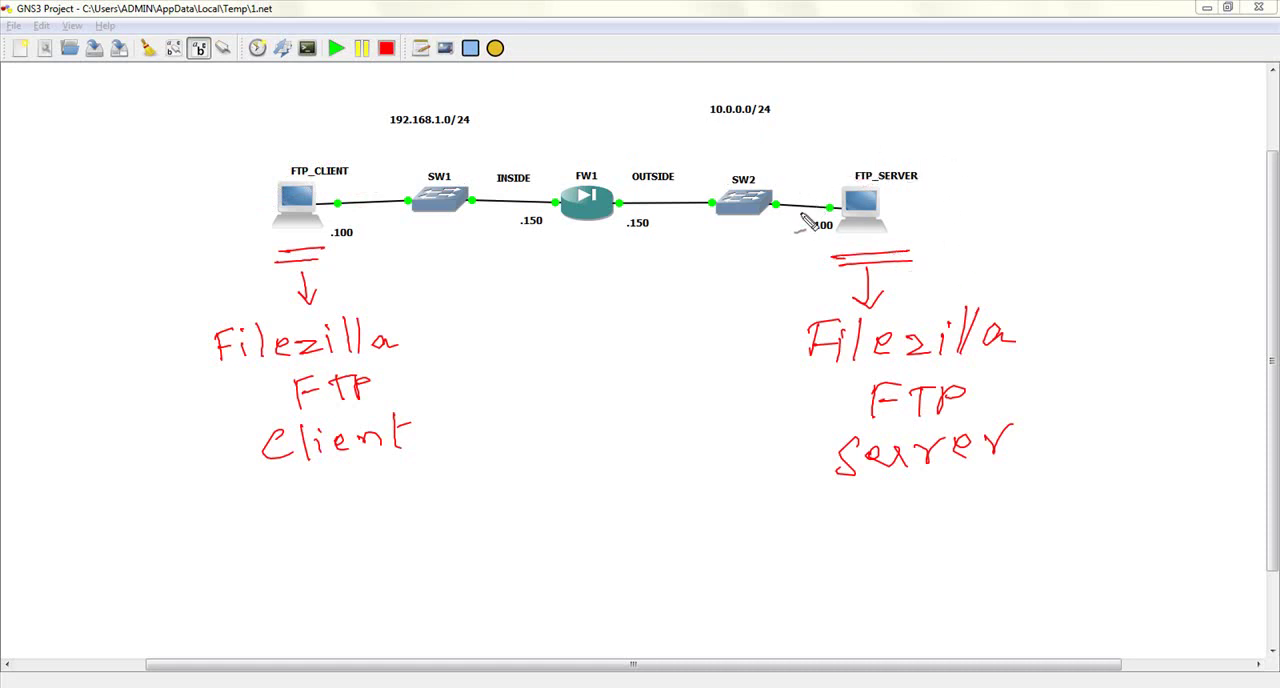
mouse_move(810, 320)
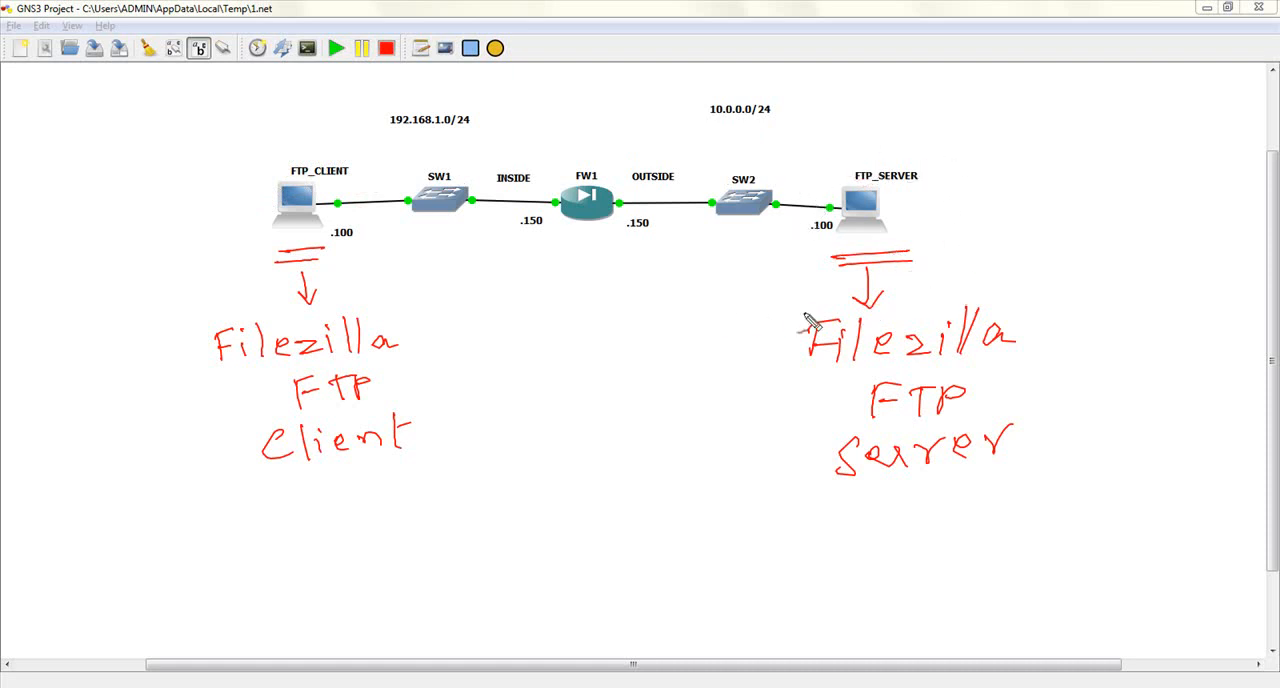
mouse_move(356, 420)
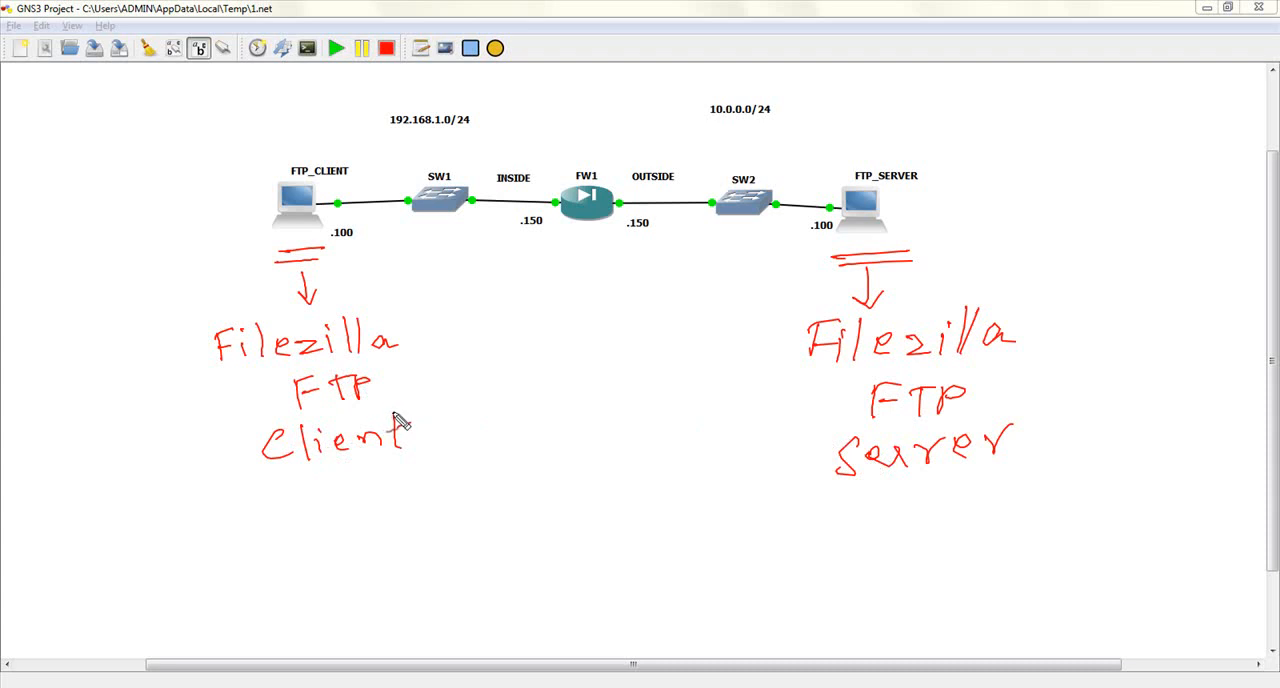
mouse_move(238, 296)
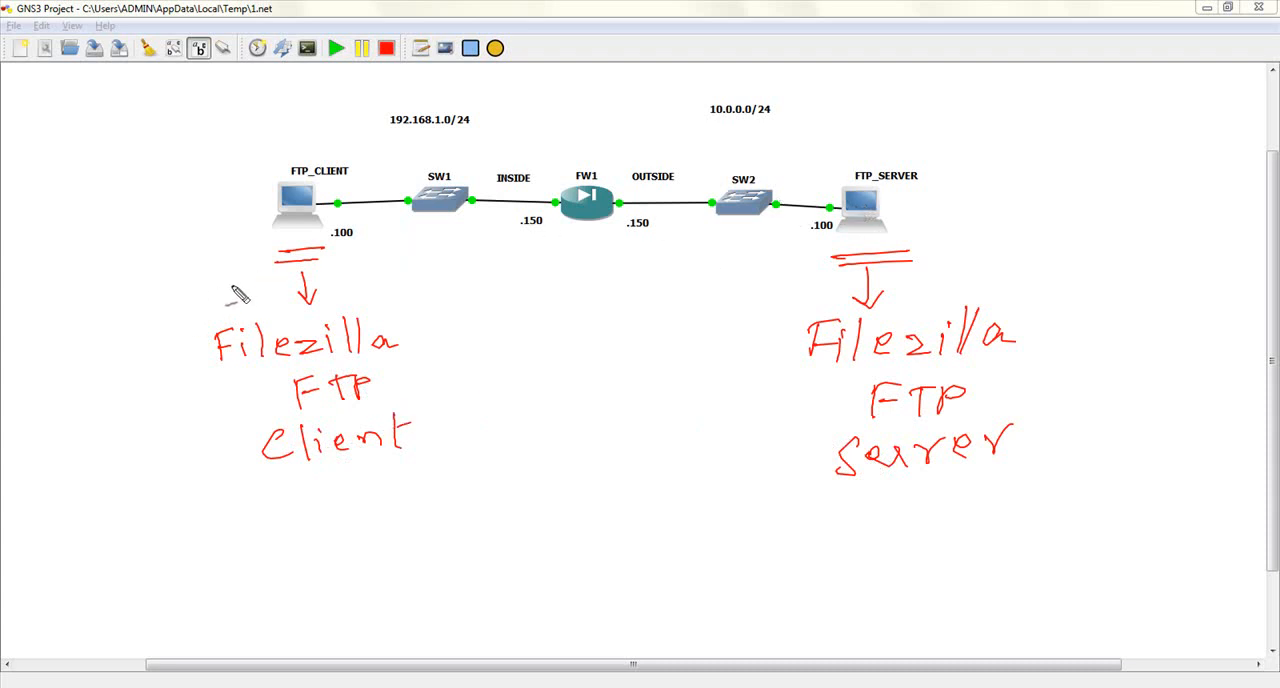
Draw an upward arrow under FW1 and handwrite 'PIX or ASA' below it
left_click_drag(576, 230, 584, 258)
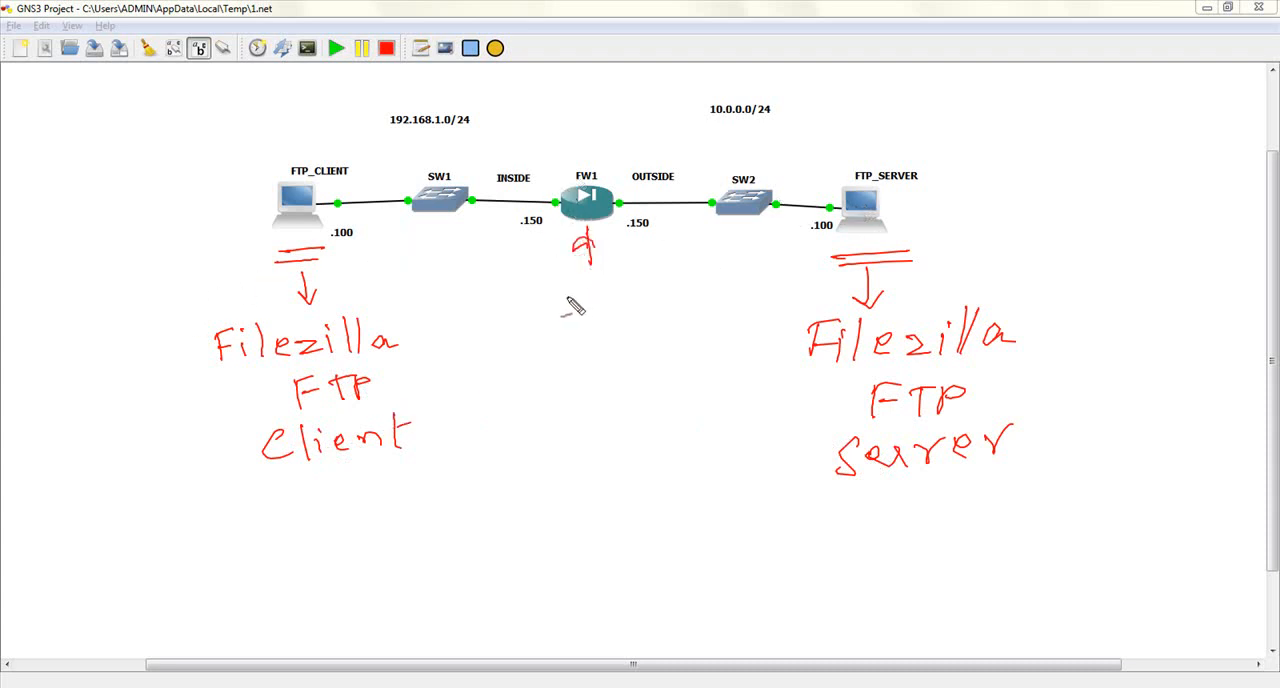
left_click_drag(576, 284, 630, 300)
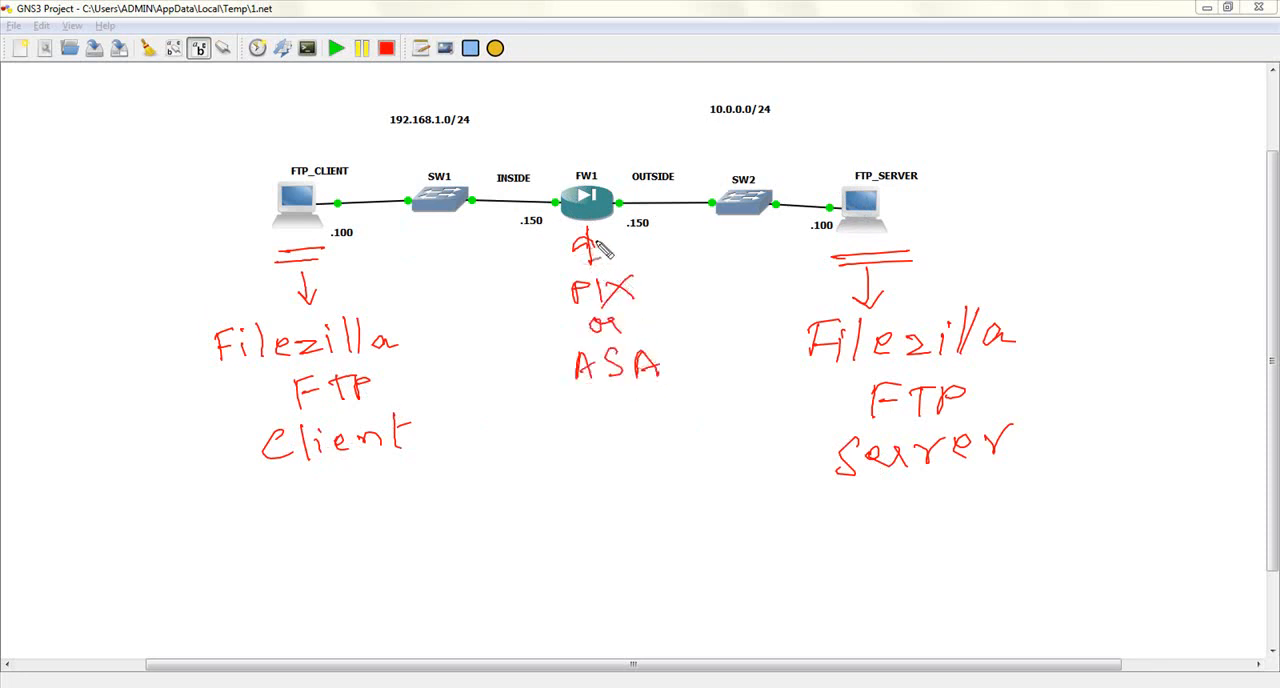
mouse_move(864, 176)
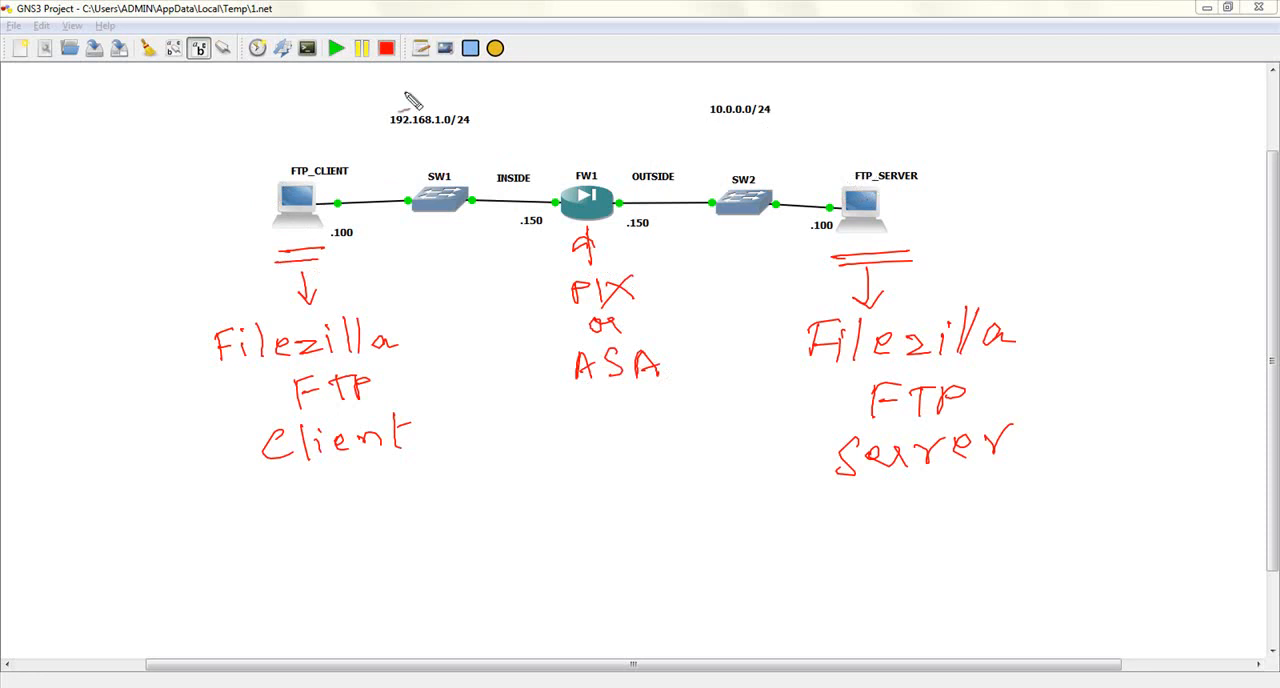
mouse_move(384, 152)
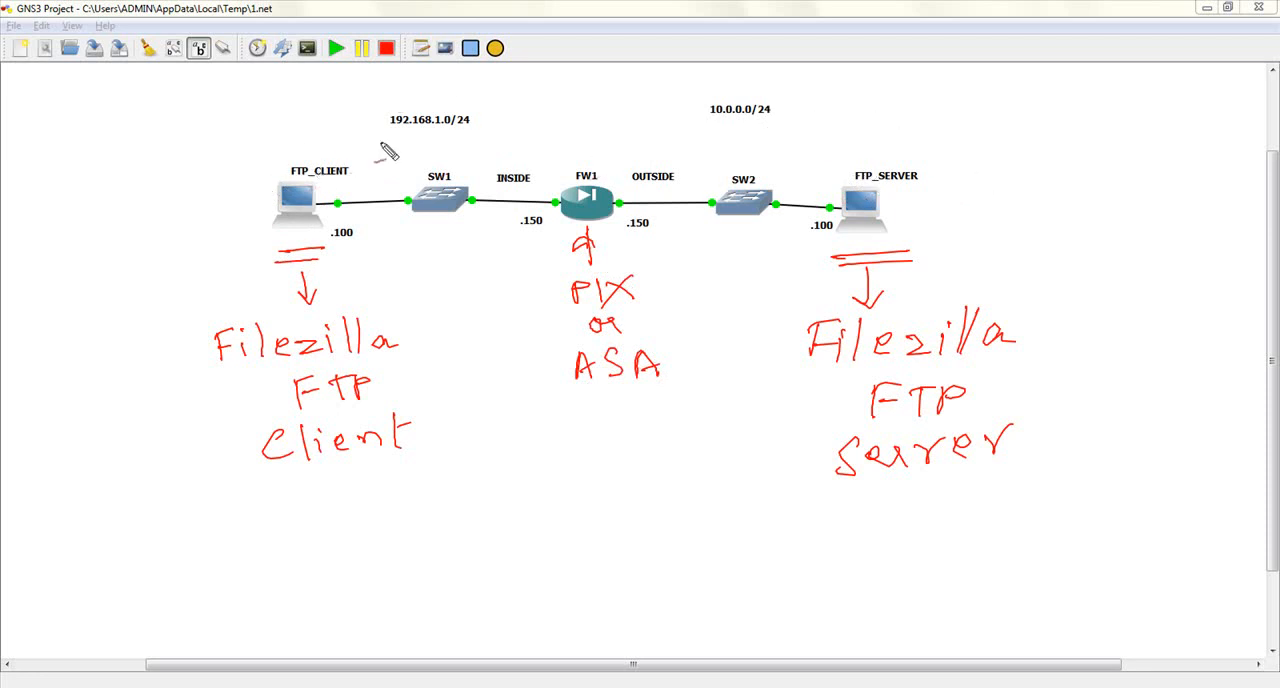
mouse_move(1010, 198)
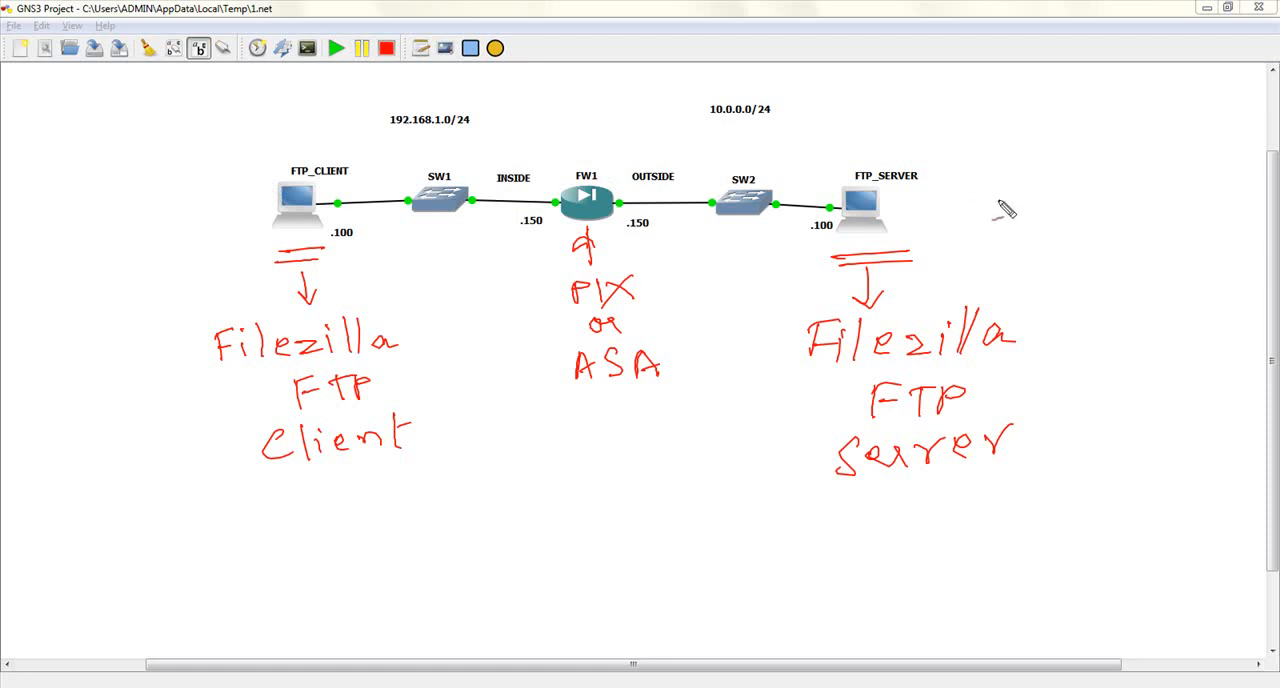
mouse_move(1000, 212)
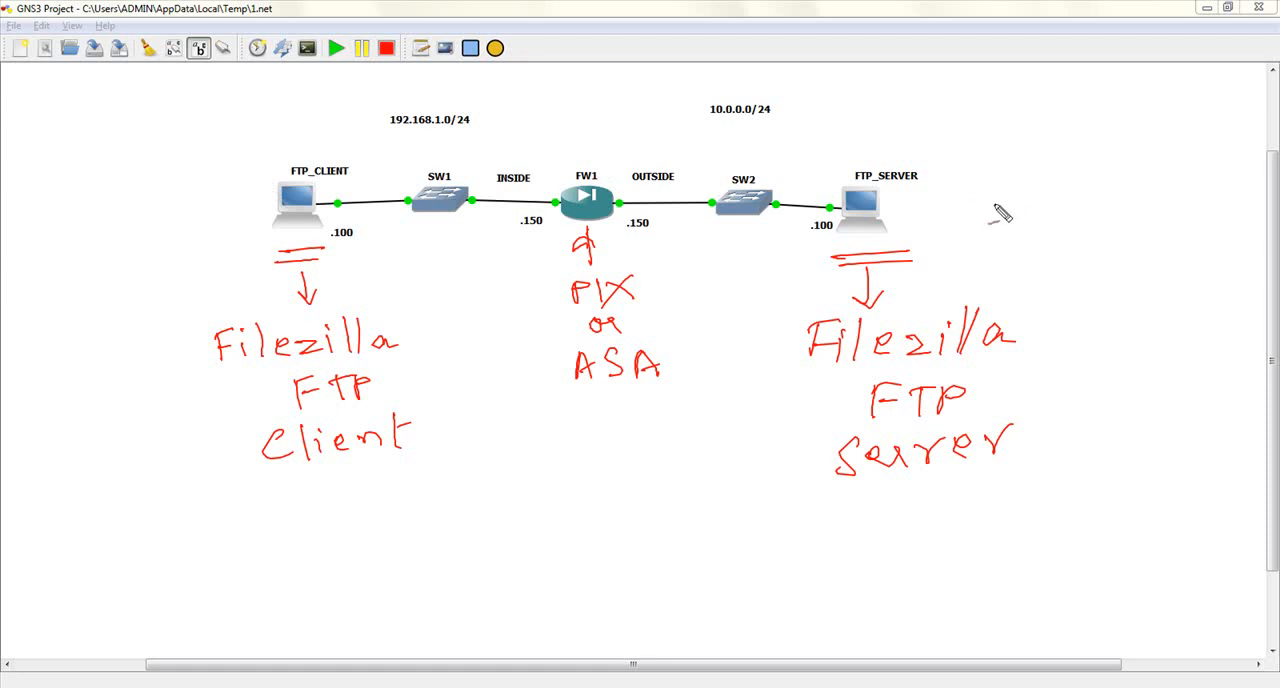
mouse_move(982, 222)
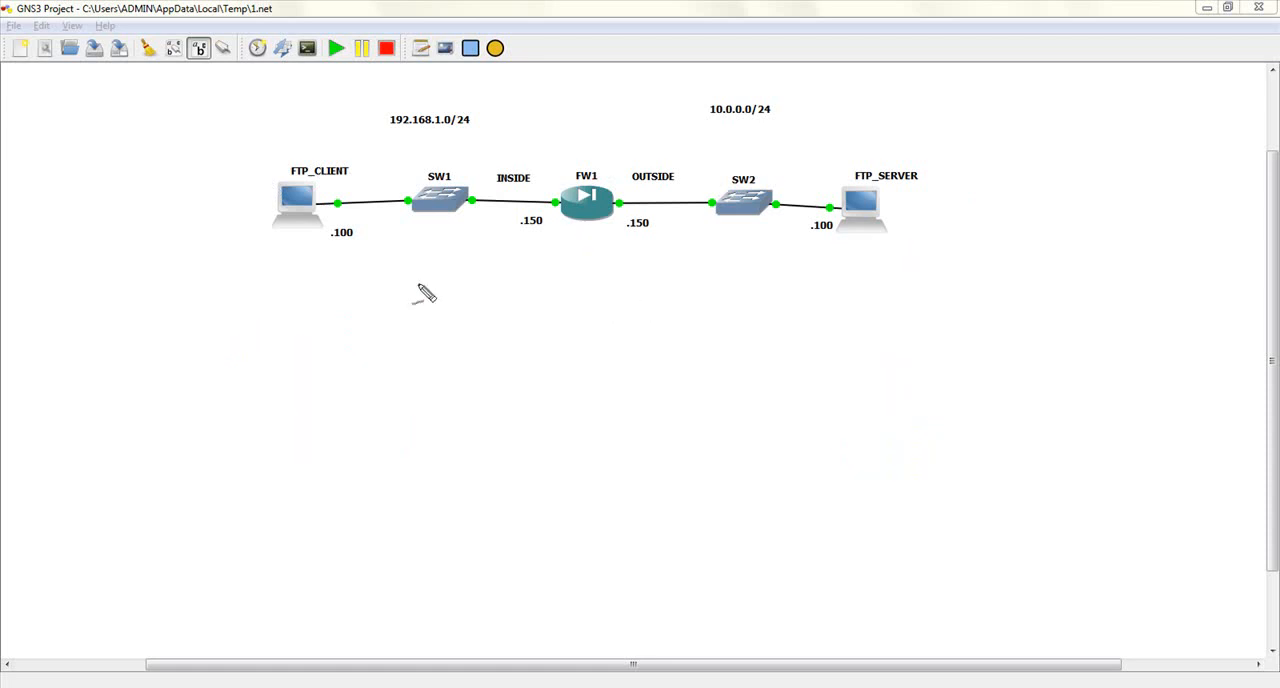
mouse_move(562, 460)
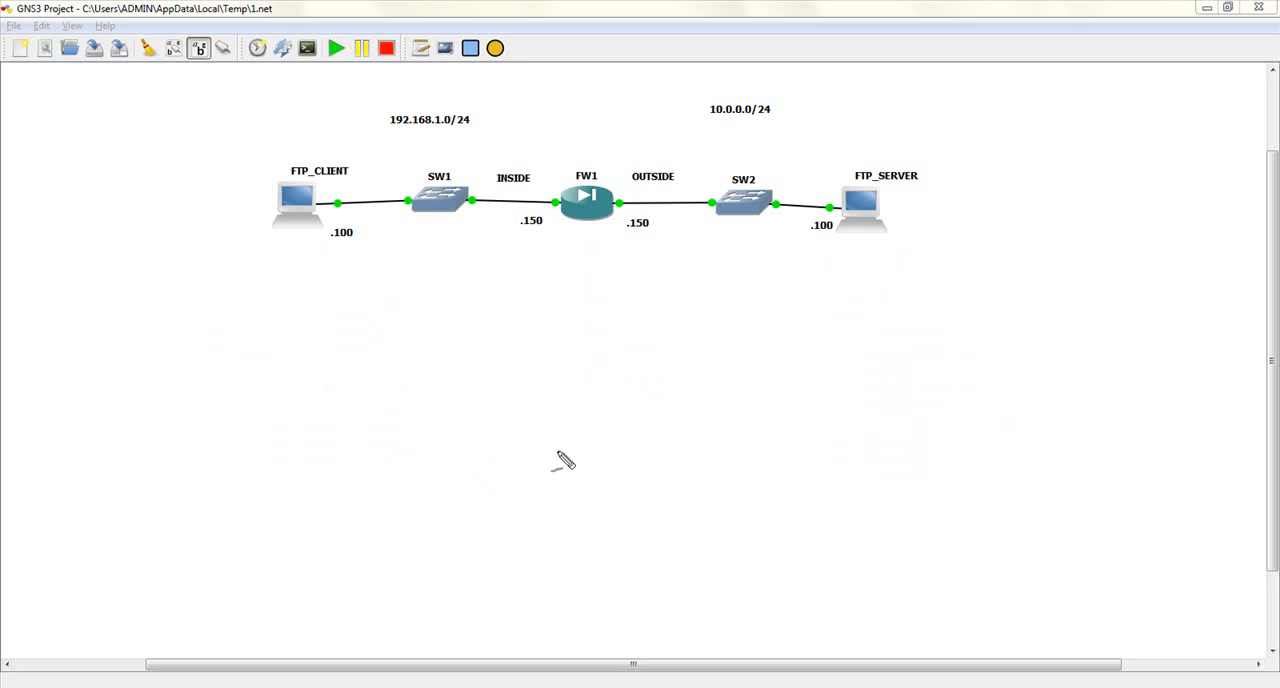
mouse_move(656, 288)
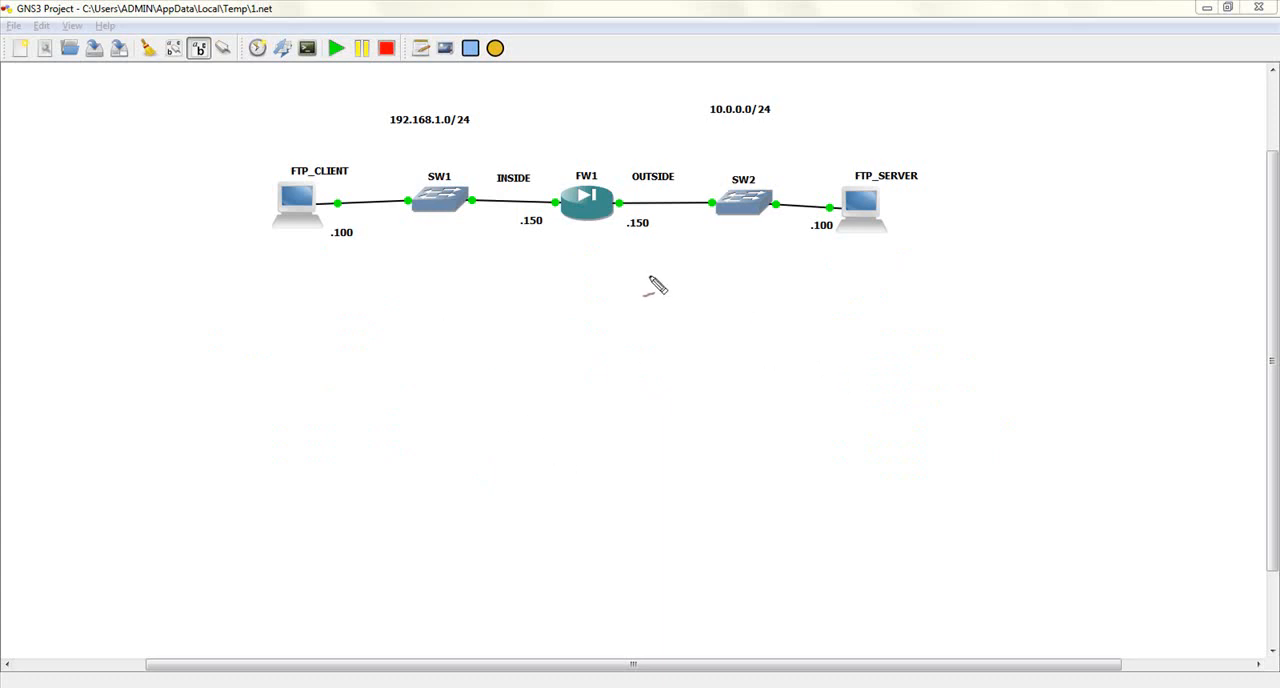
mouse_move(850, 276)
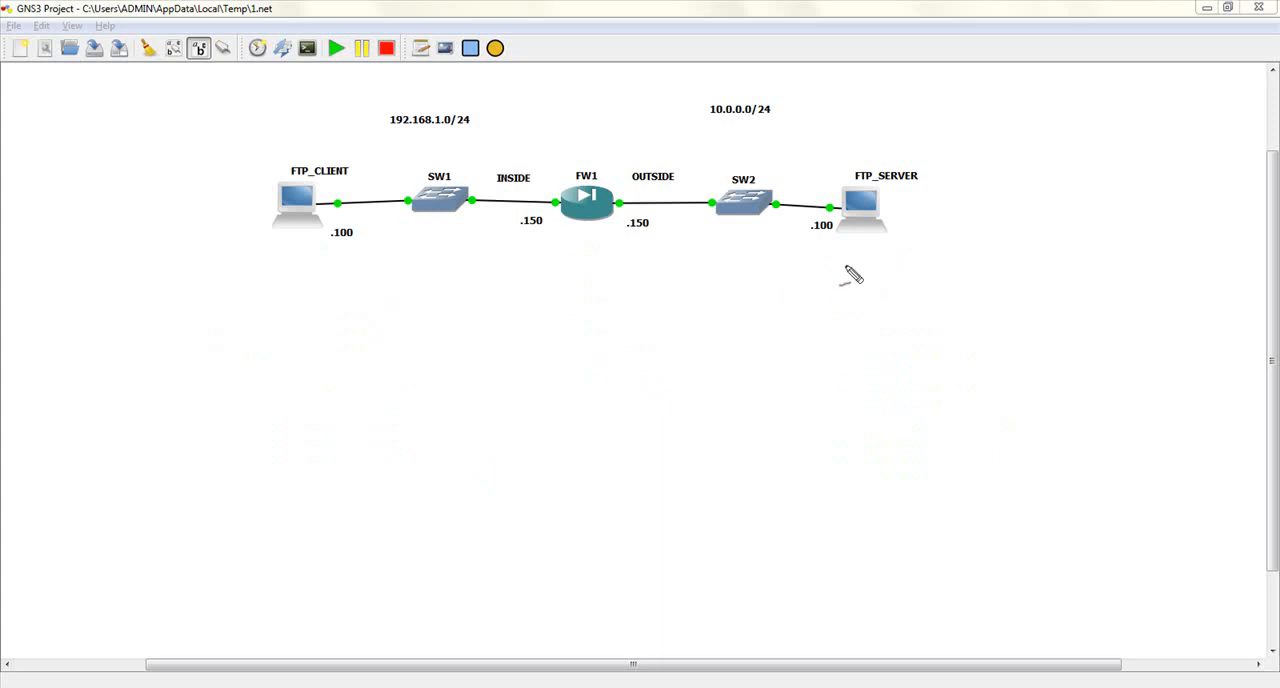
mouse_move(320, 308)
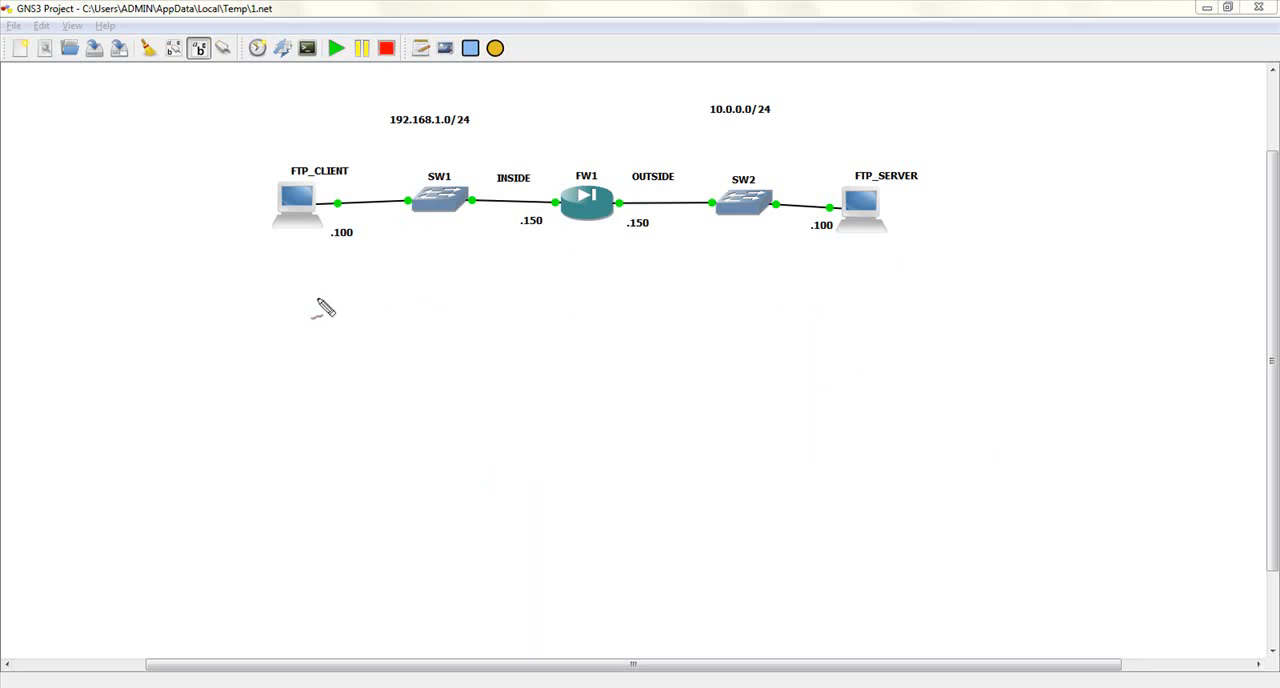
mouse_move(216, 460)
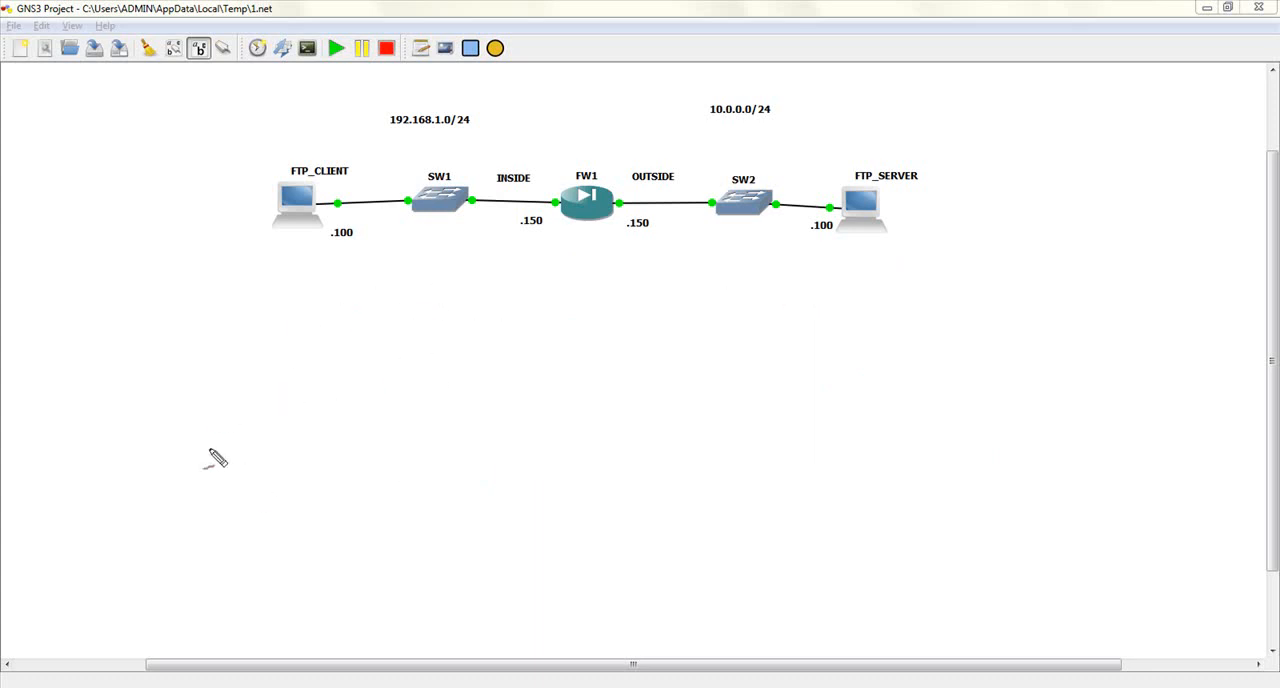
mouse_move(372, 372)
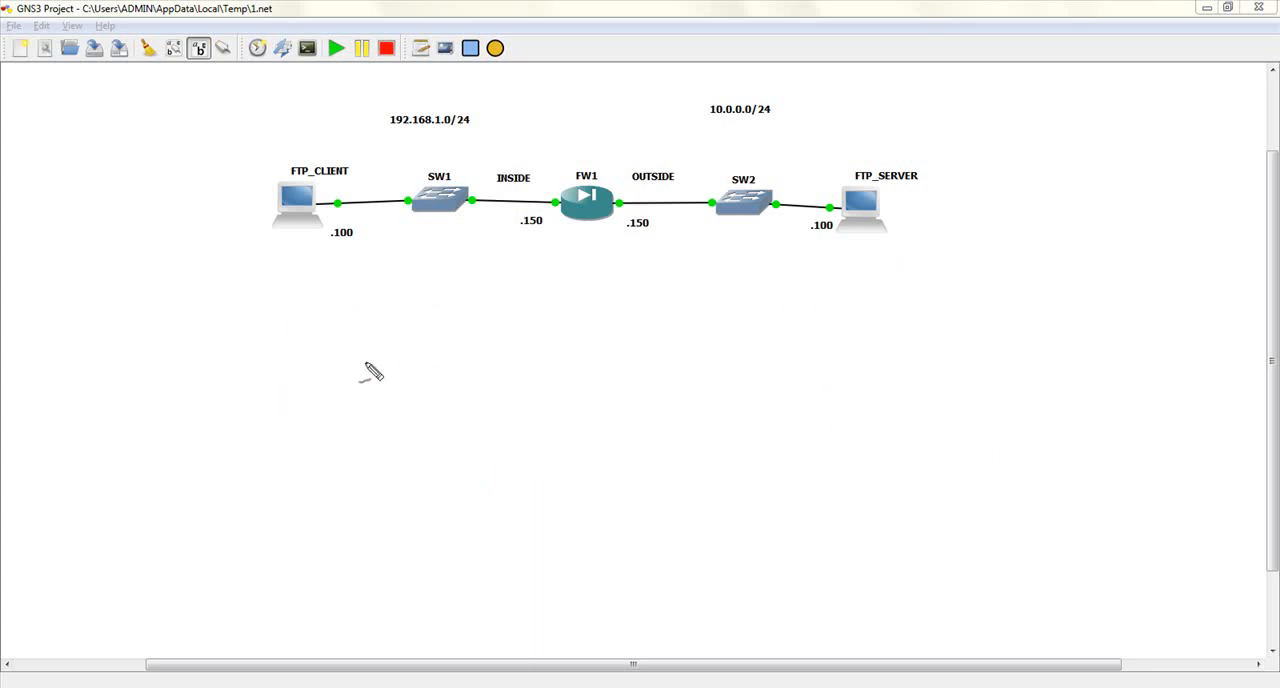
mouse_move(108, 264)
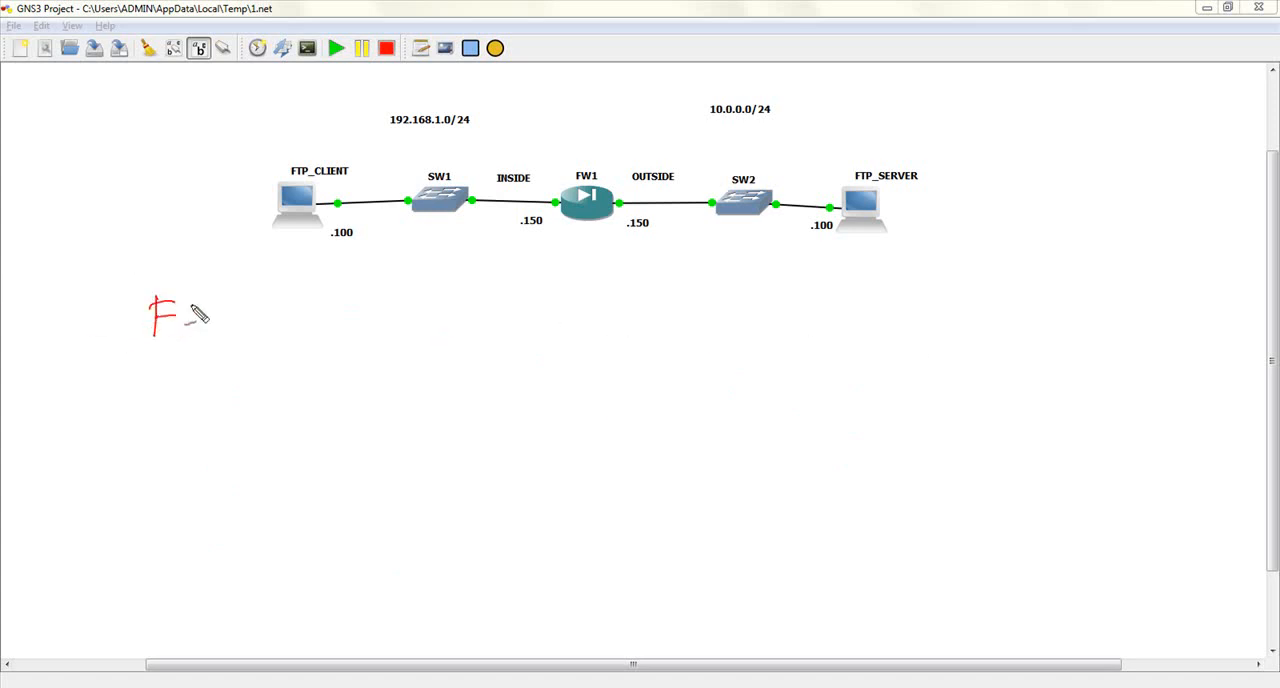
Handwrite FTP on the left with branch arrows leading to 'Passive' and 'Active'
left_click_drag(180, 300, 216, 350)
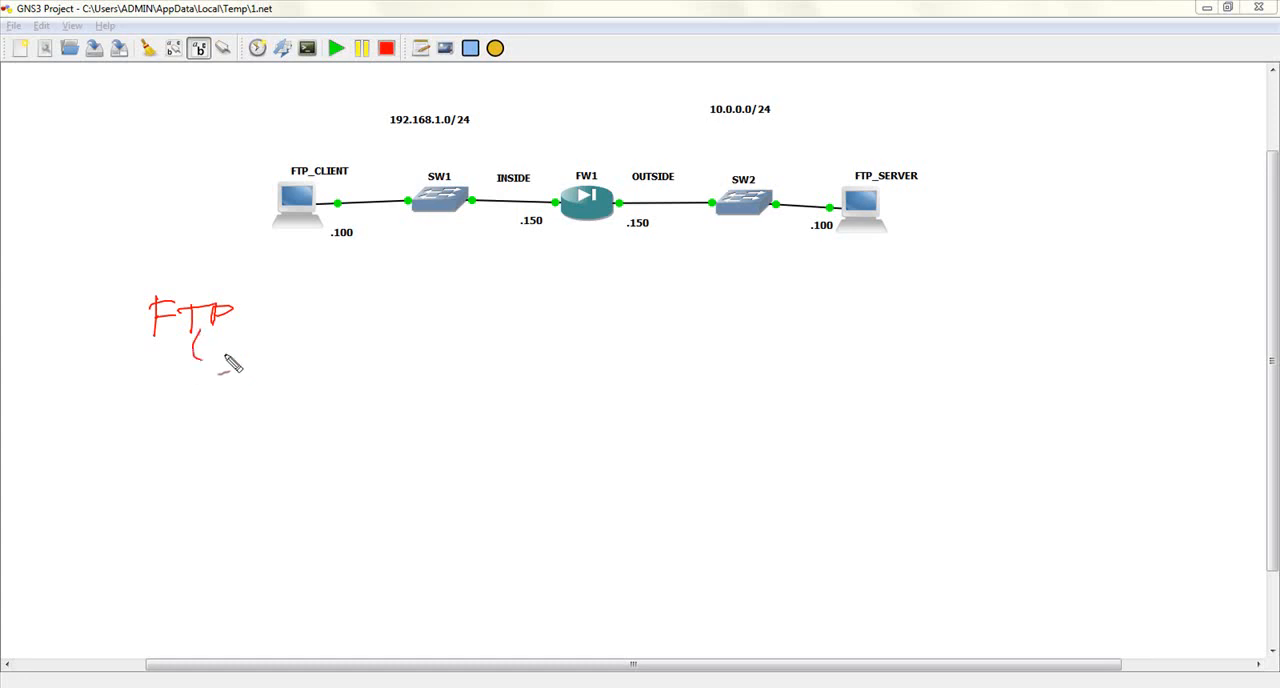
left_click_drag(210, 344, 224, 356)
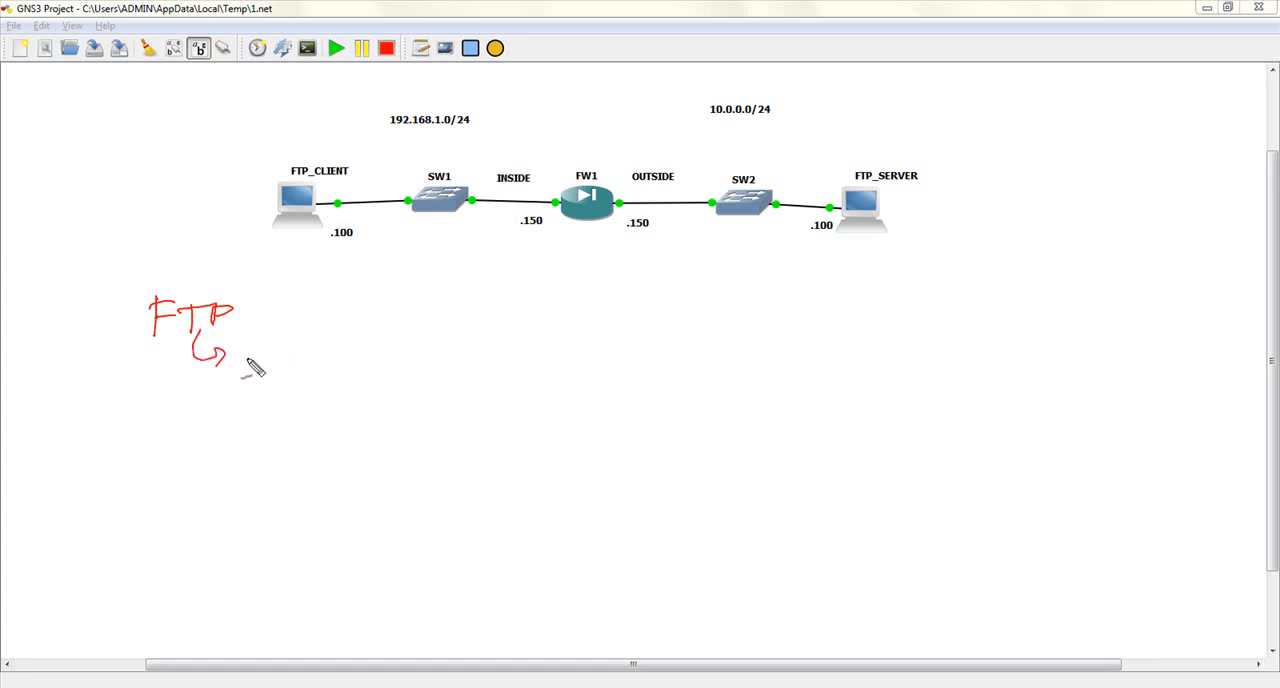
mouse_move(248, 360)
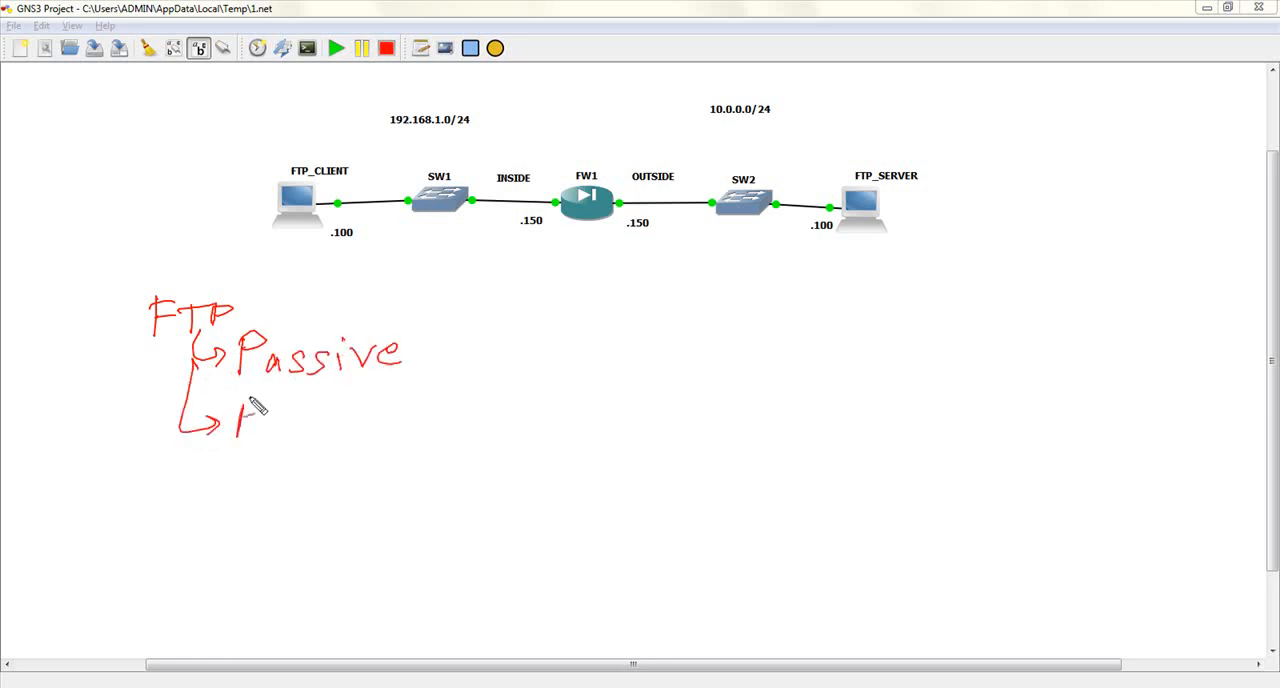
left_click_drag(236, 420, 350, 420)
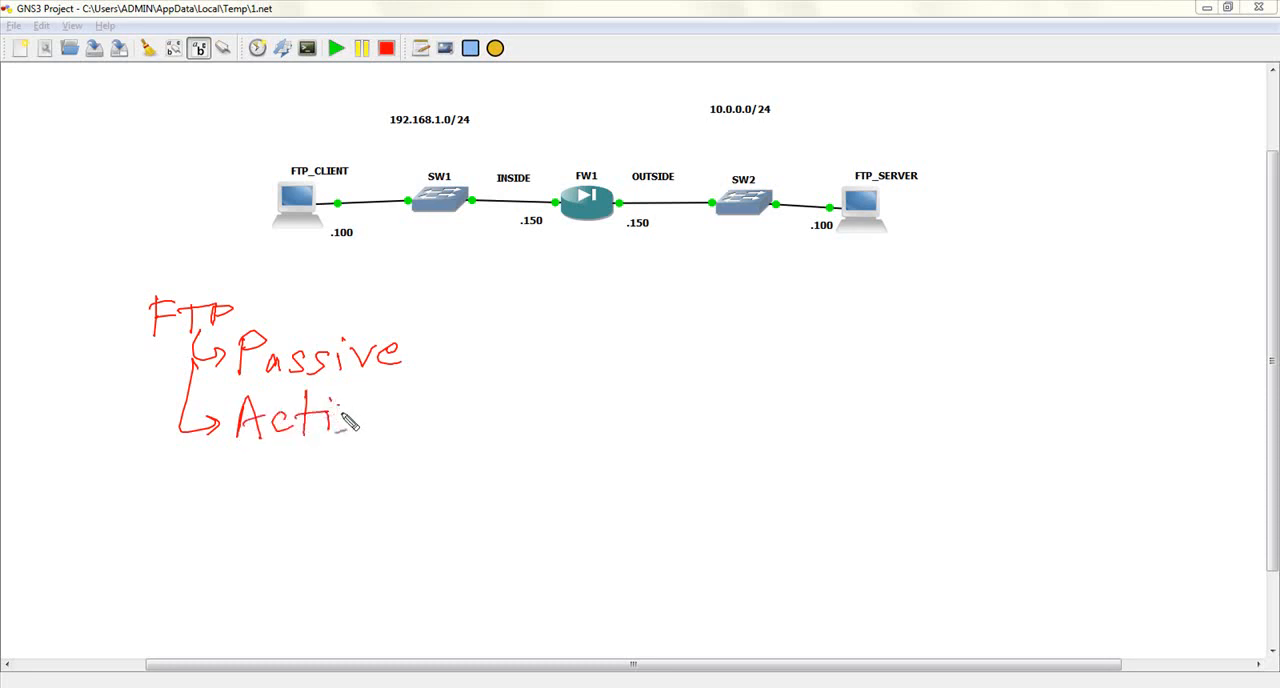
left_click_drag(340, 430, 396, 406)
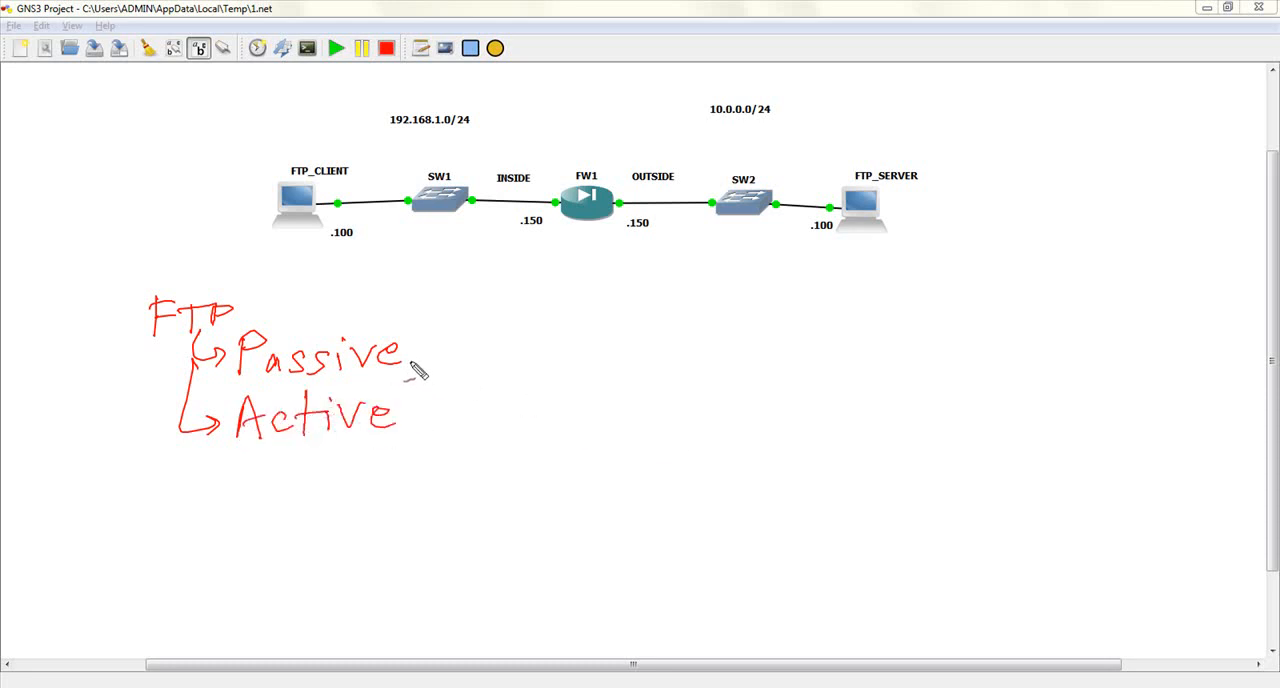
mouse_move(424, 444)
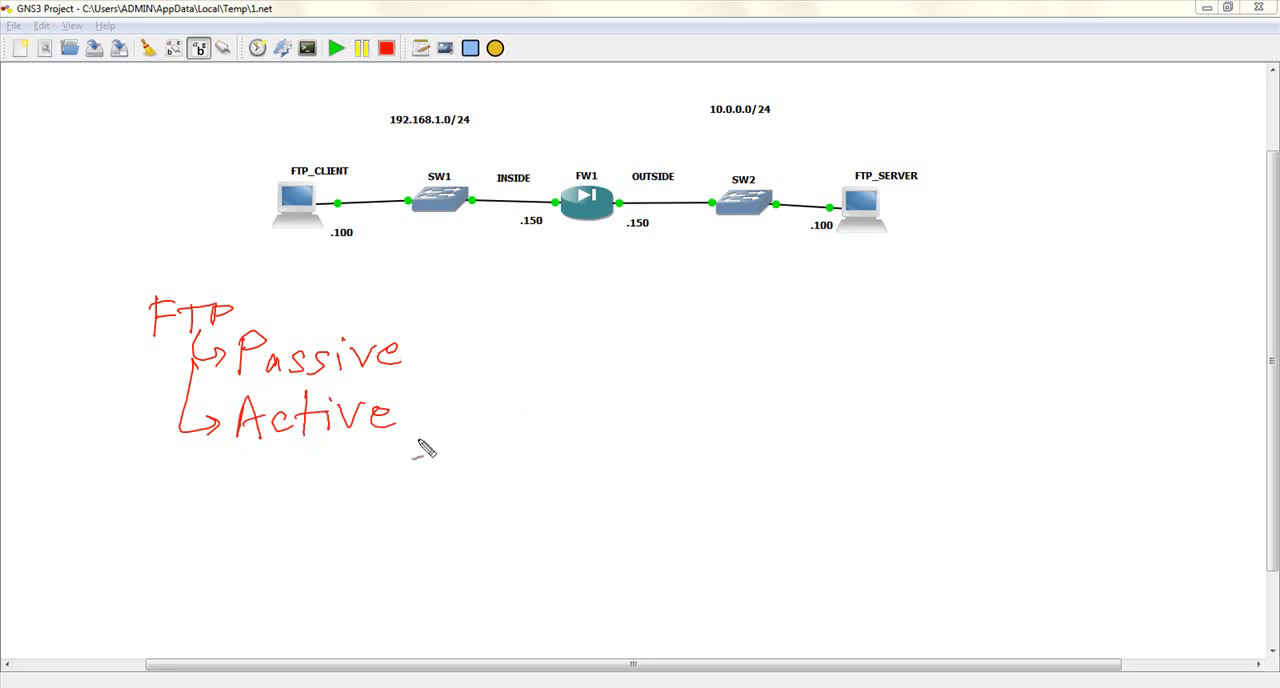
mouse_move(540, 344)
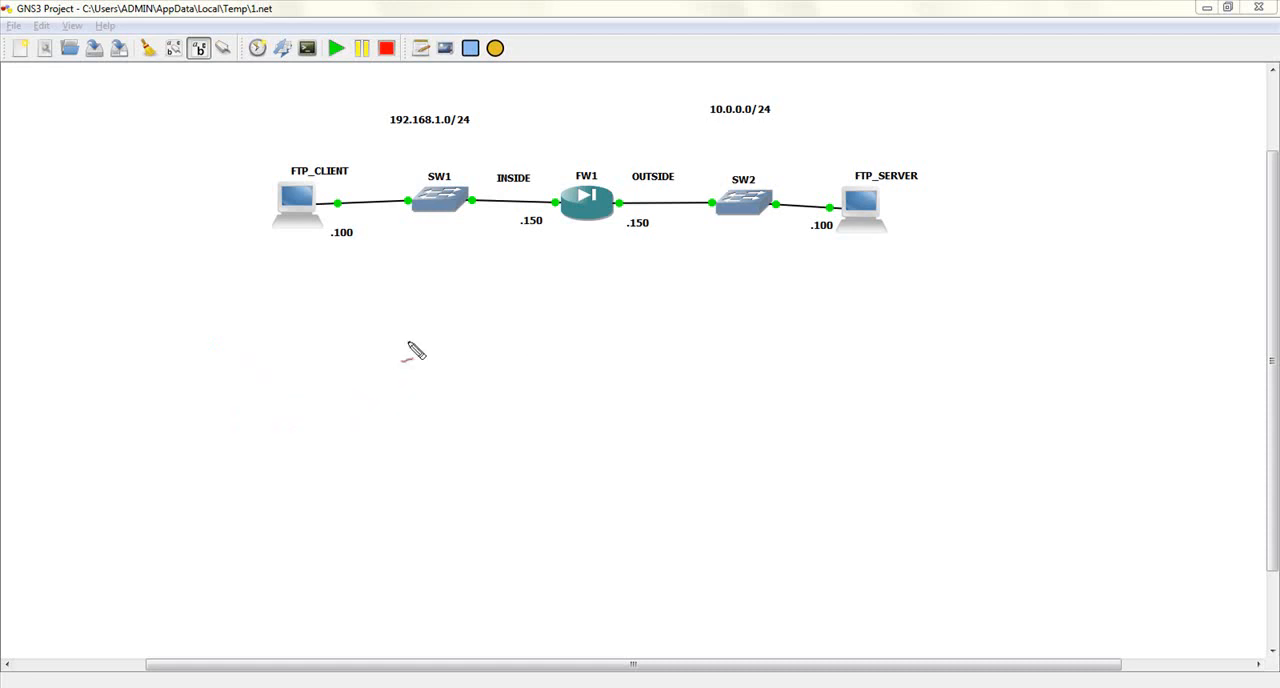
mouse_move(330, 268)
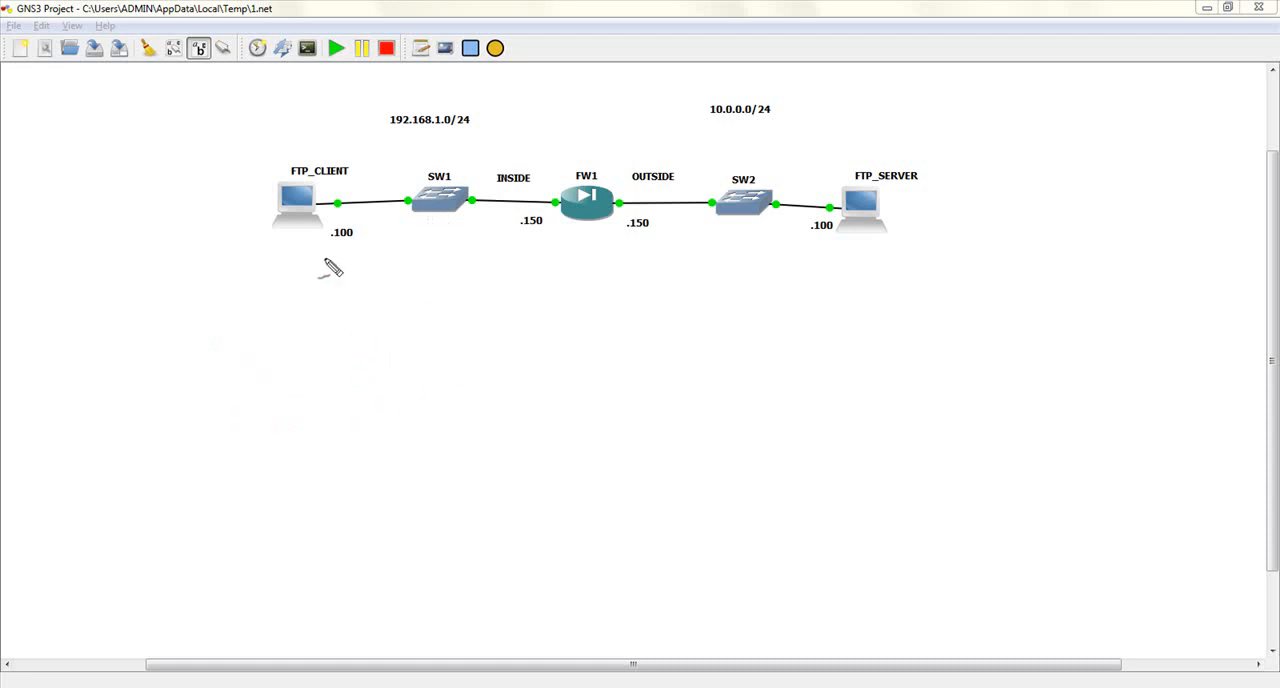
mouse_move(498, 180)
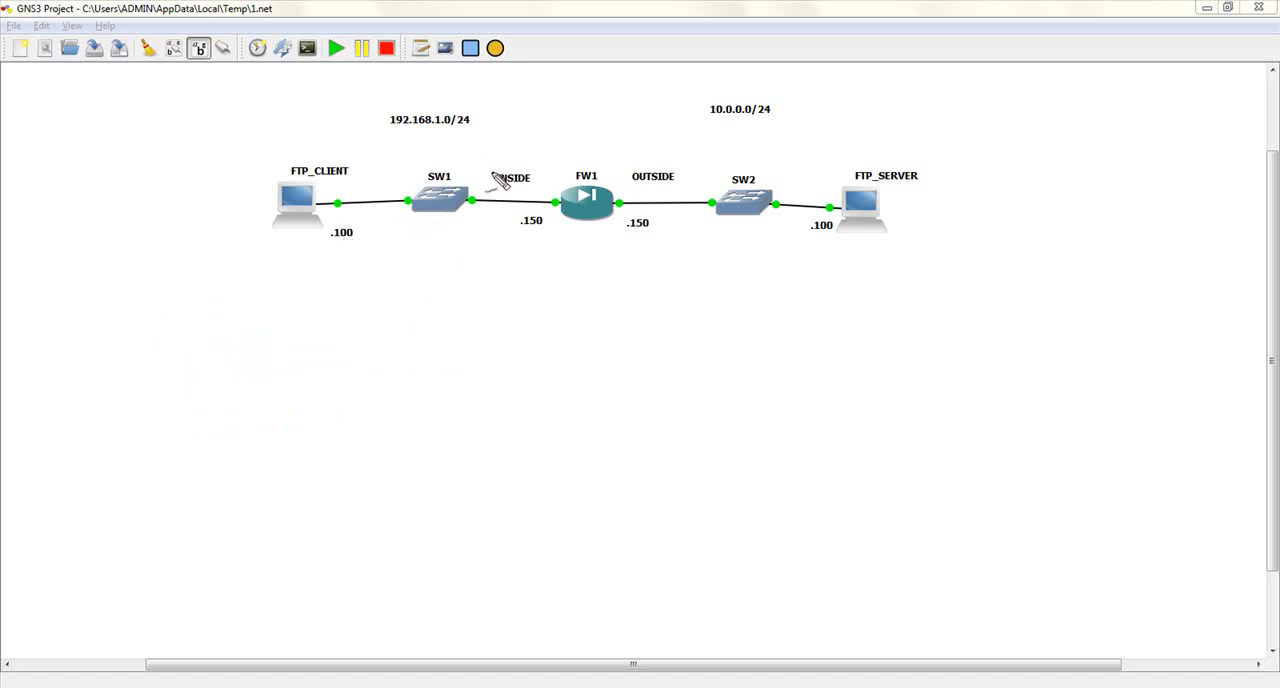
mouse_move(356, 444)
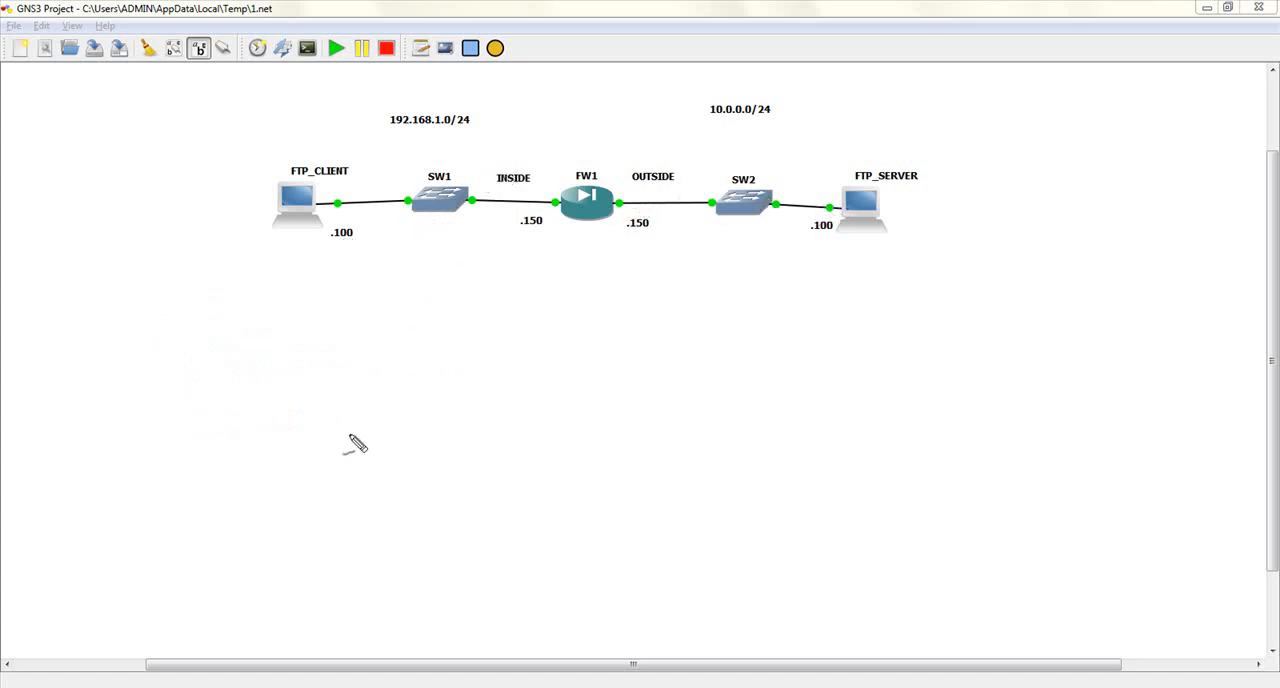
mouse_move(480, 616)
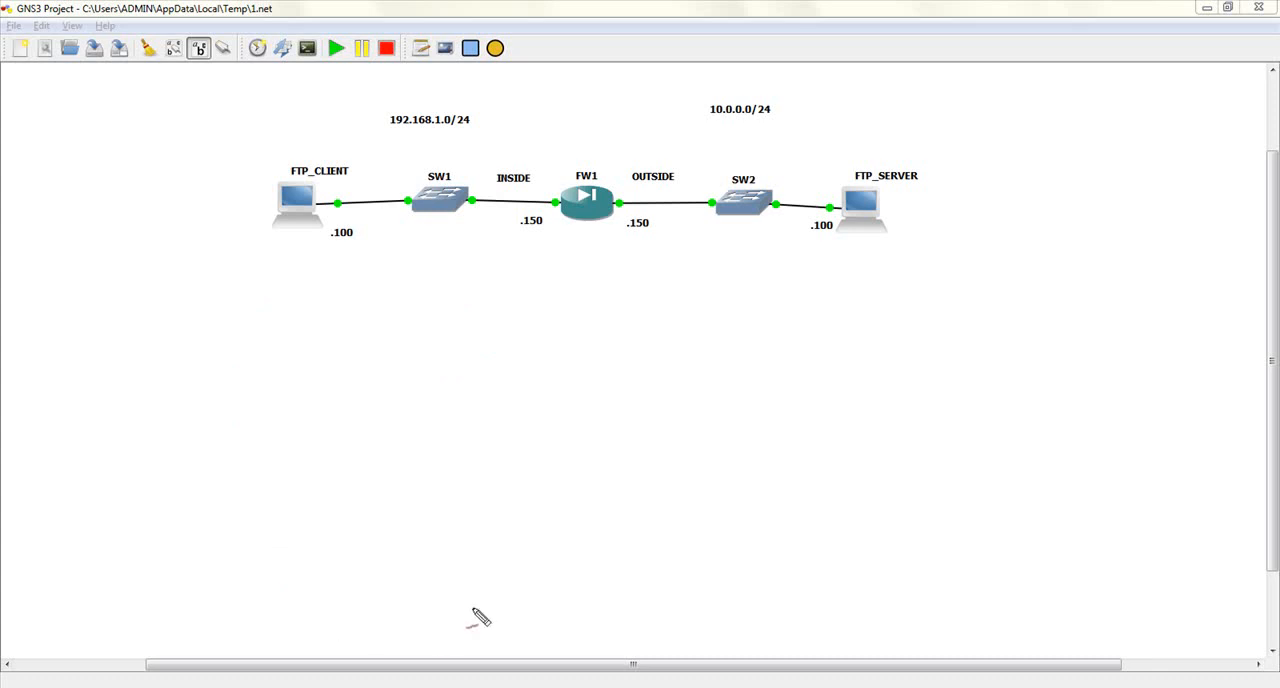
mouse_move(398, 290)
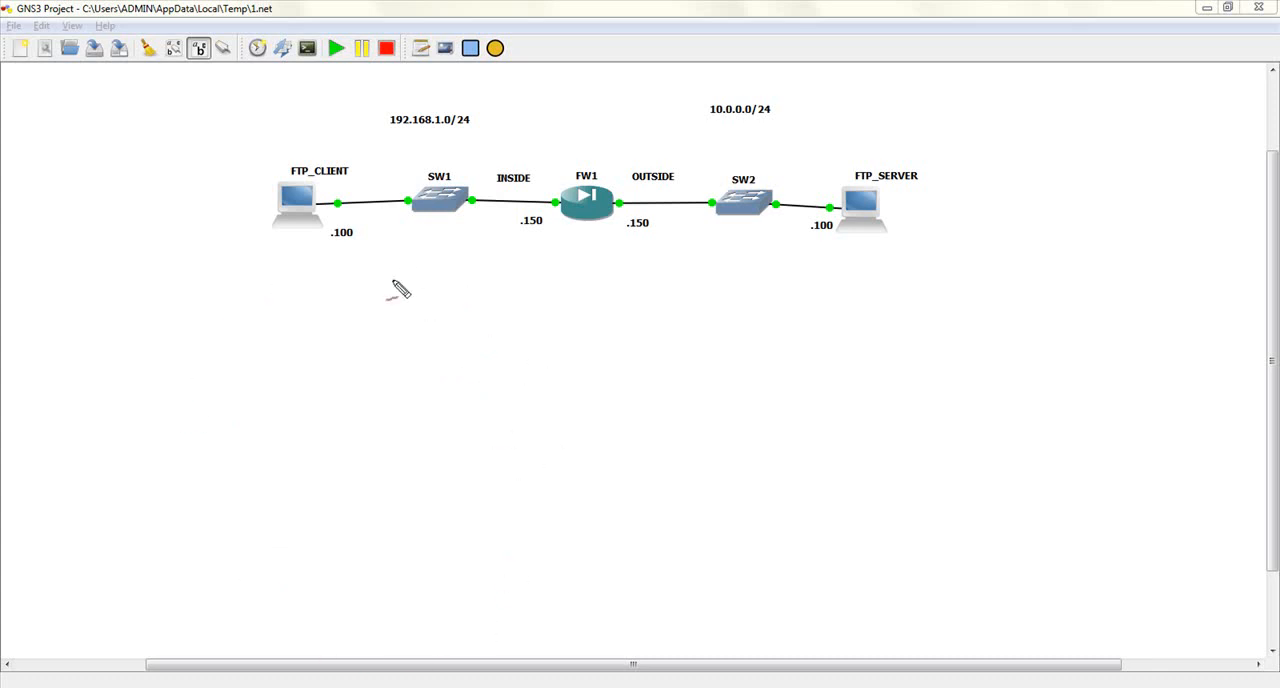
mouse_move(744, 306)
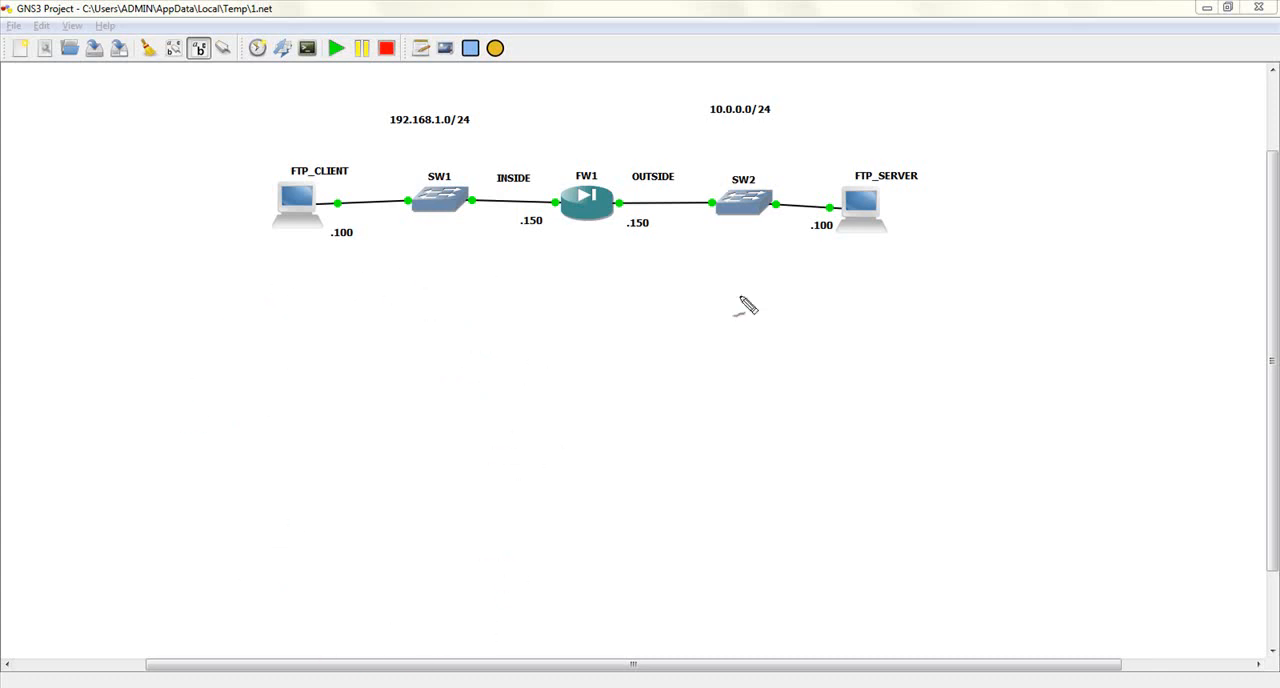
mouse_move(758, 282)
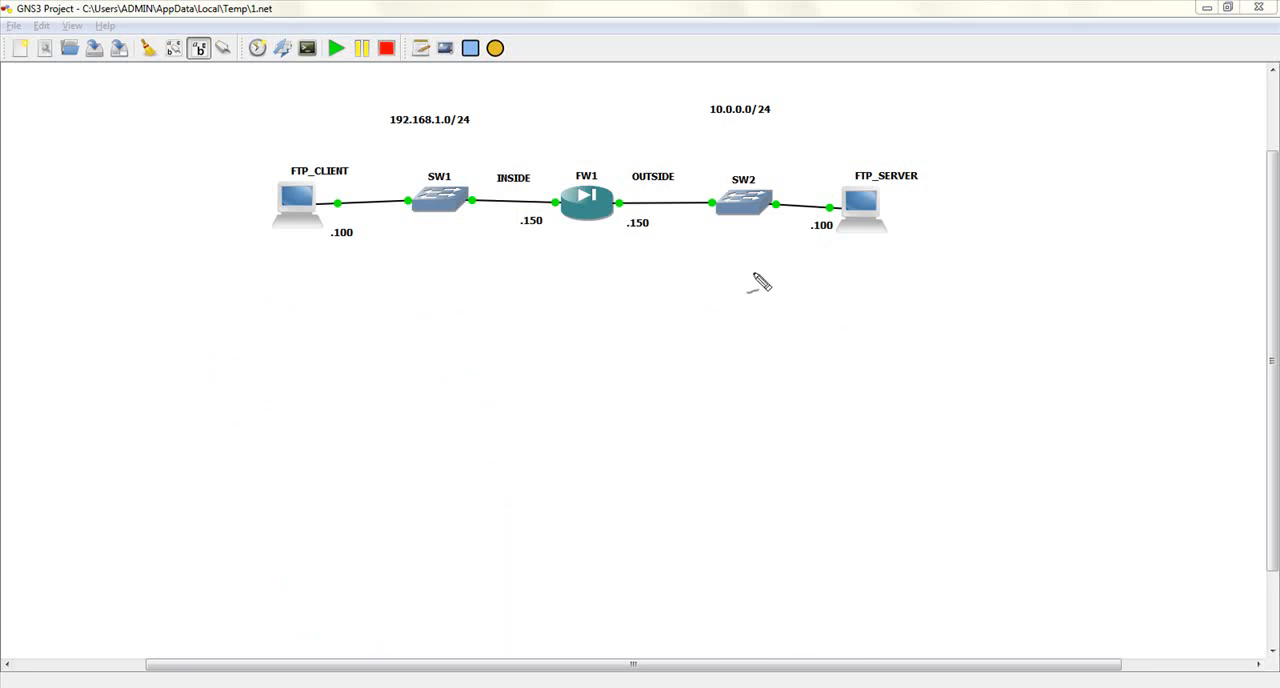
mouse_move(340, 280)
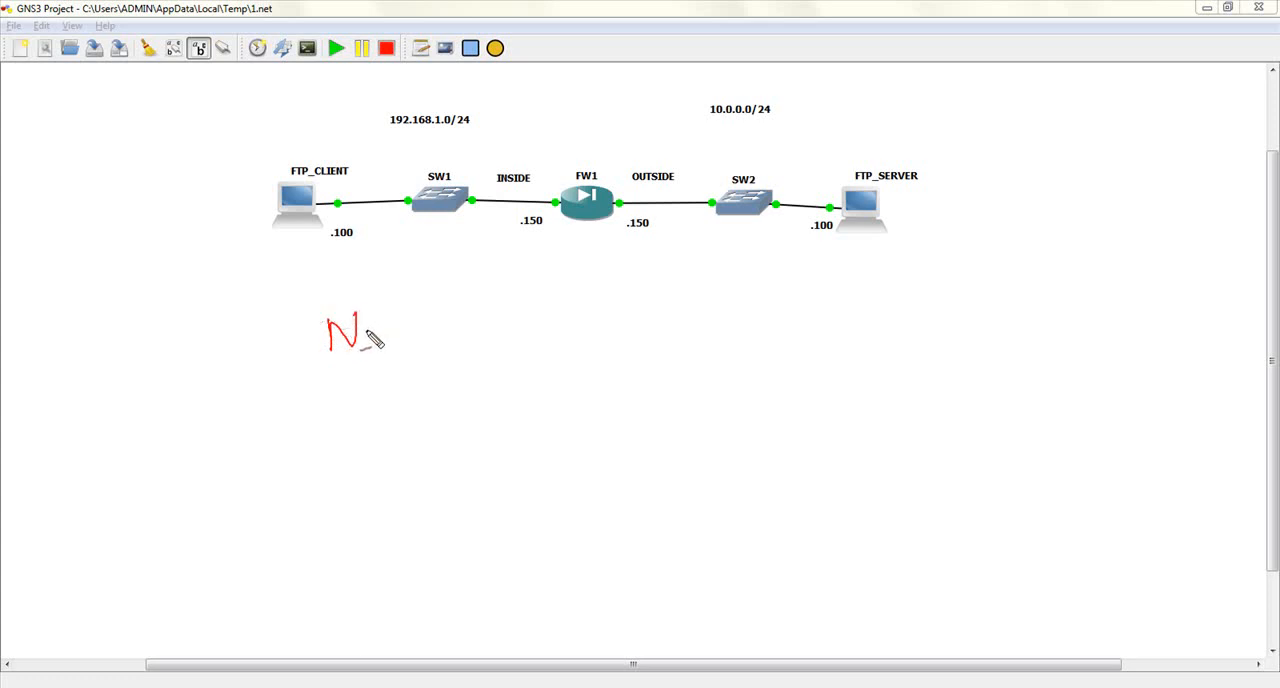
mouse_move(876, 304)
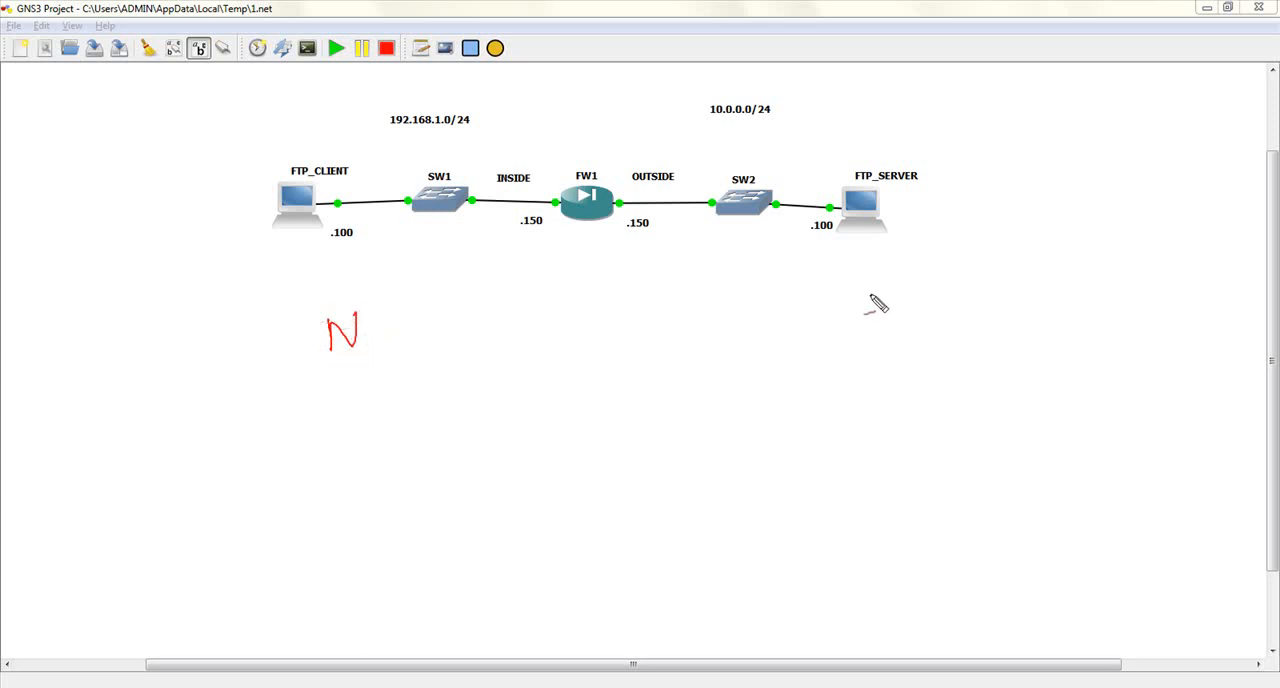
Draw a long curved arrow from N across to the server side ending at 21
left_click_drag(376, 330, 656, 288)
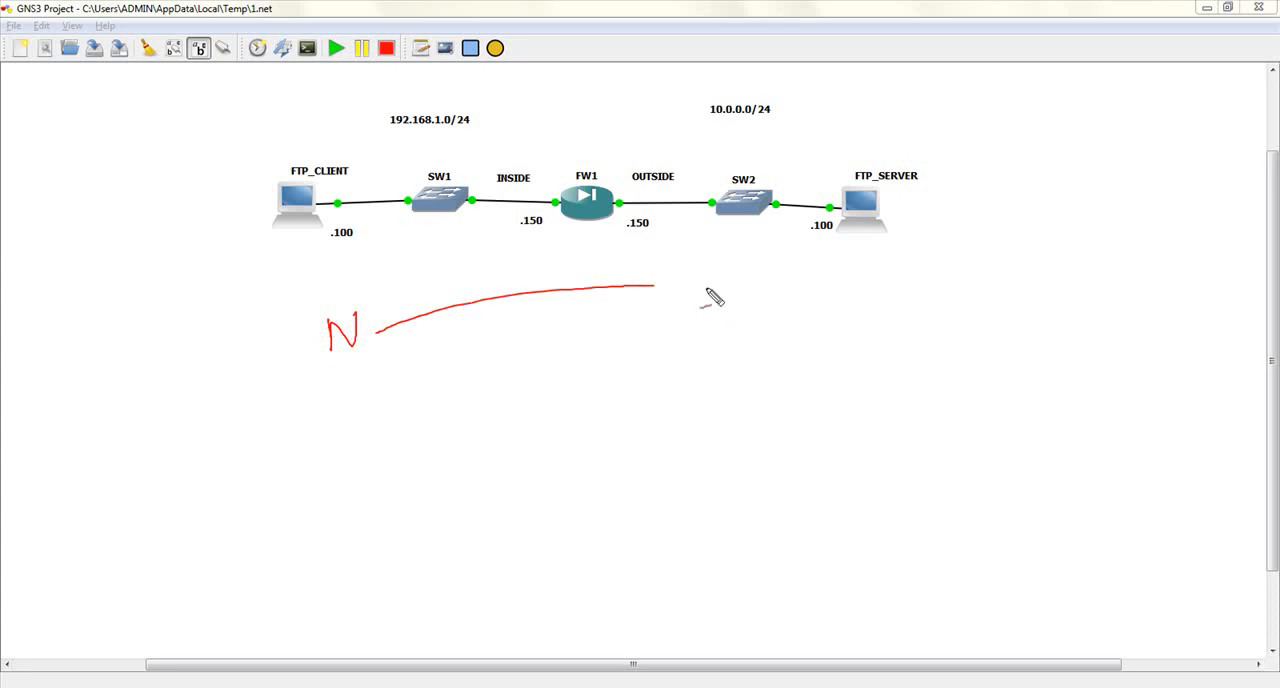
left_click_drag(656, 290, 820, 312)
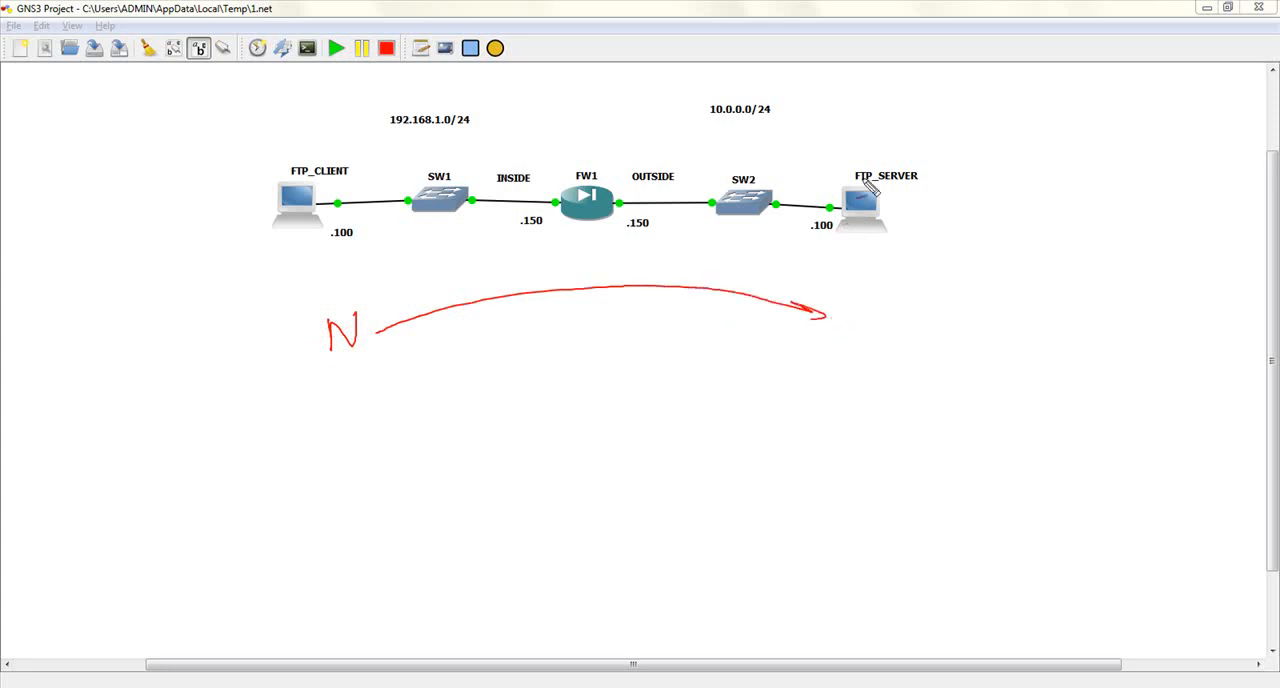
left_click_drag(856, 316, 844, 356)
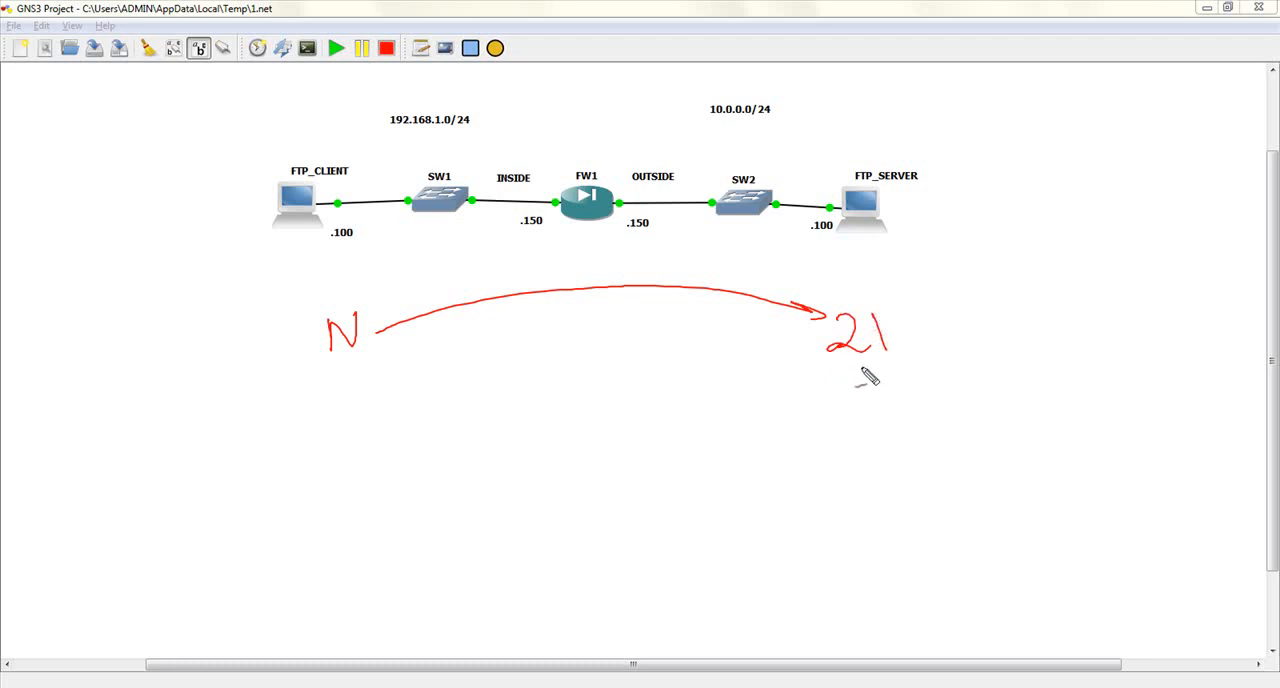
mouse_move(884, 388)
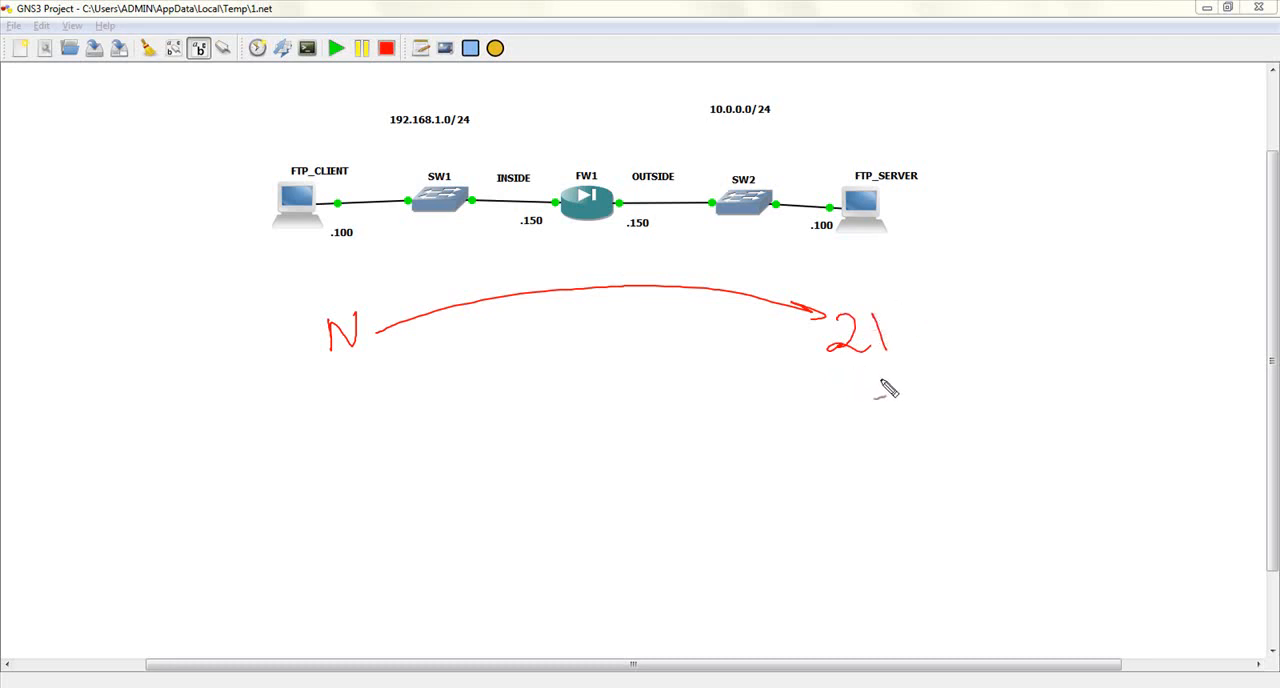
mouse_move(864, 400)
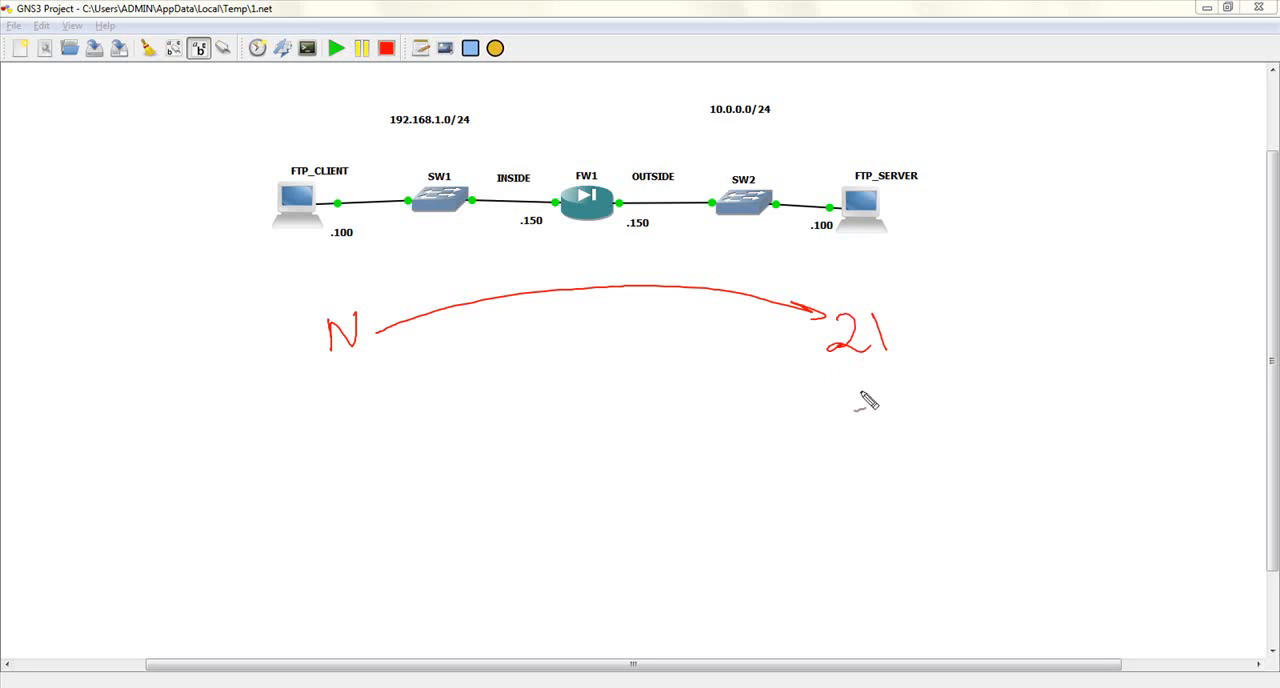
mouse_move(330, 360)
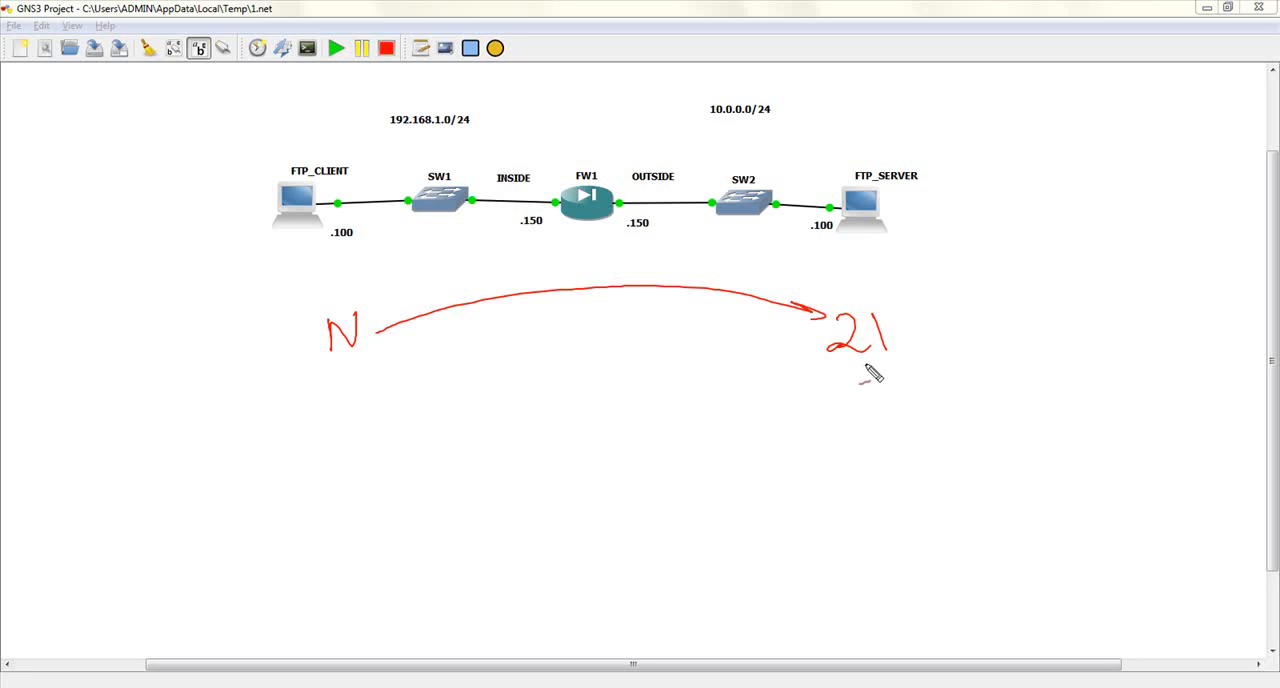
mouse_move(872, 372)
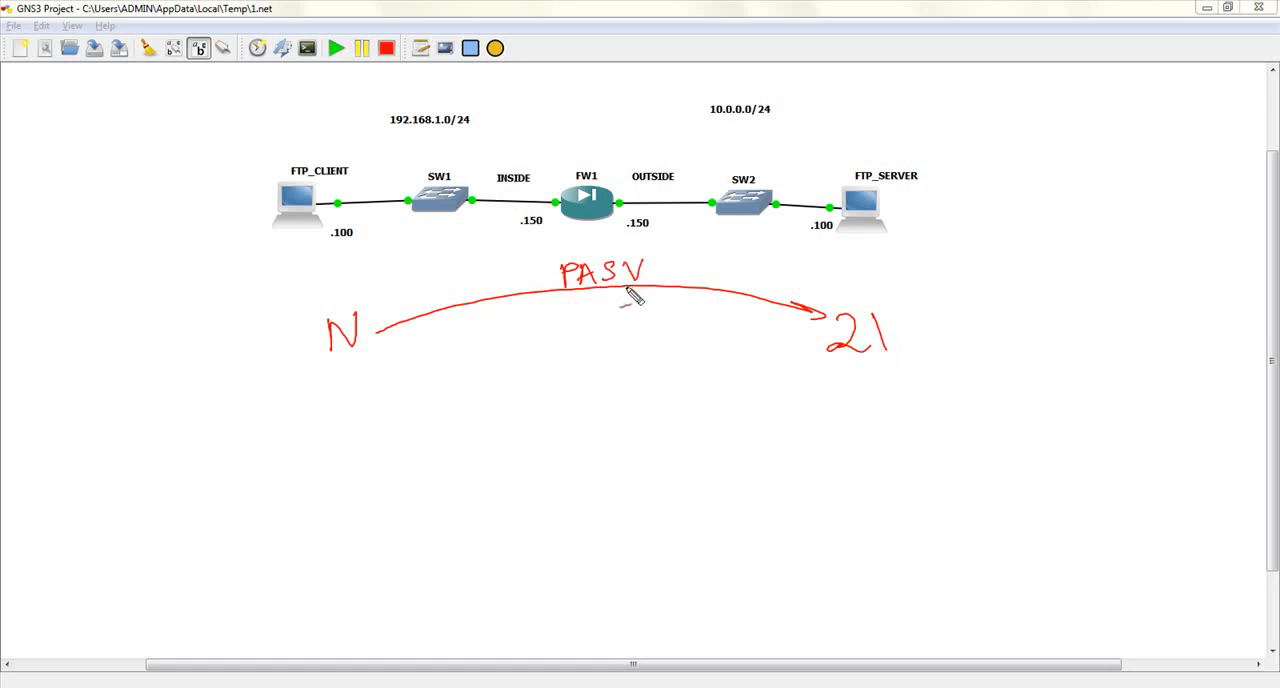
mouse_move(370, 320)
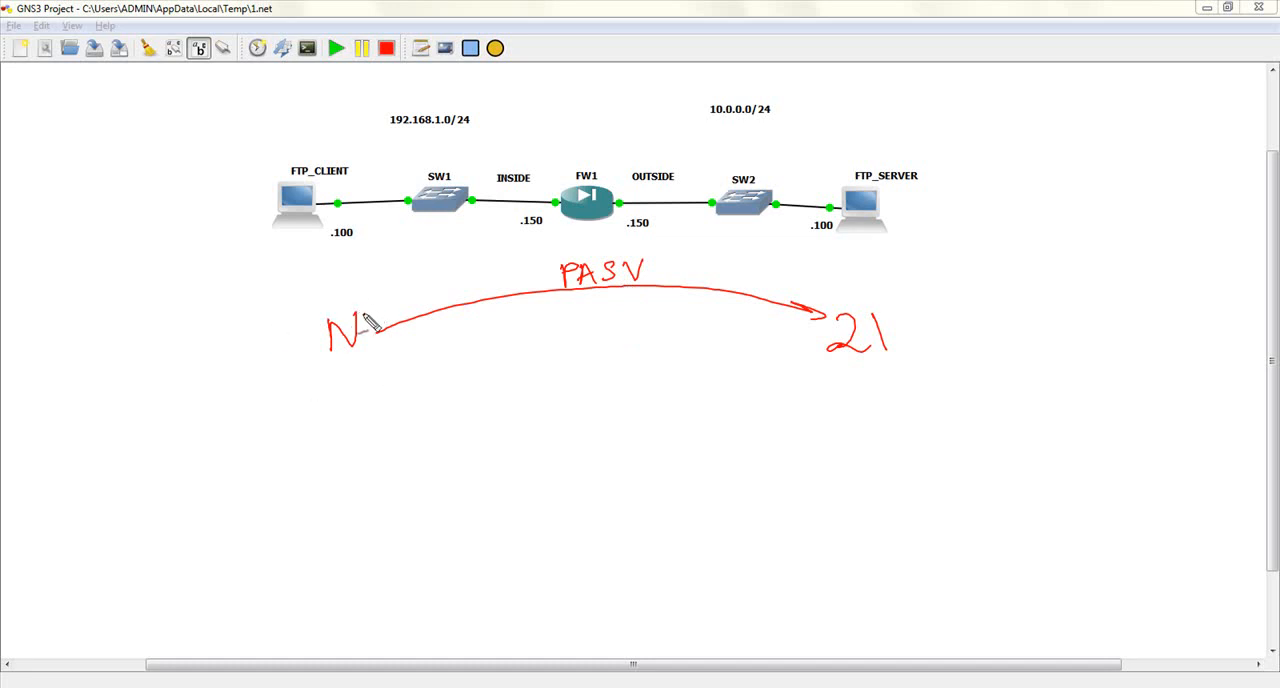
mouse_move(616, 270)
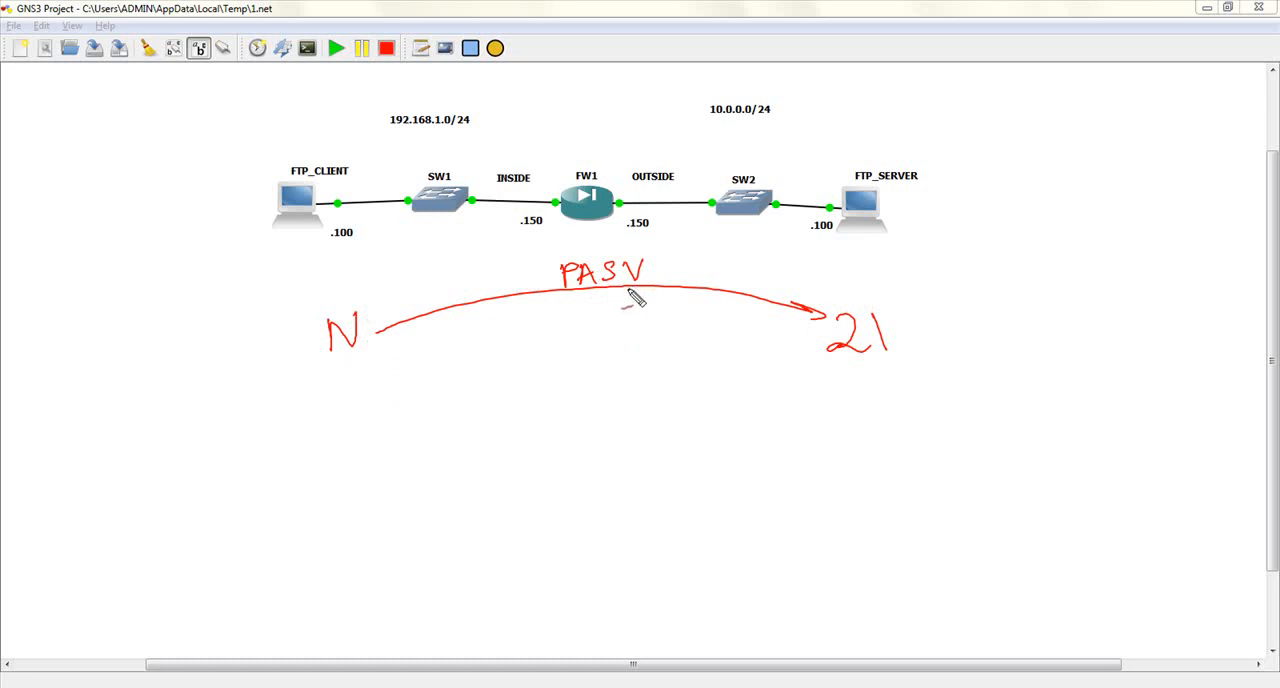
mouse_move(890, 378)
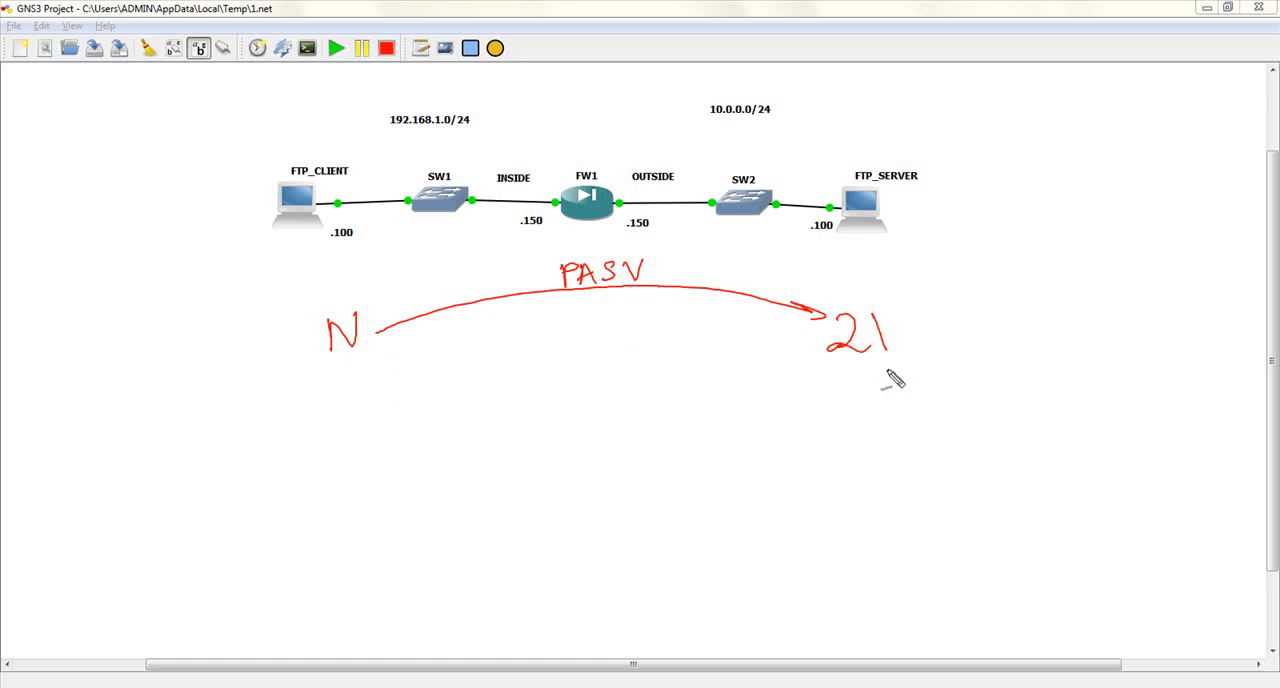
mouse_move(404, 372)
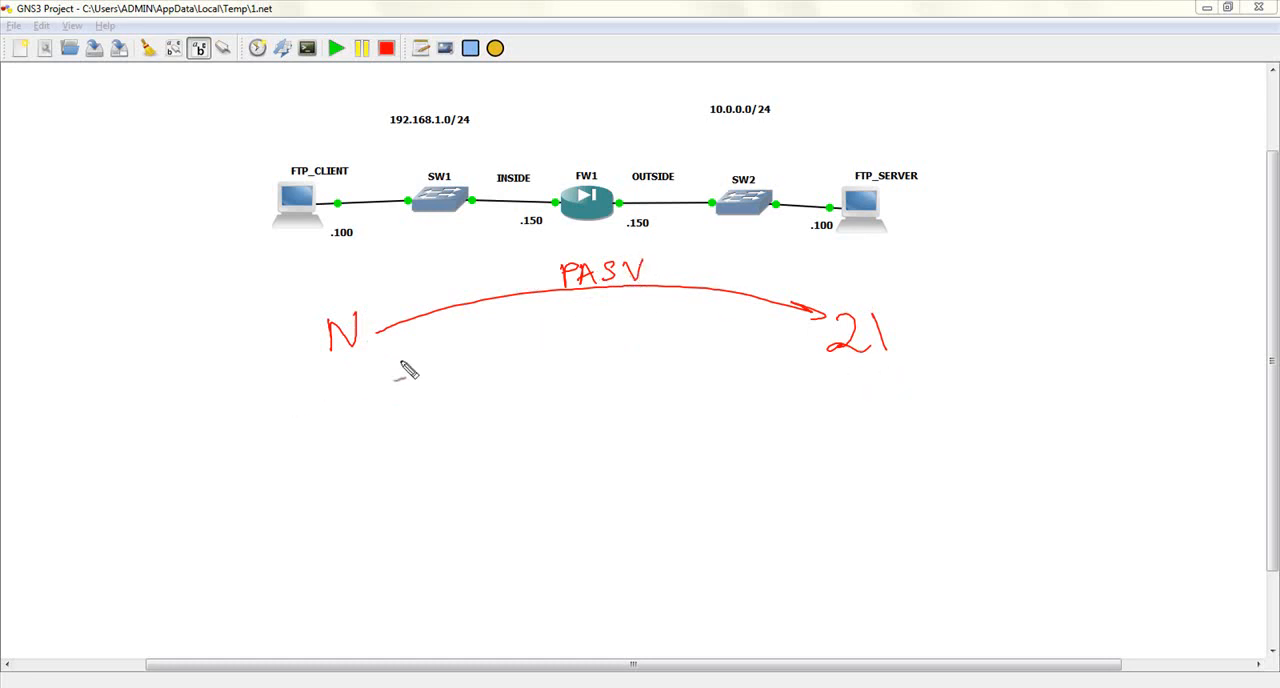
mouse_move(378, 462)
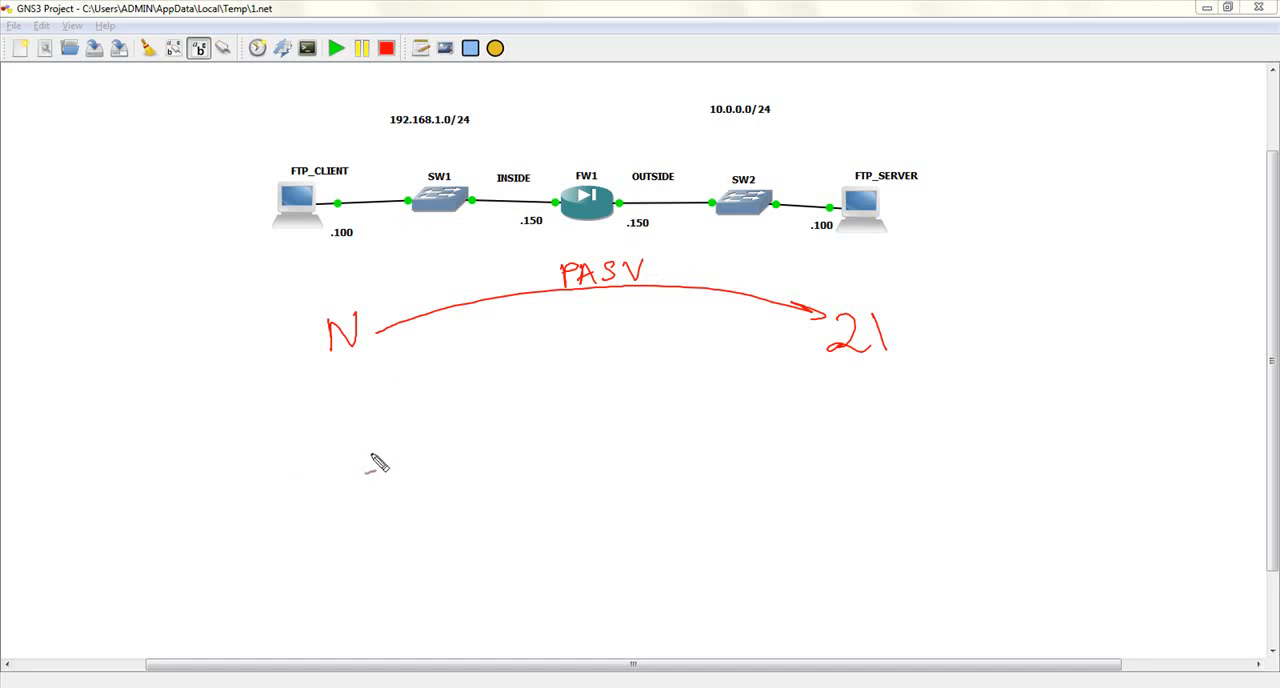
mouse_move(532, 444)
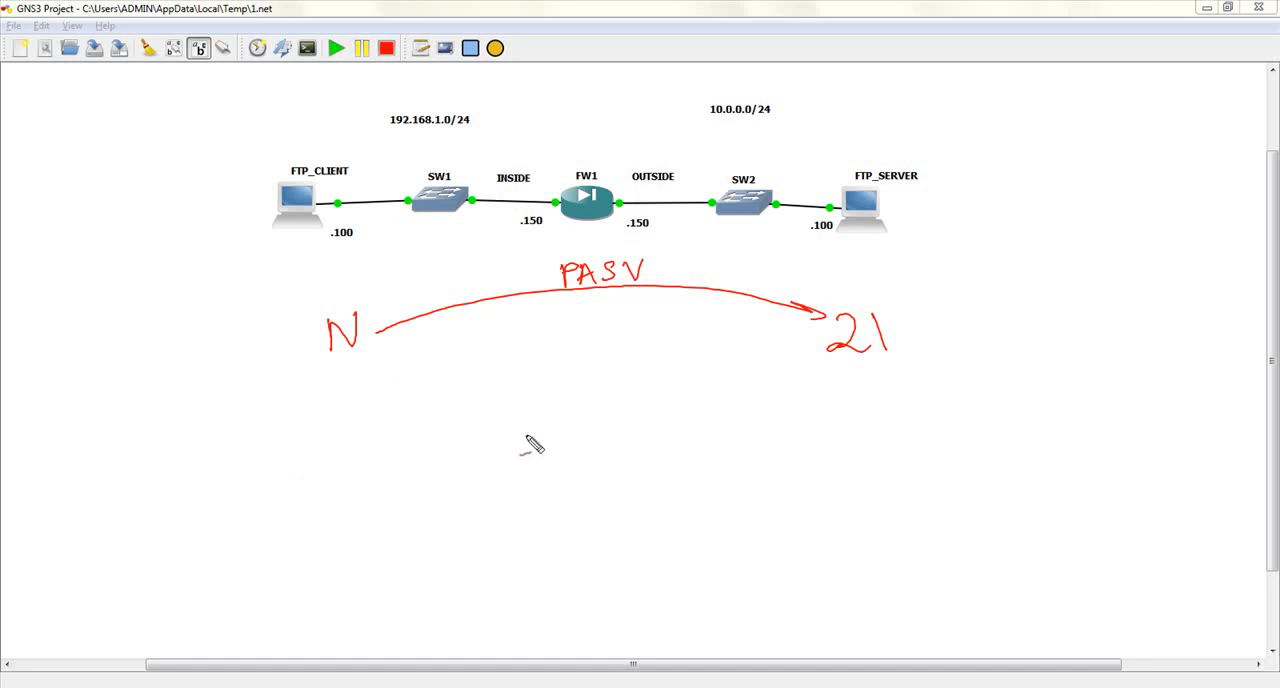
mouse_move(378, 460)
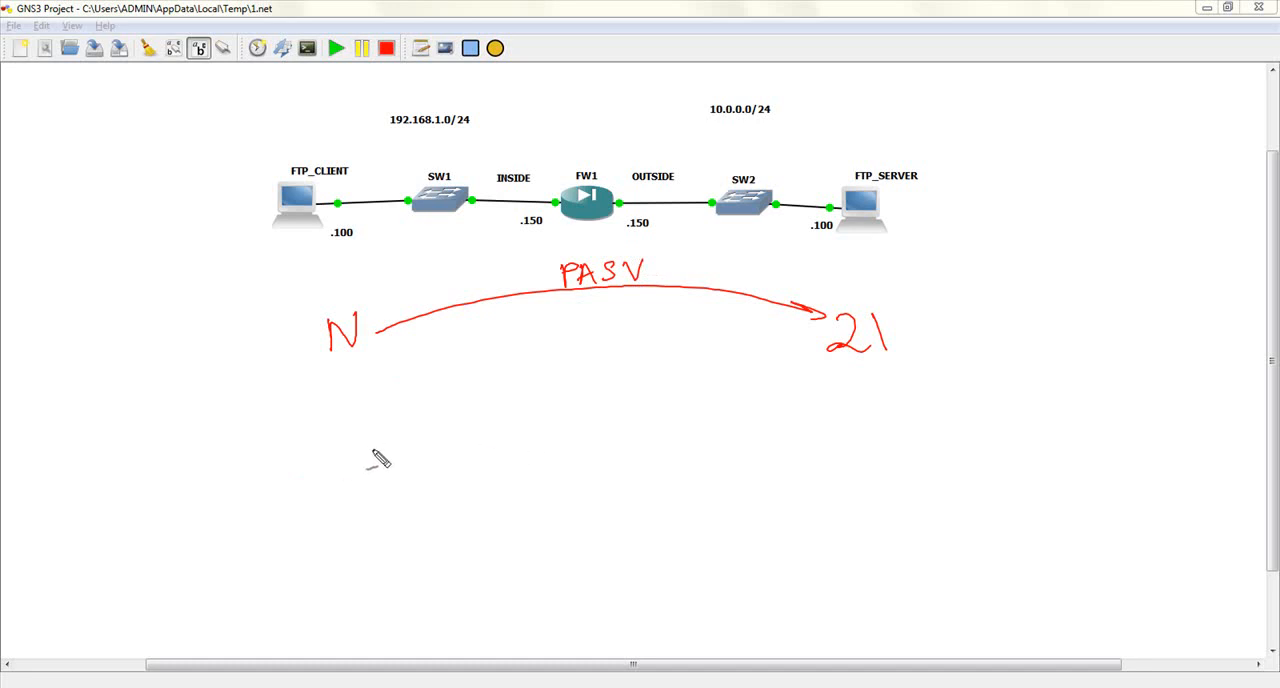
mouse_move(298, 364)
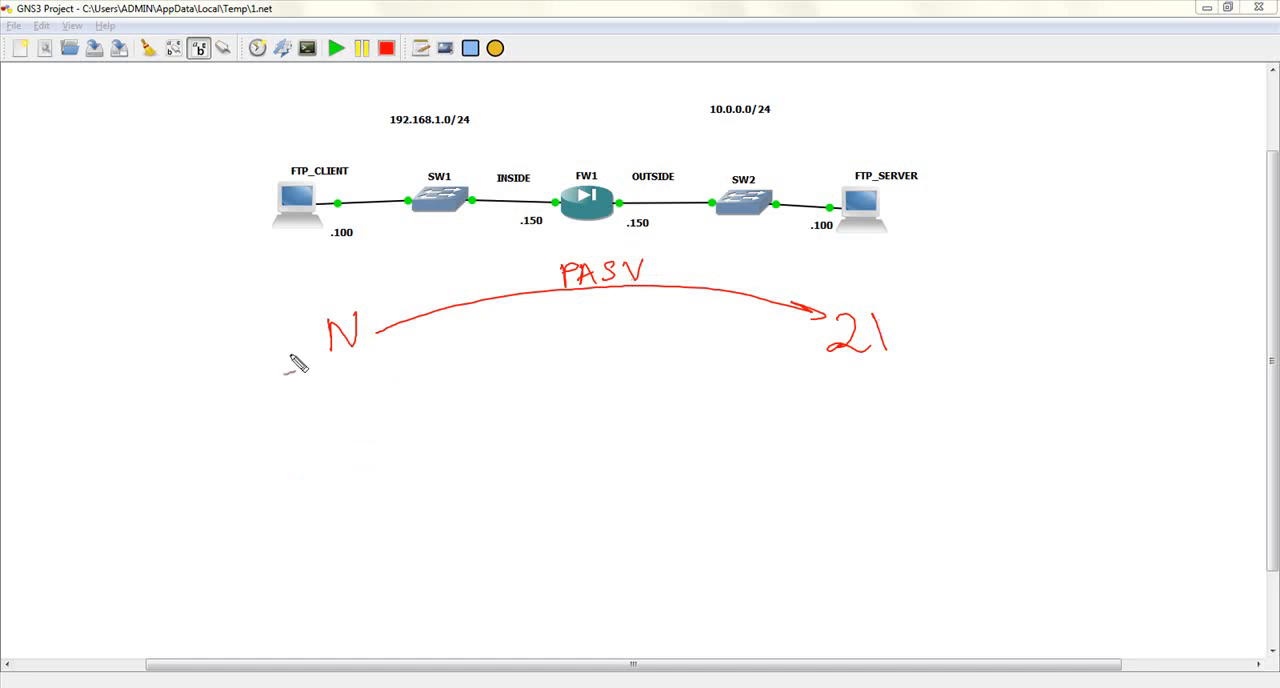
mouse_move(828, 478)
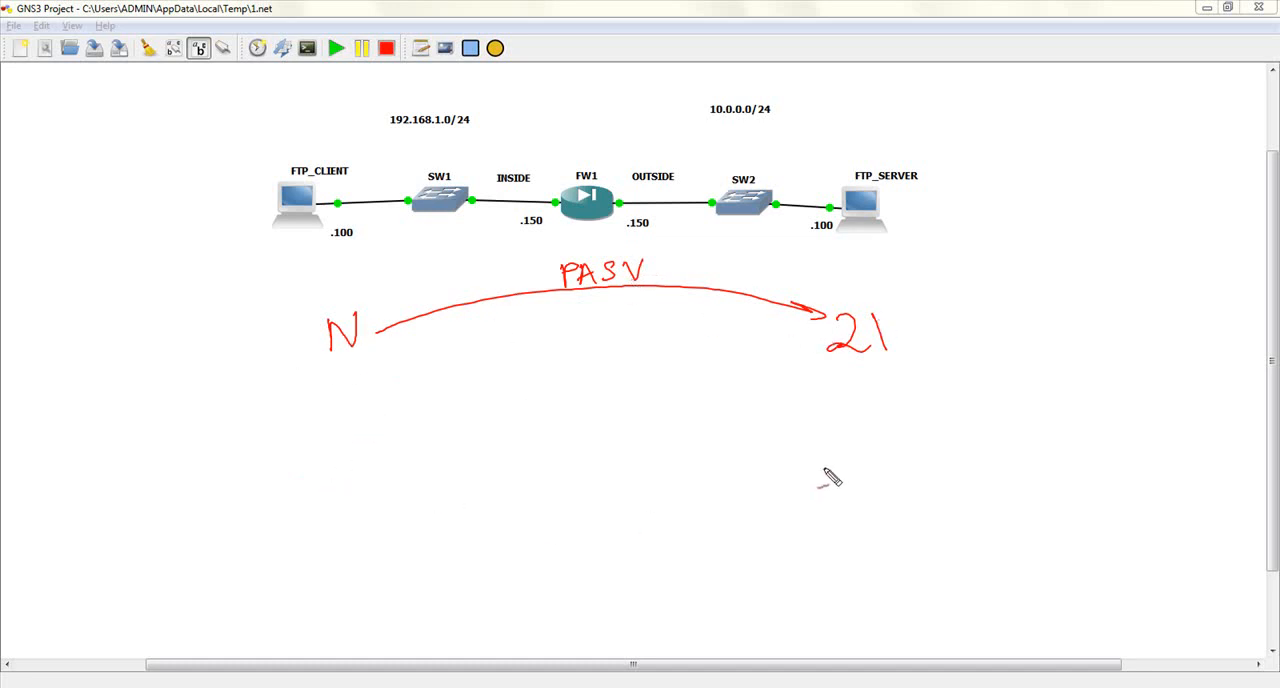
mouse_move(284, 476)
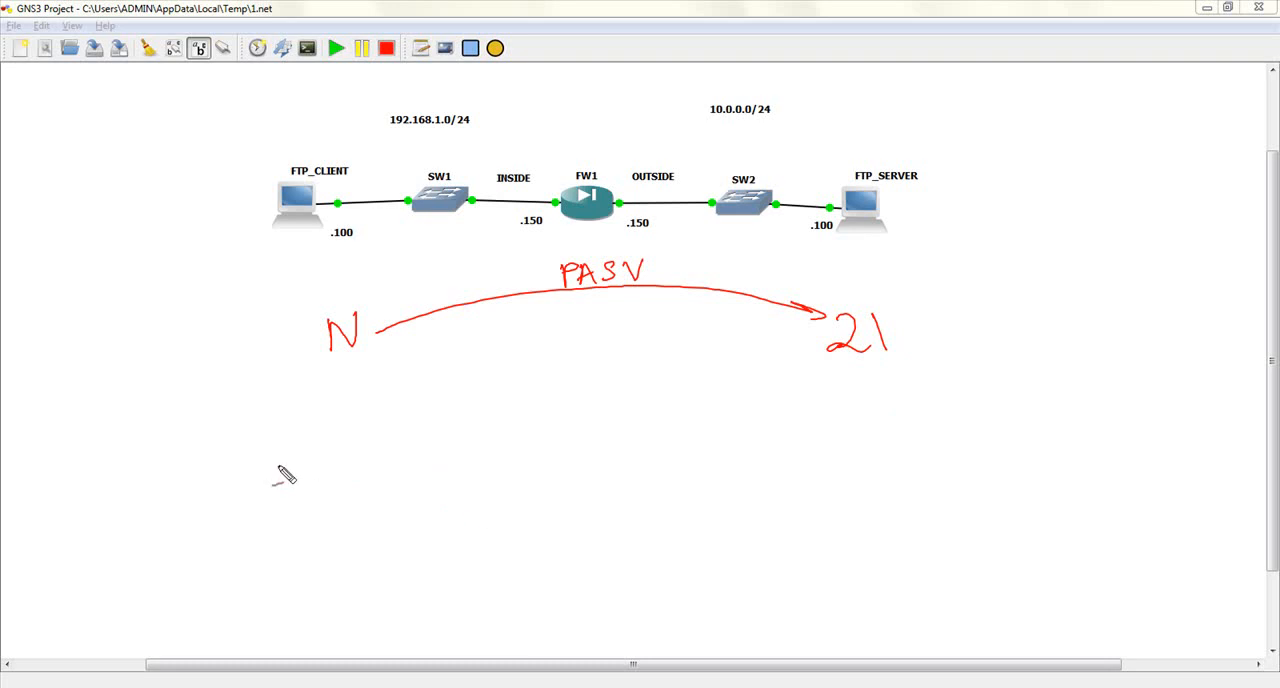
mouse_move(358, 484)
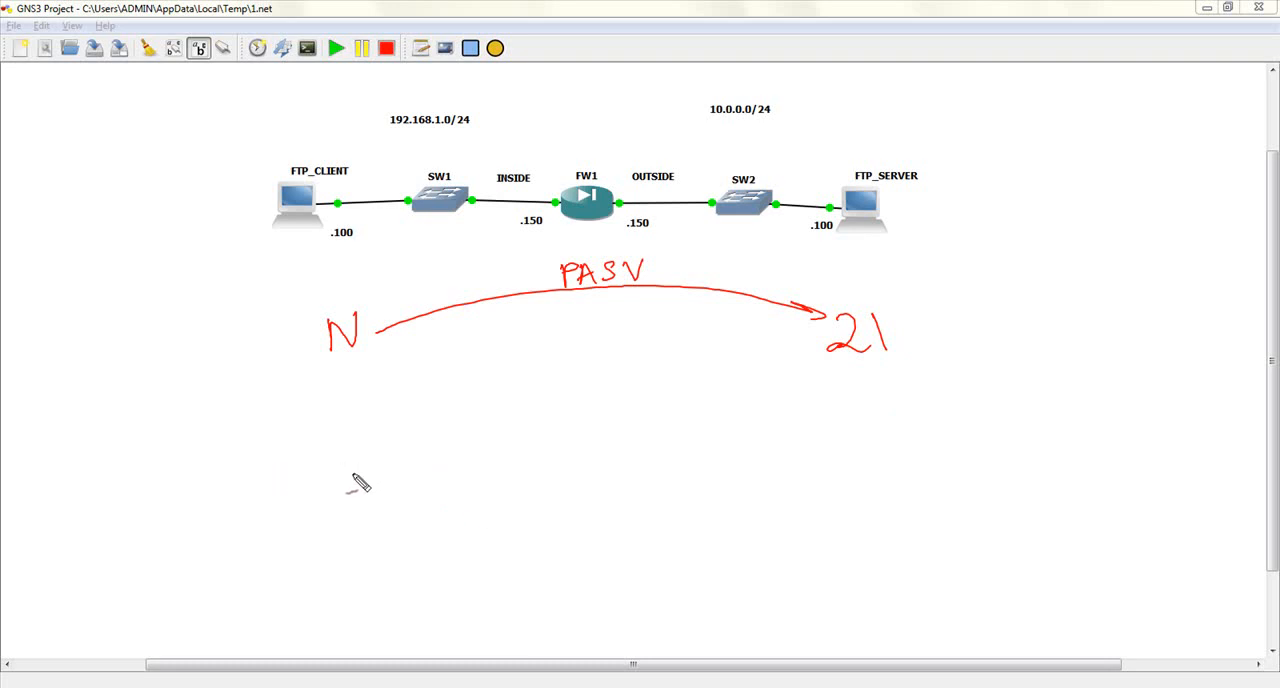
mouse_move(718, 490)
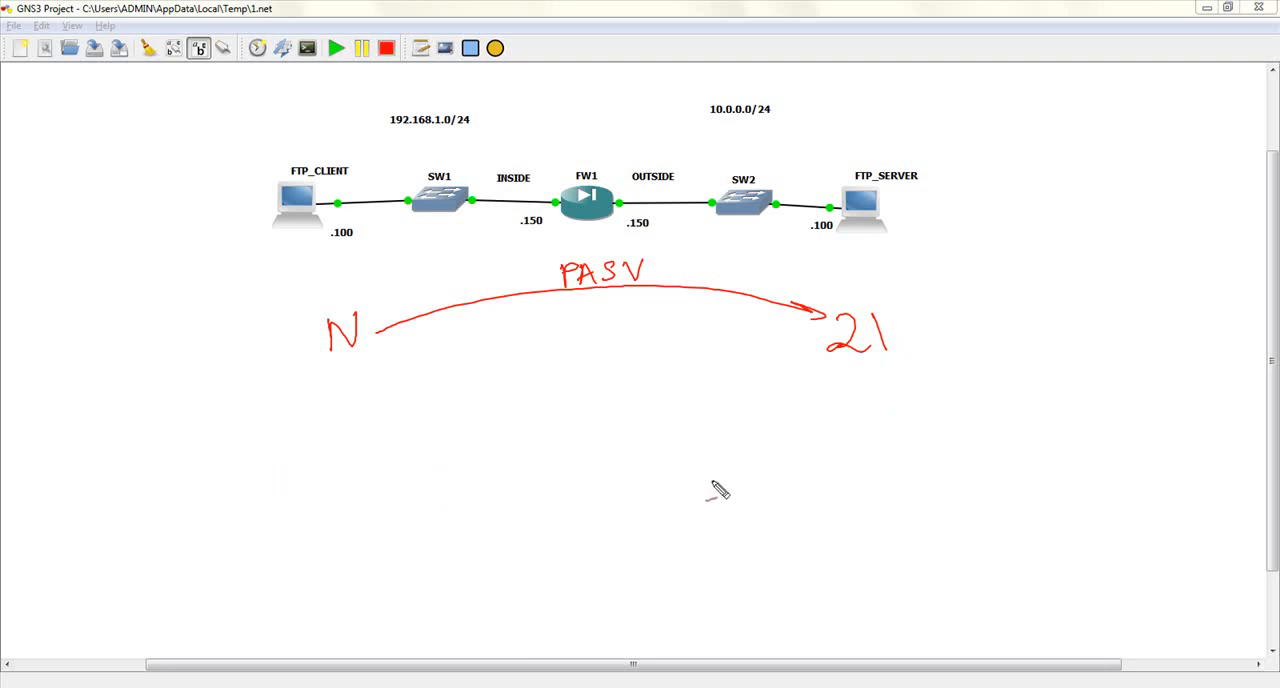
mouse_move(896, 492)
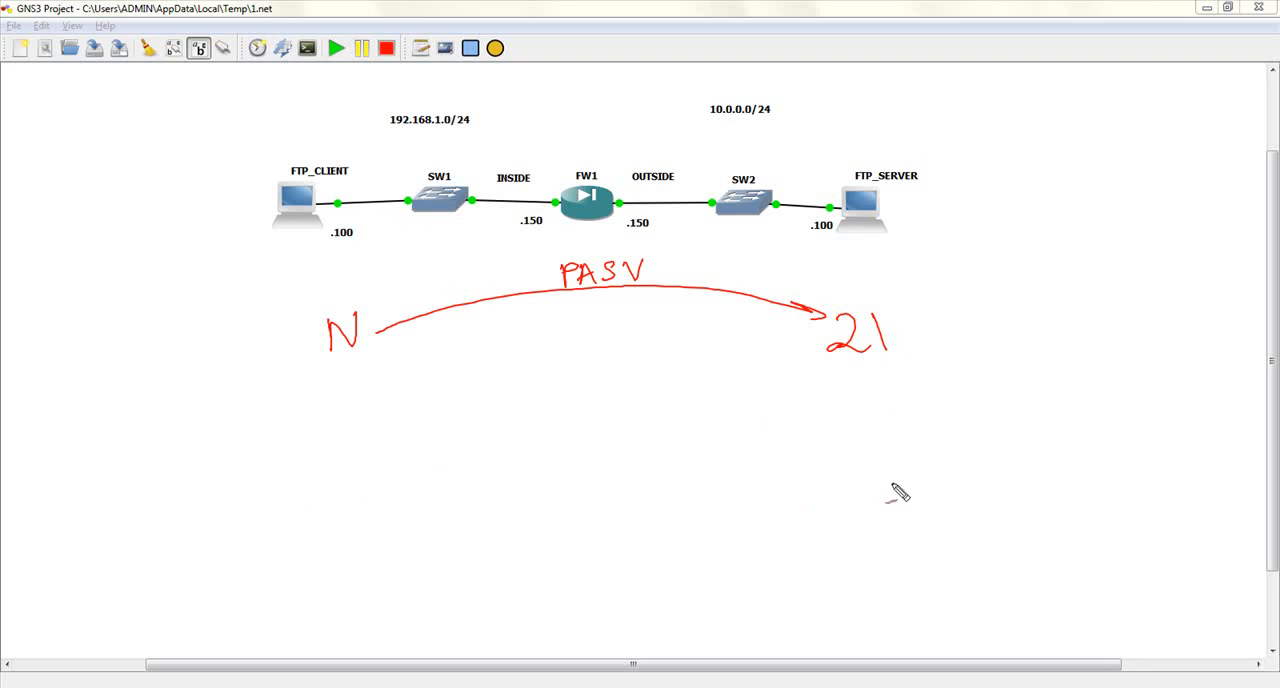
mouse_move(872, 468)
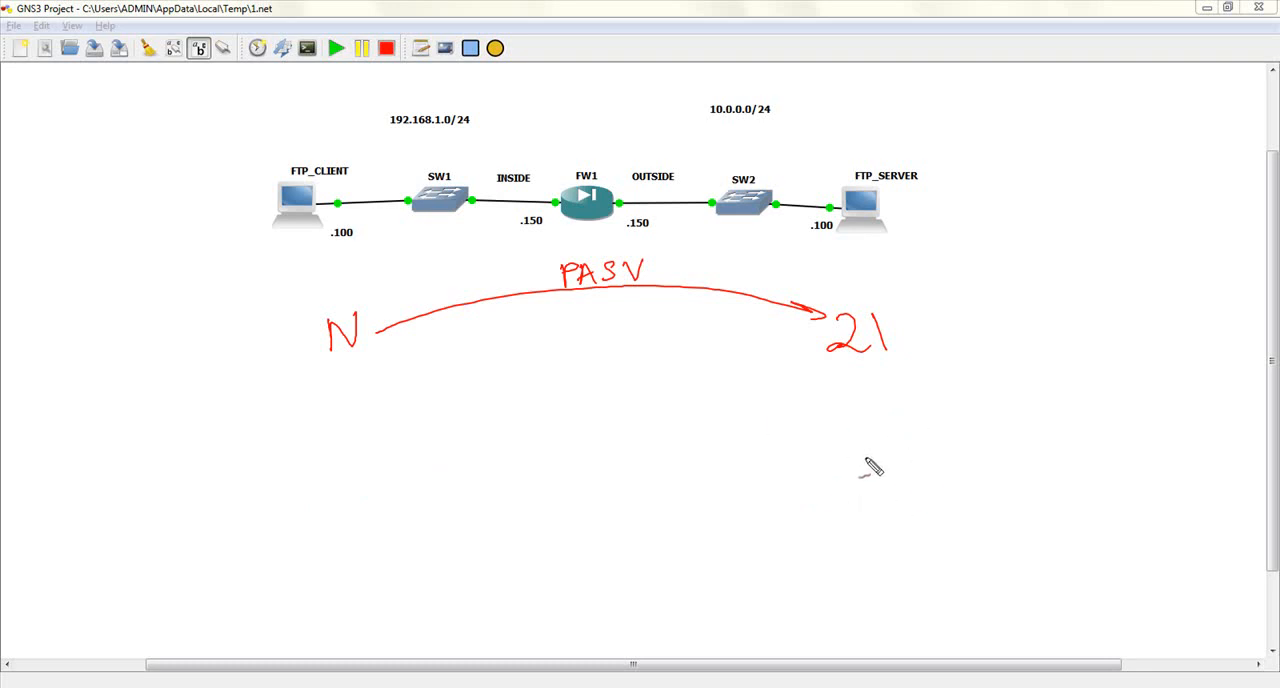
mouse_move(860, 370)
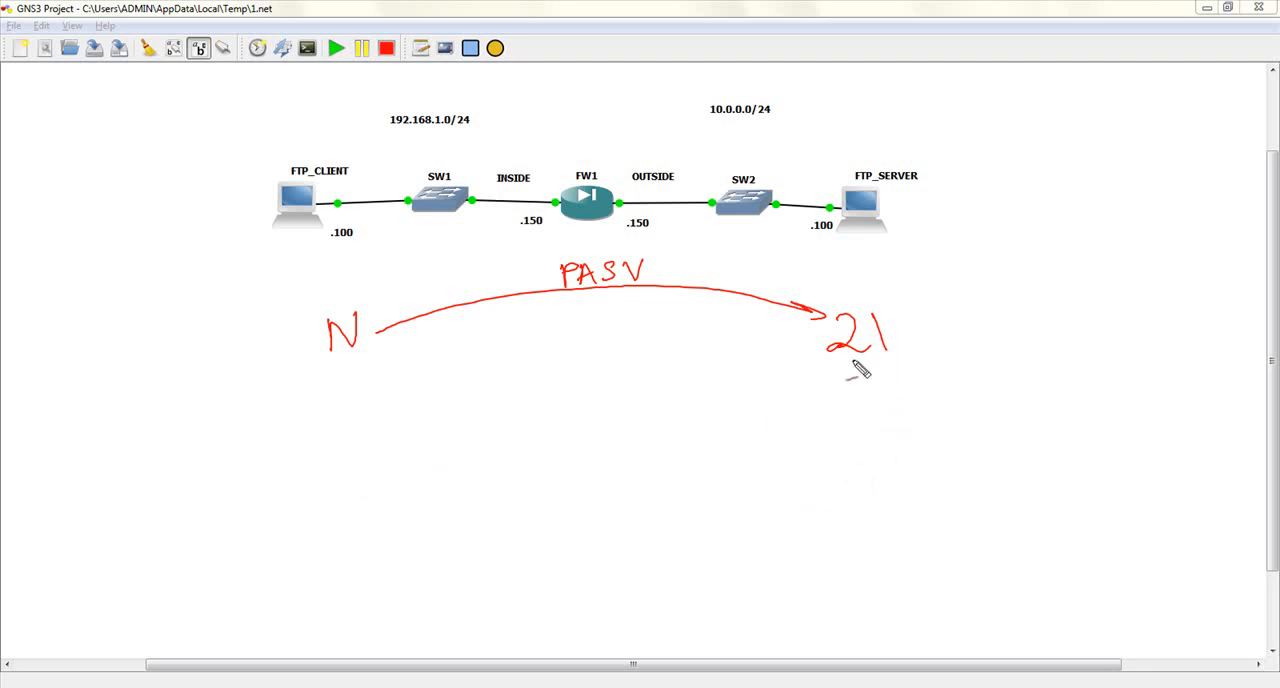
mouse_move(892, 400)
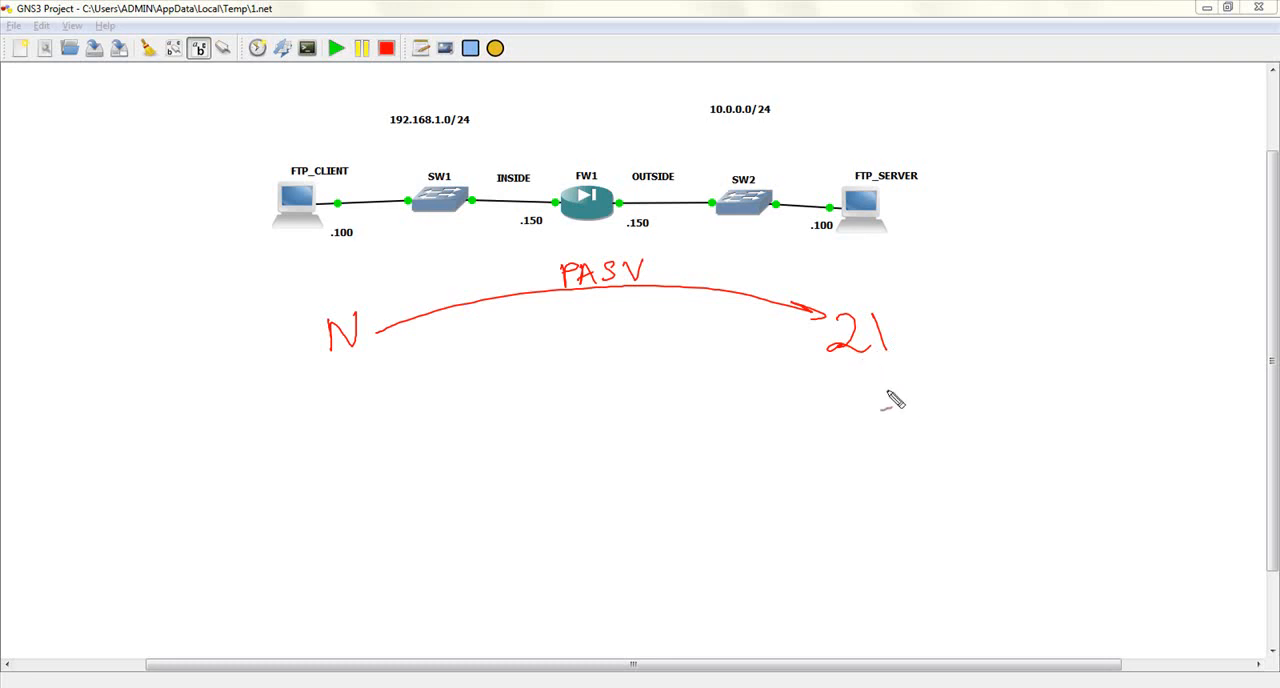
Draw a large X right of 21 and write X after PORT on the return arrow
left_click_drag(924, 410, 990, 470)
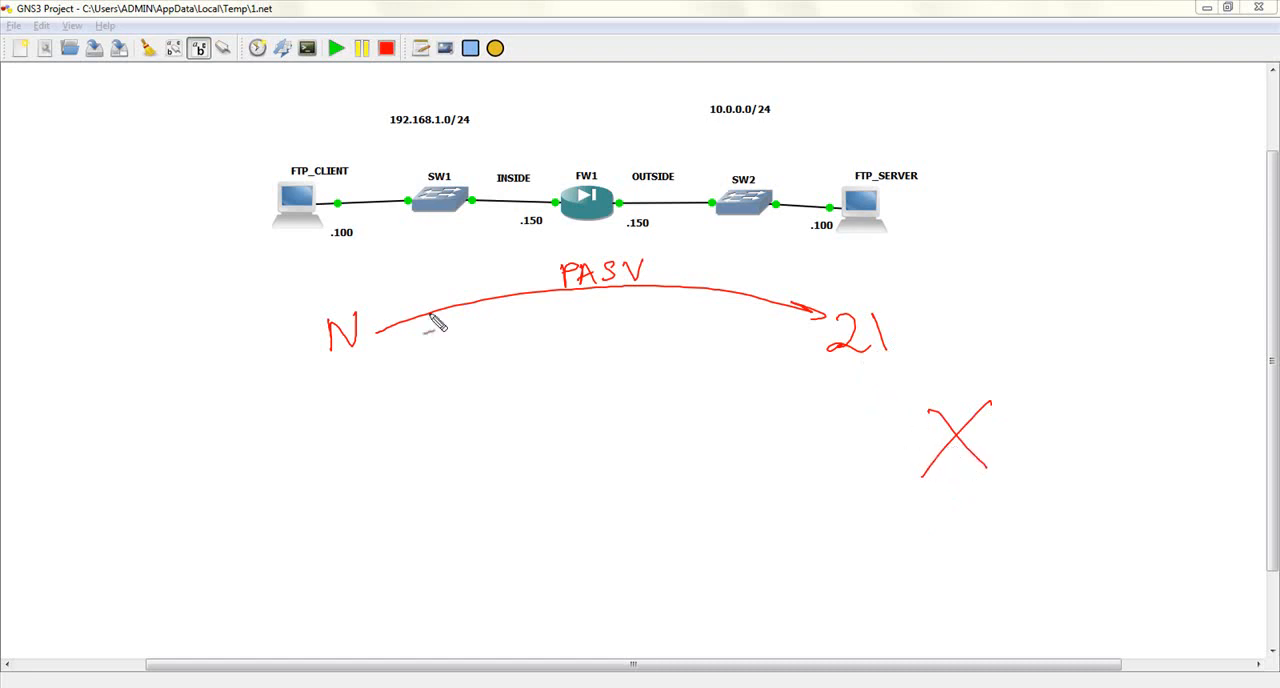
mouse_move(818, 360)
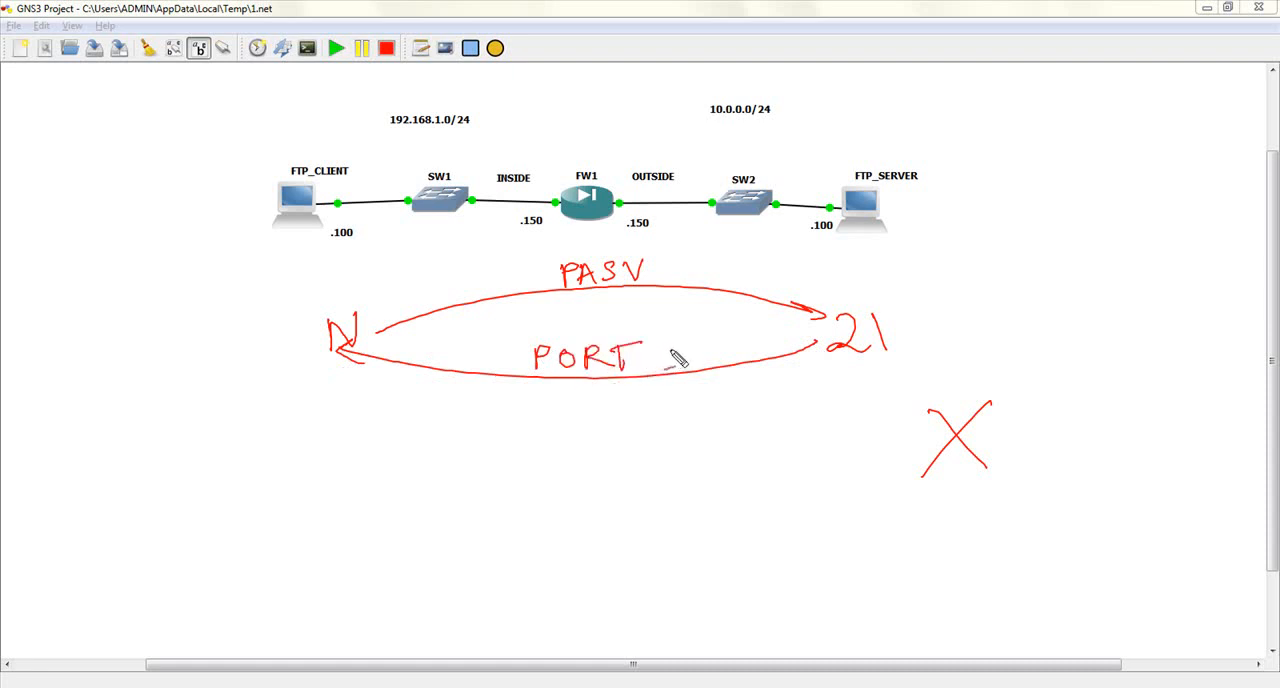
left_click_drag(668, 340, 696, 370)
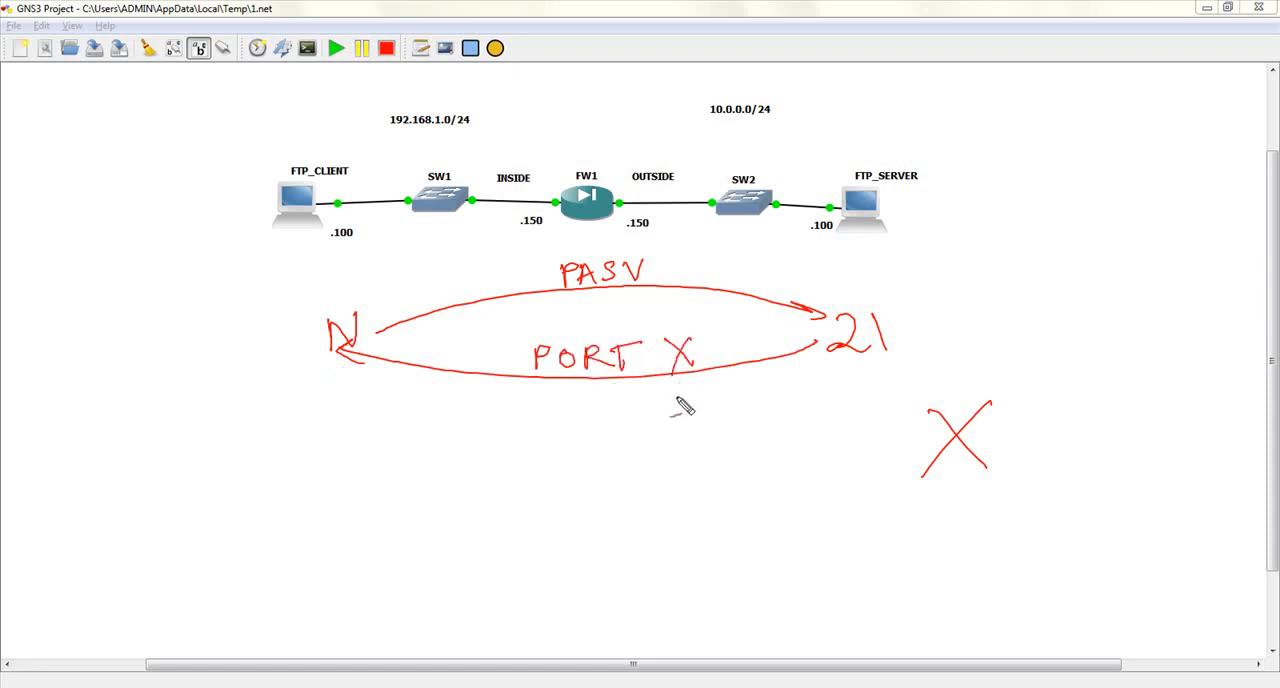
mouse_move(684, 376)
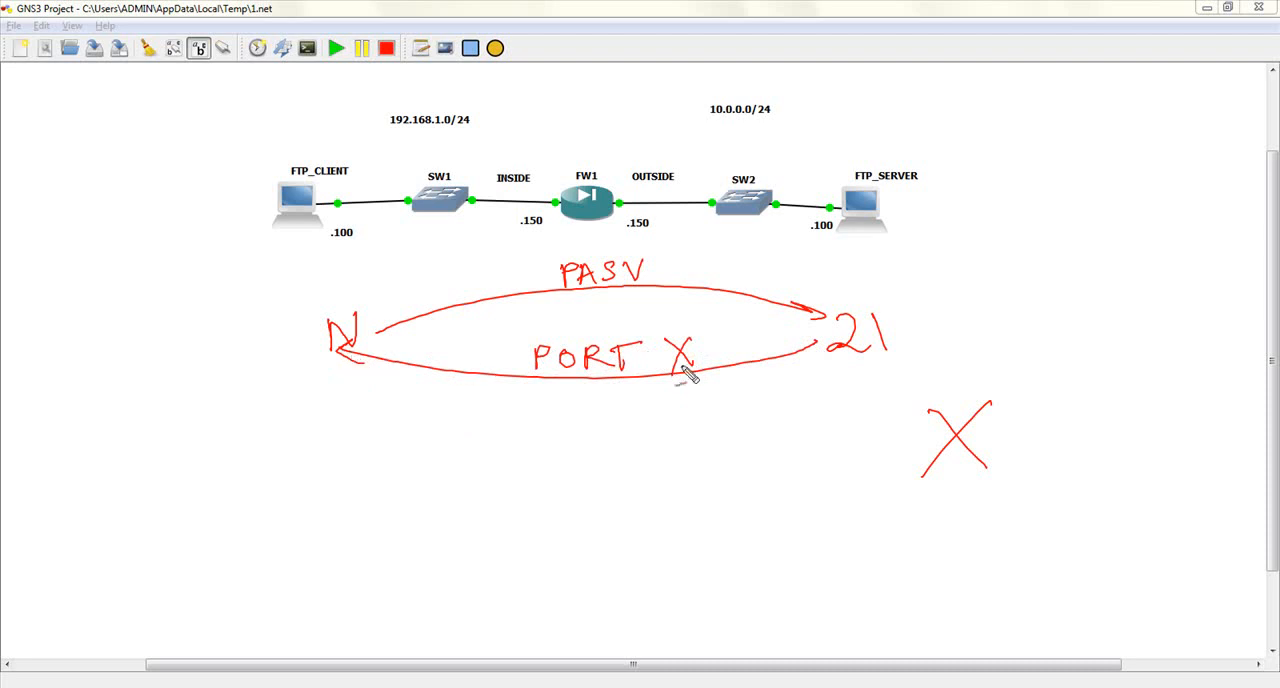
mouse_move(336, 430)
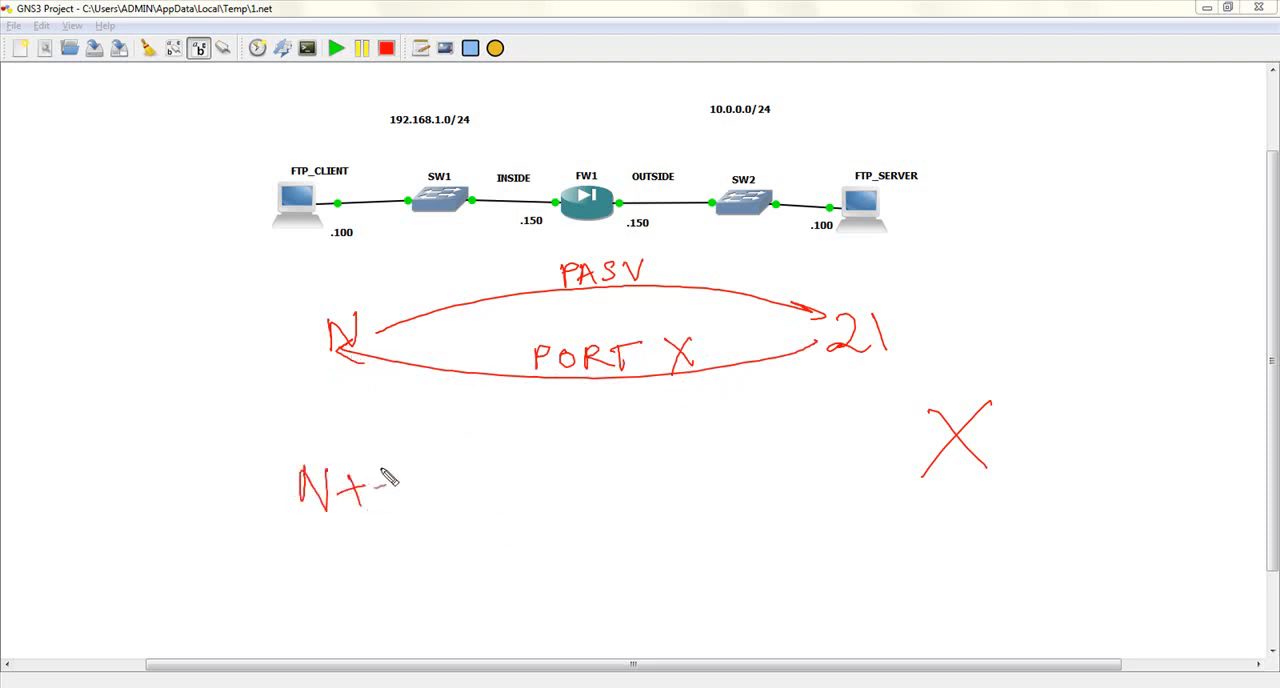
Write N+1 with a DATA arrow to X, an ACK arrow back, and circle PORT
left_click_drag(390, 490, 504, 464)
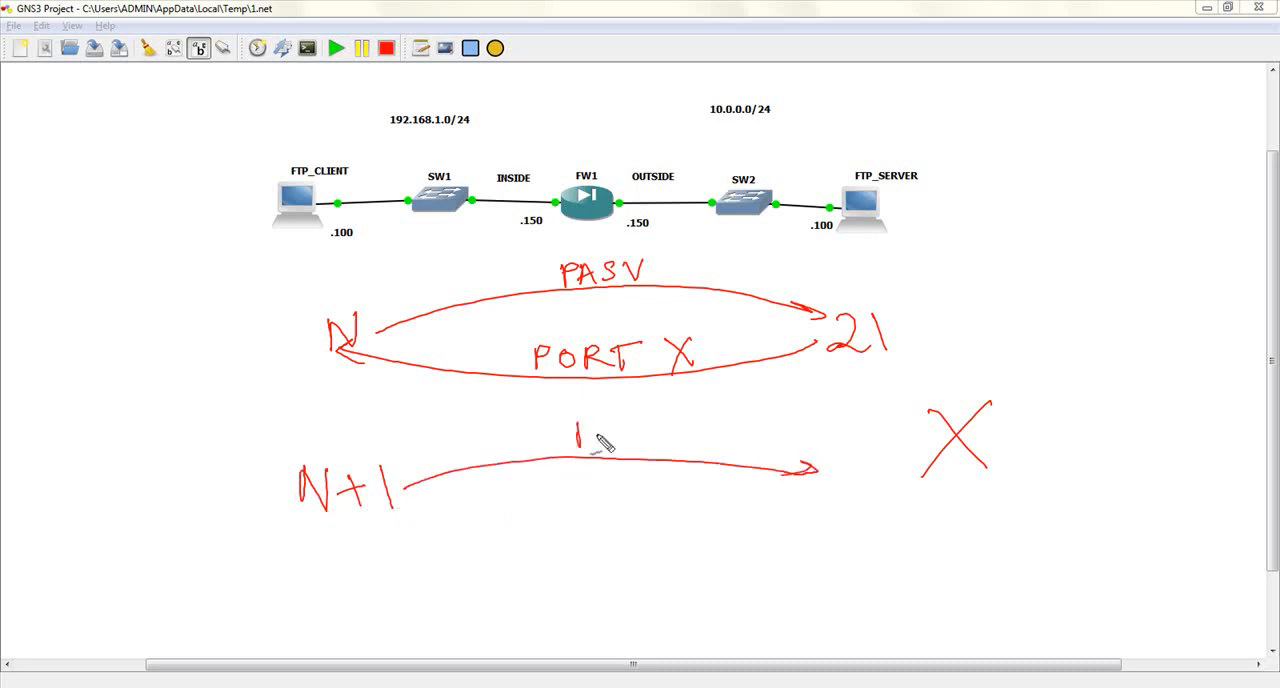
left_click_drag(576, 440, 700, 444)
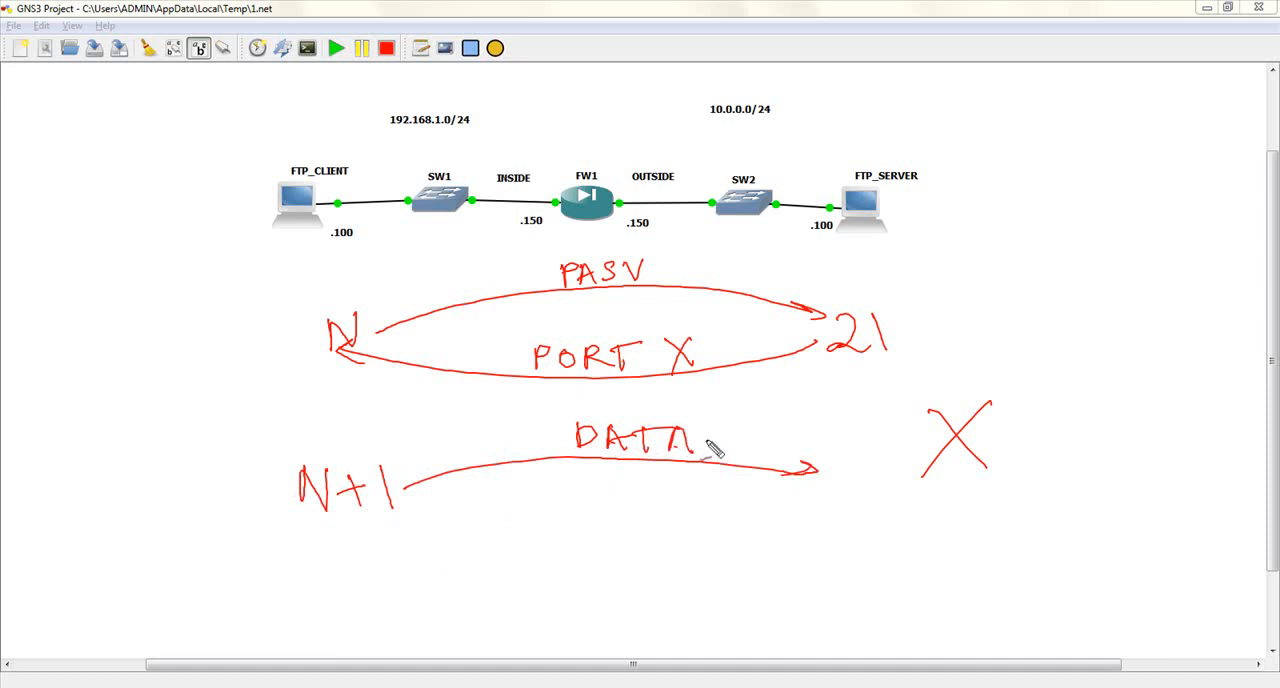
left_click_drag(824, 460, 870, 500)
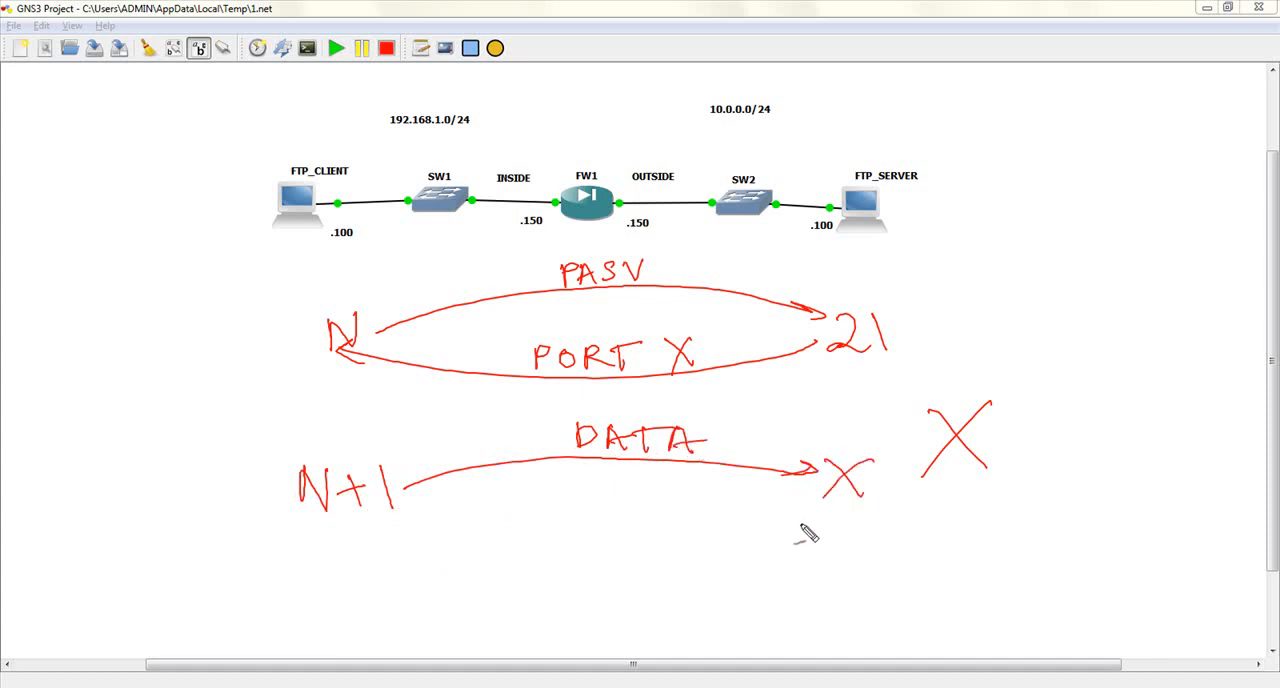
mouse_move(822, 494)
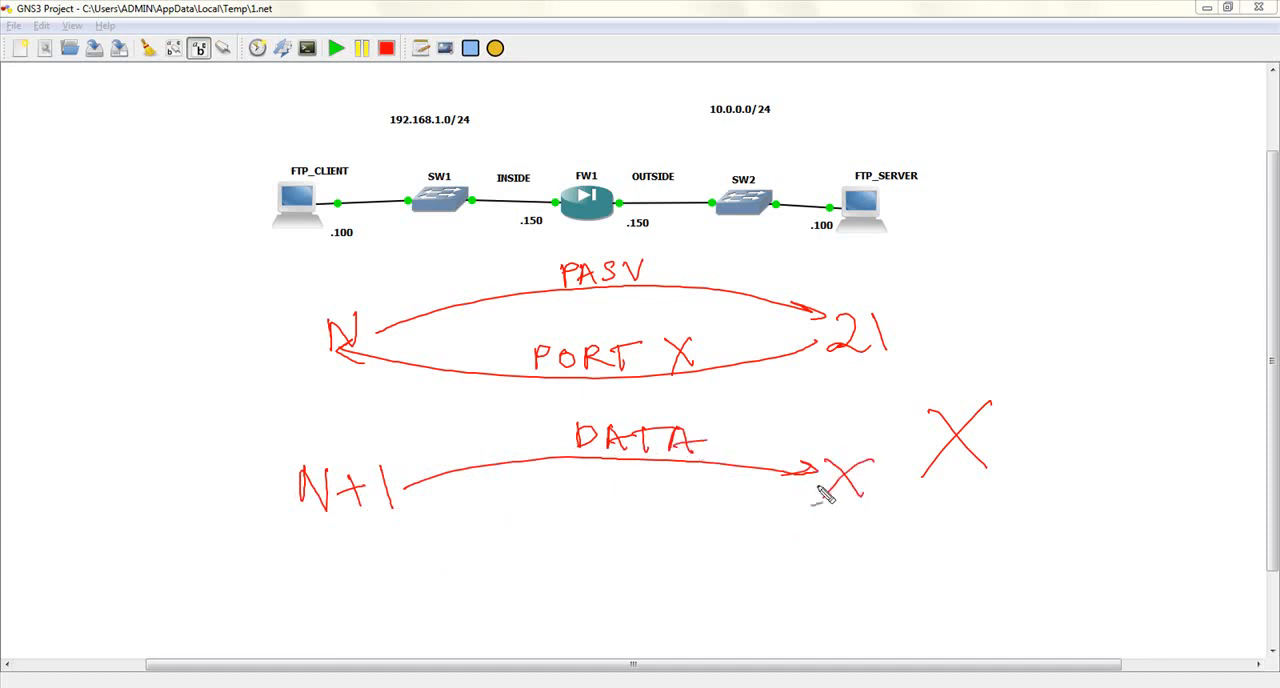
mouse_move(860, 510)
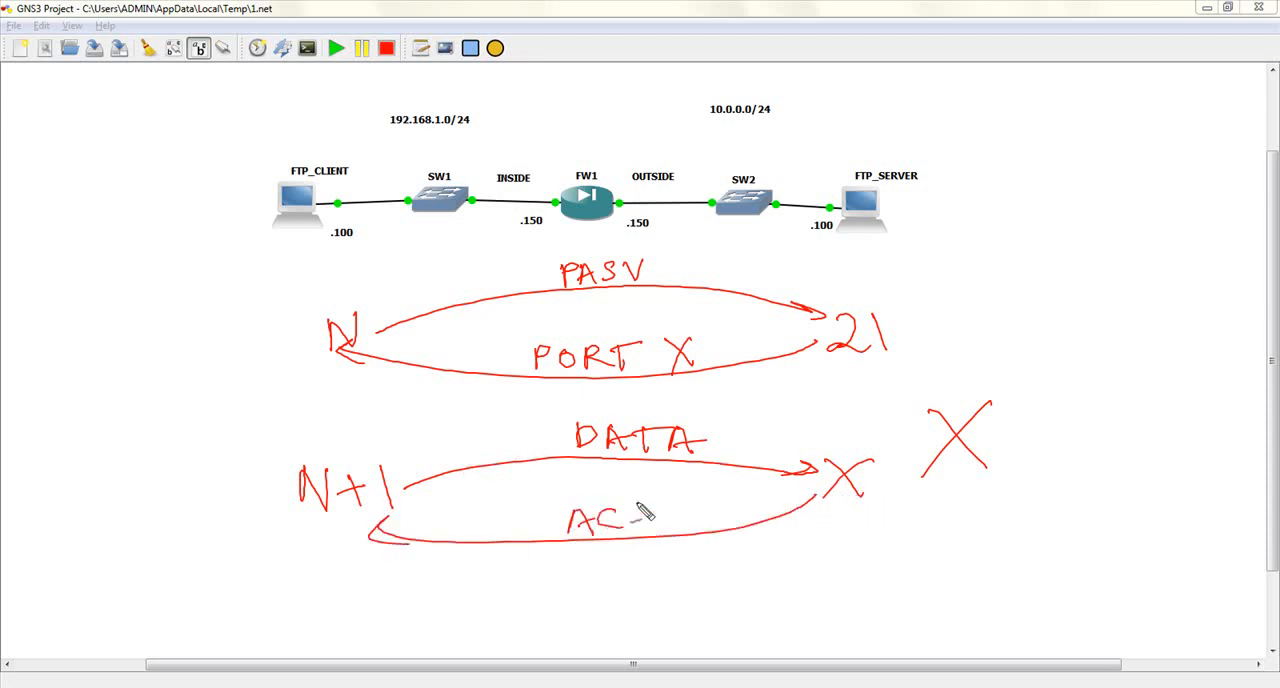
left_click_drag(640, 516, 664, 524)
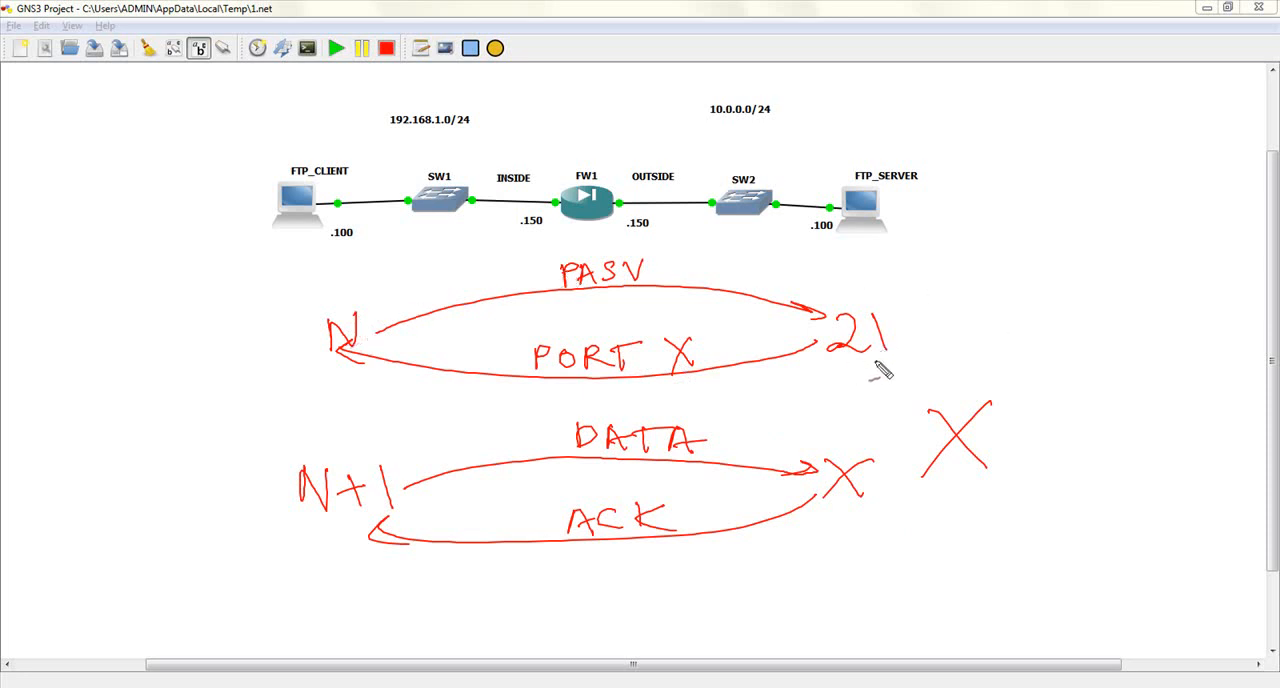
mouse_move(876, 384)
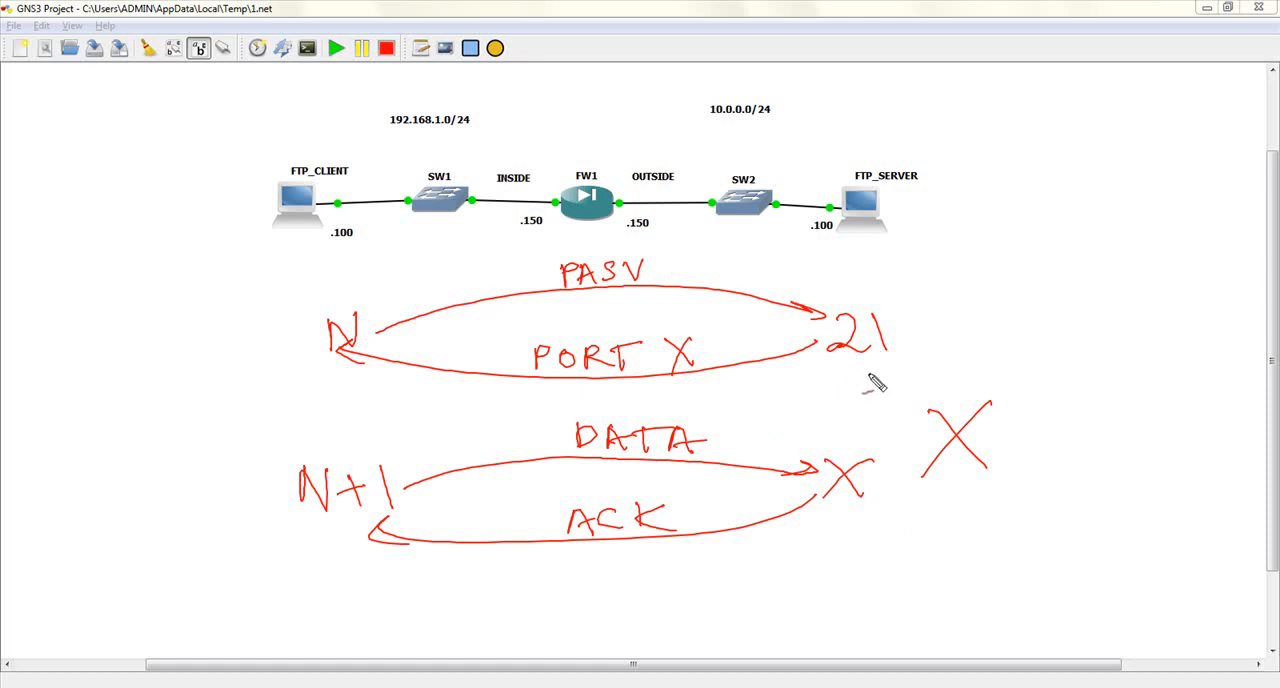
mouse_move(590, 300)
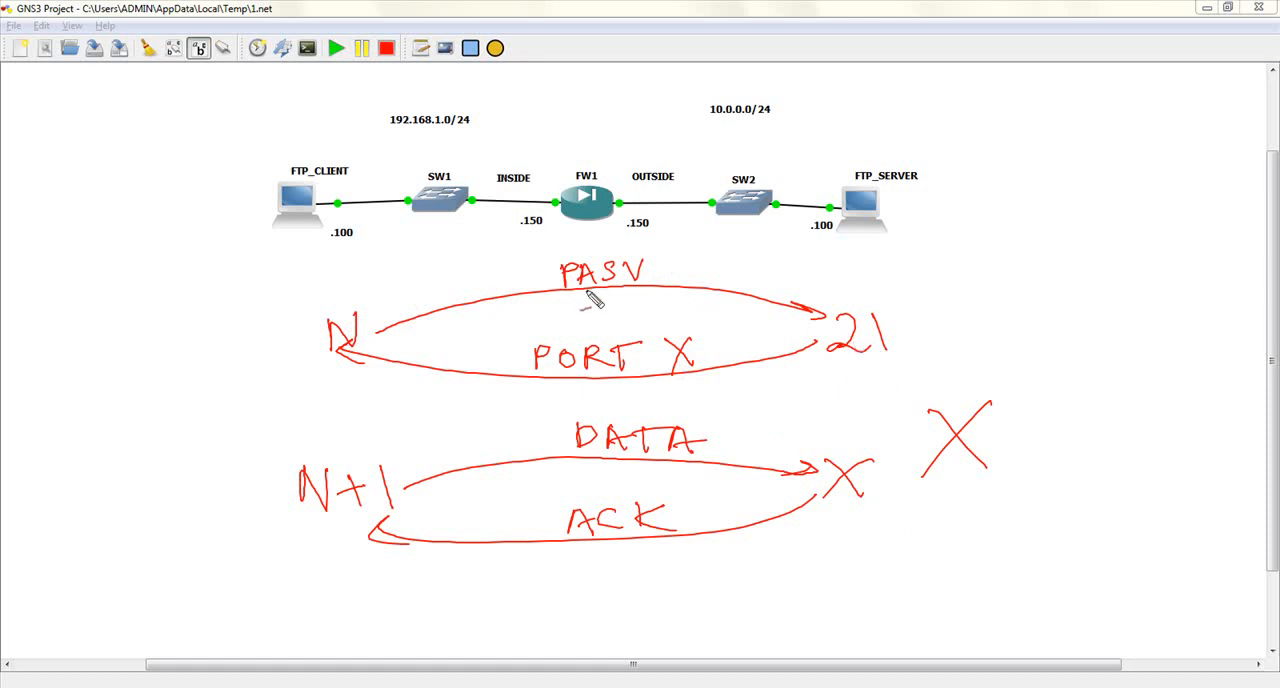
mouse_move(880, 388)
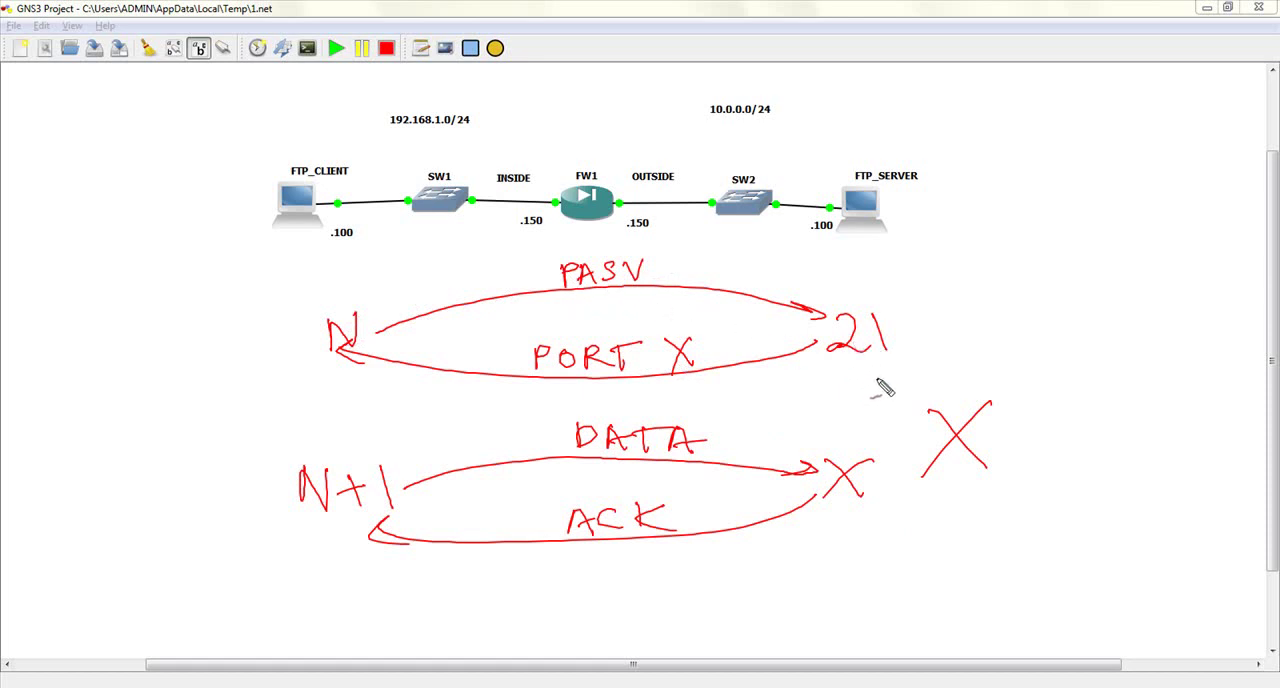
mouse_move(640, 296)
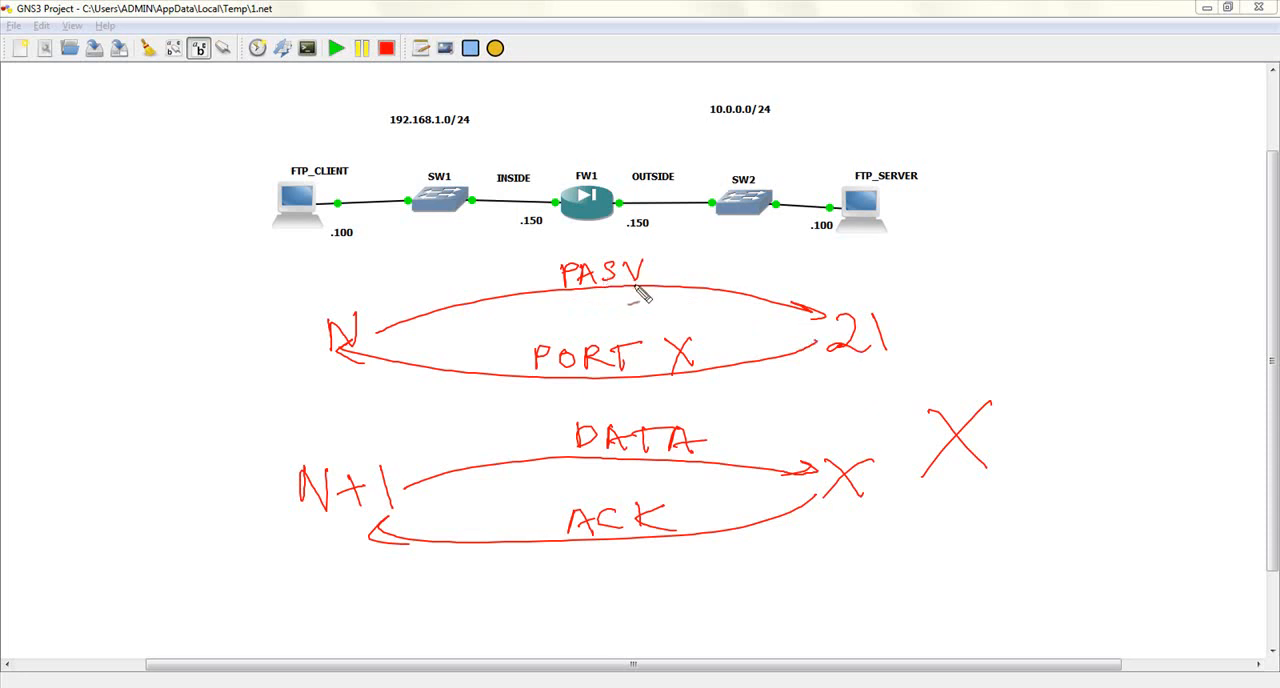
mouse_move(372, 332)
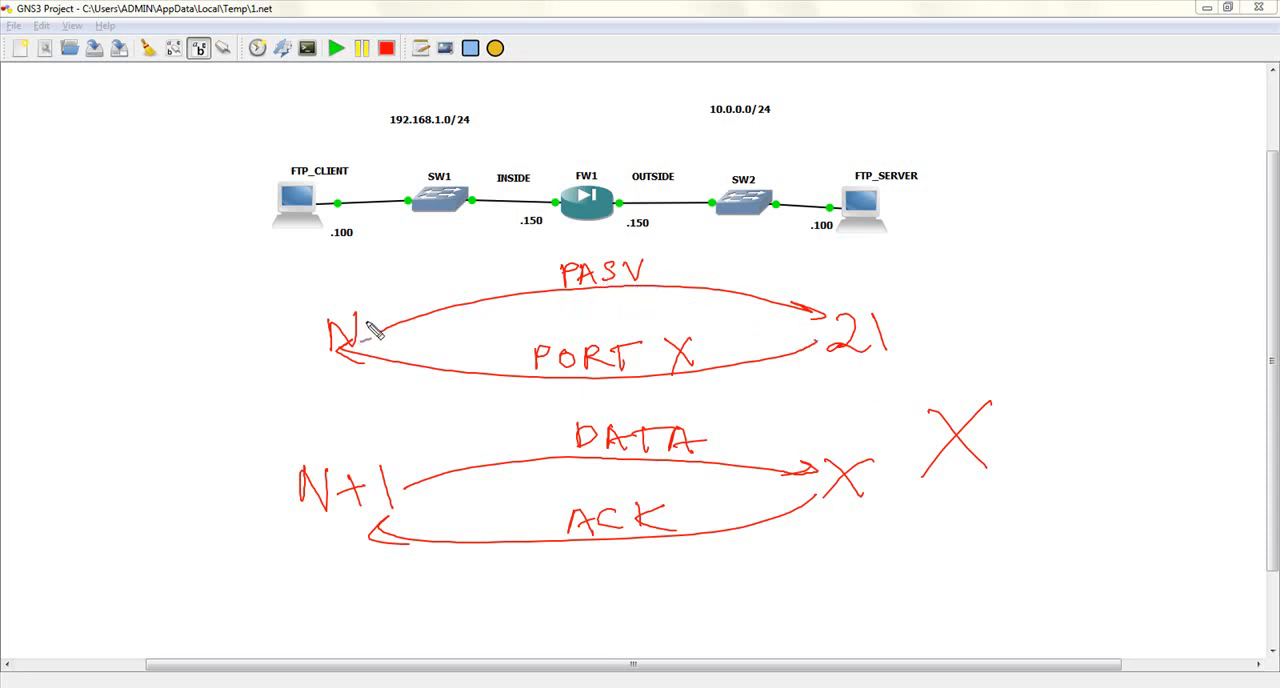
mouse_move(916, 378)
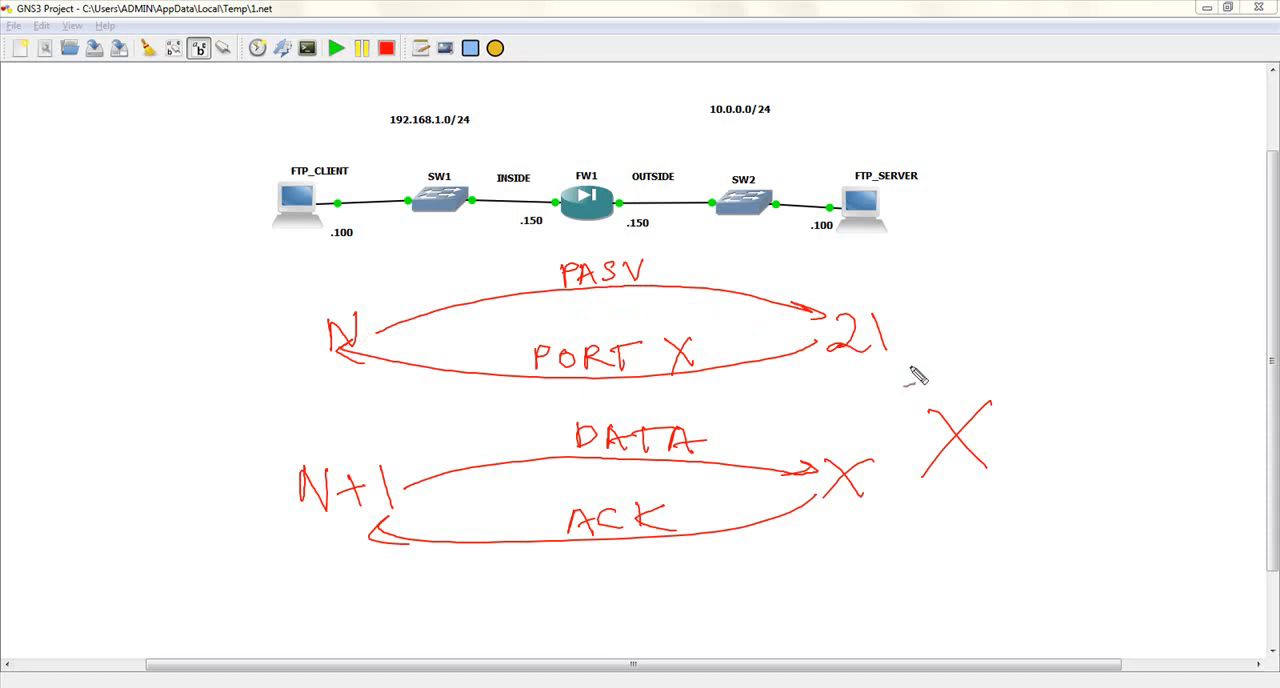
mouse_move(956, 490)
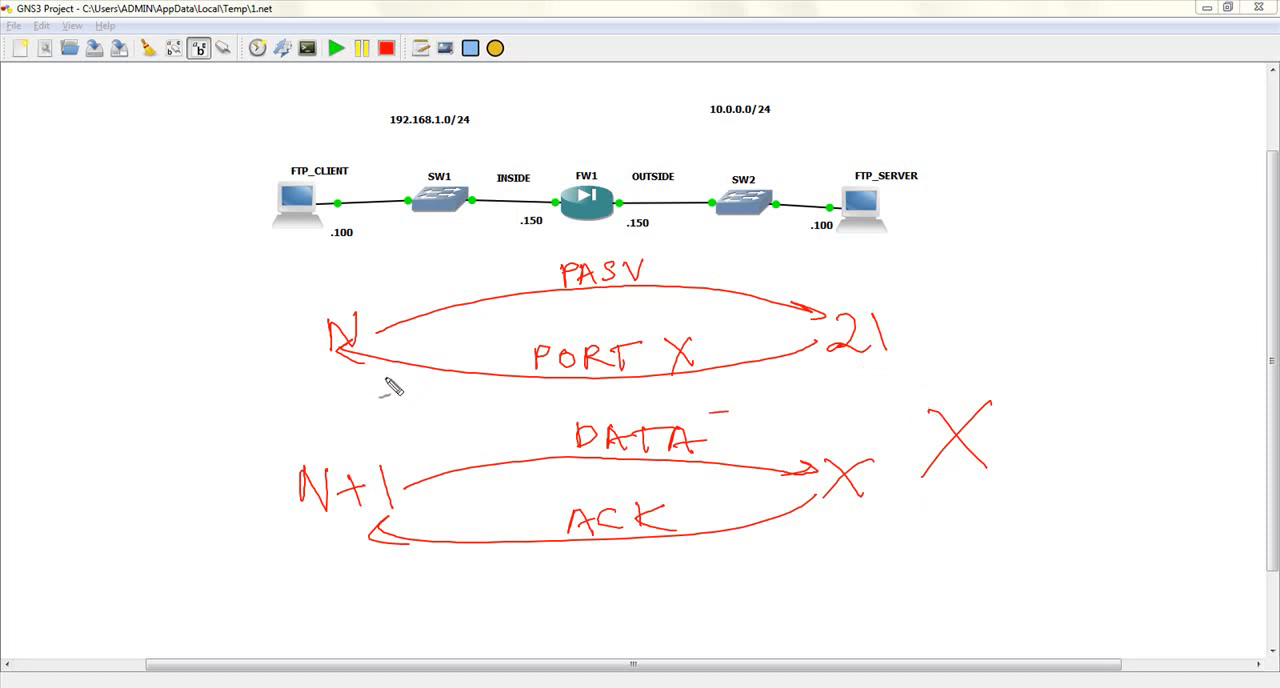
left_click_drag(520, 356, 650, 360)
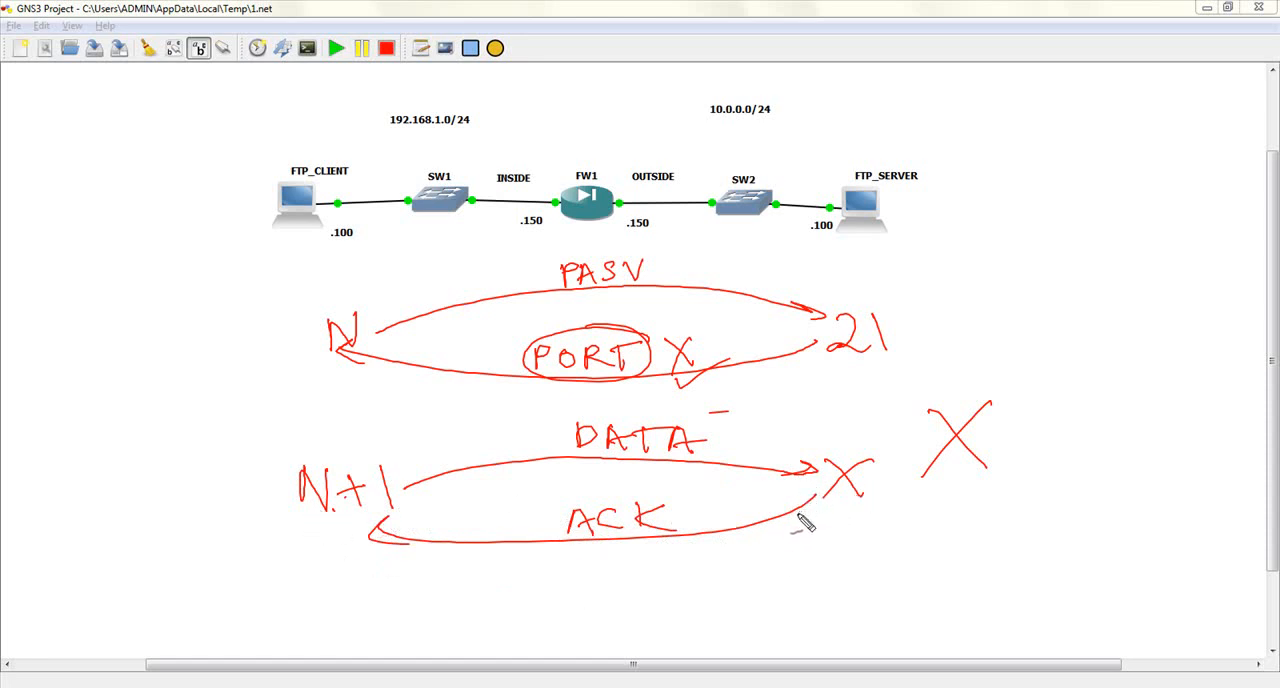
mouse_move(802, 538)
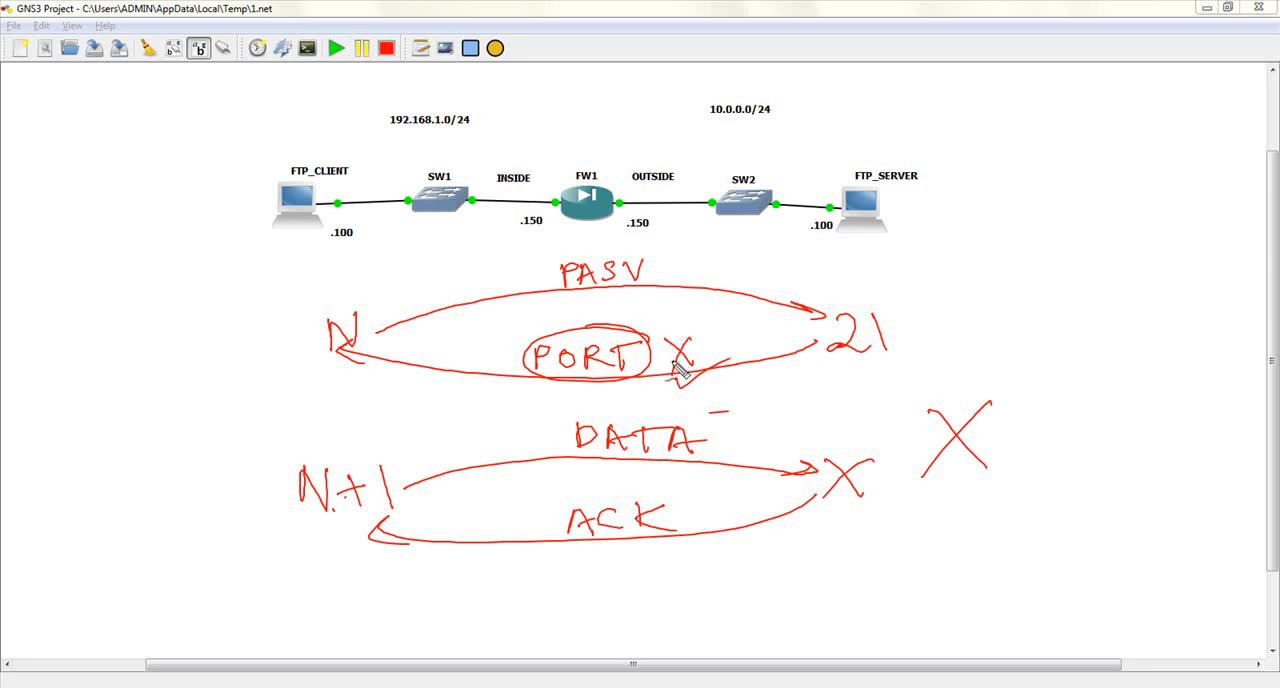
mouse_move(684, 396)
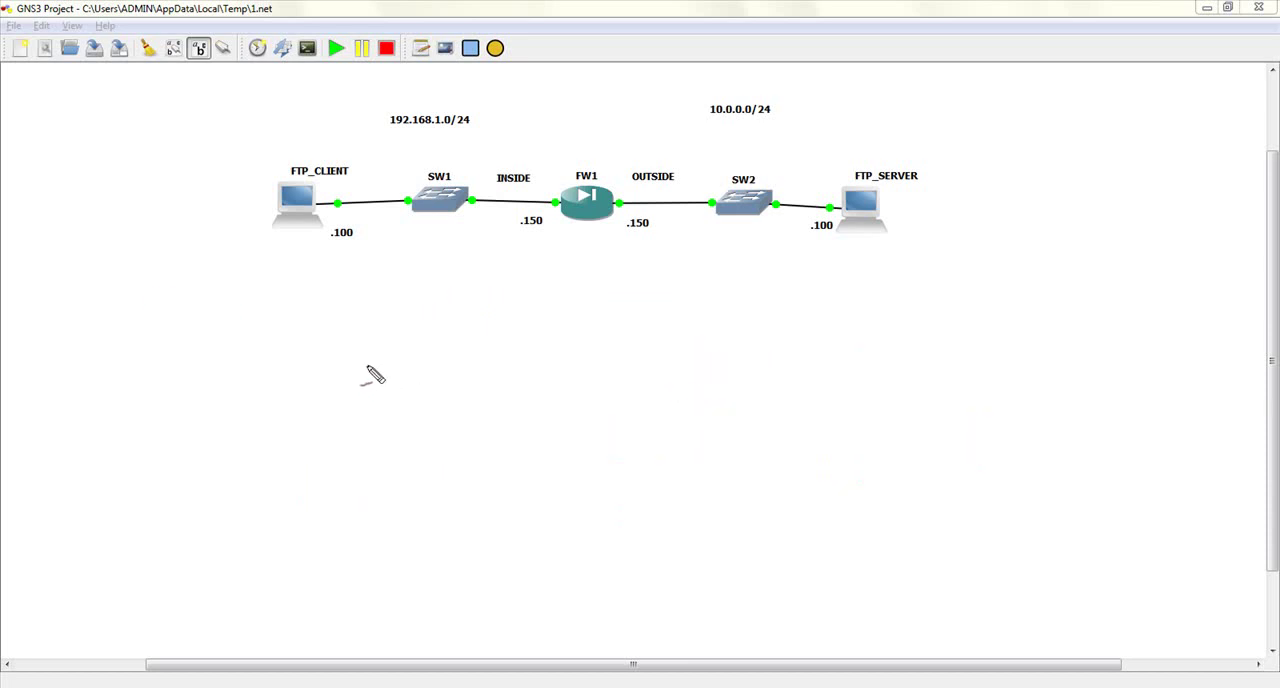
mouse_move(384, 348)
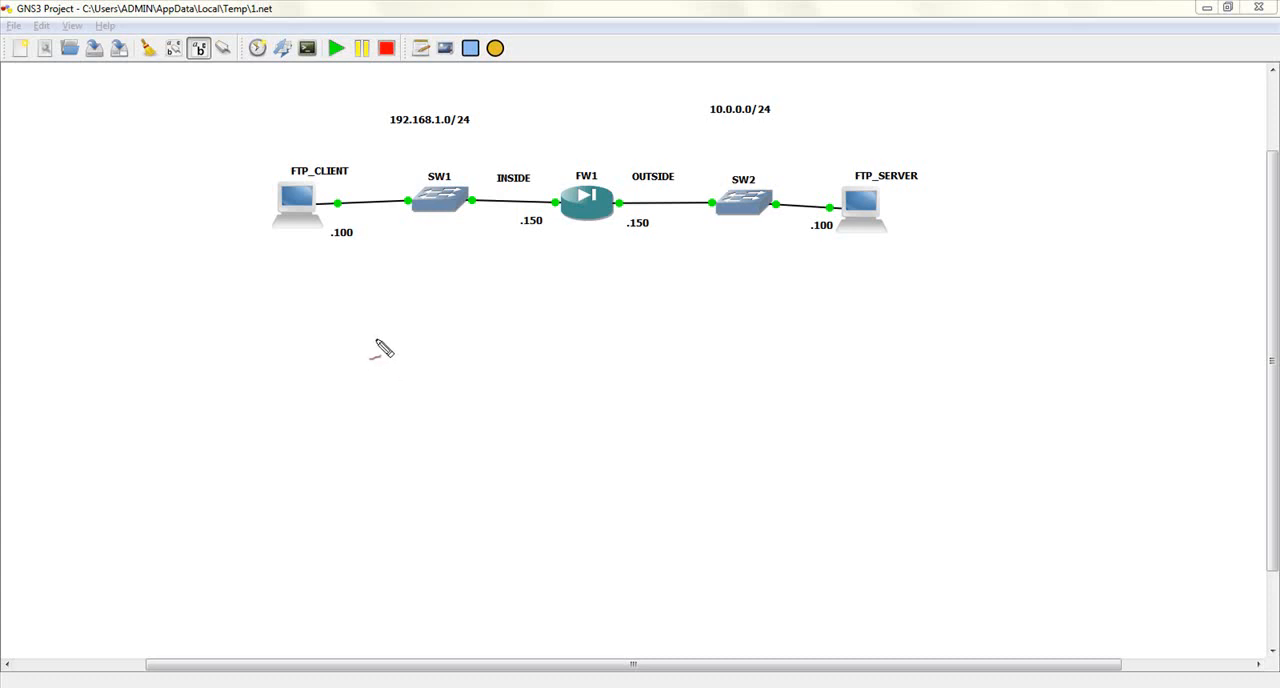
mouse_move(424, 374)
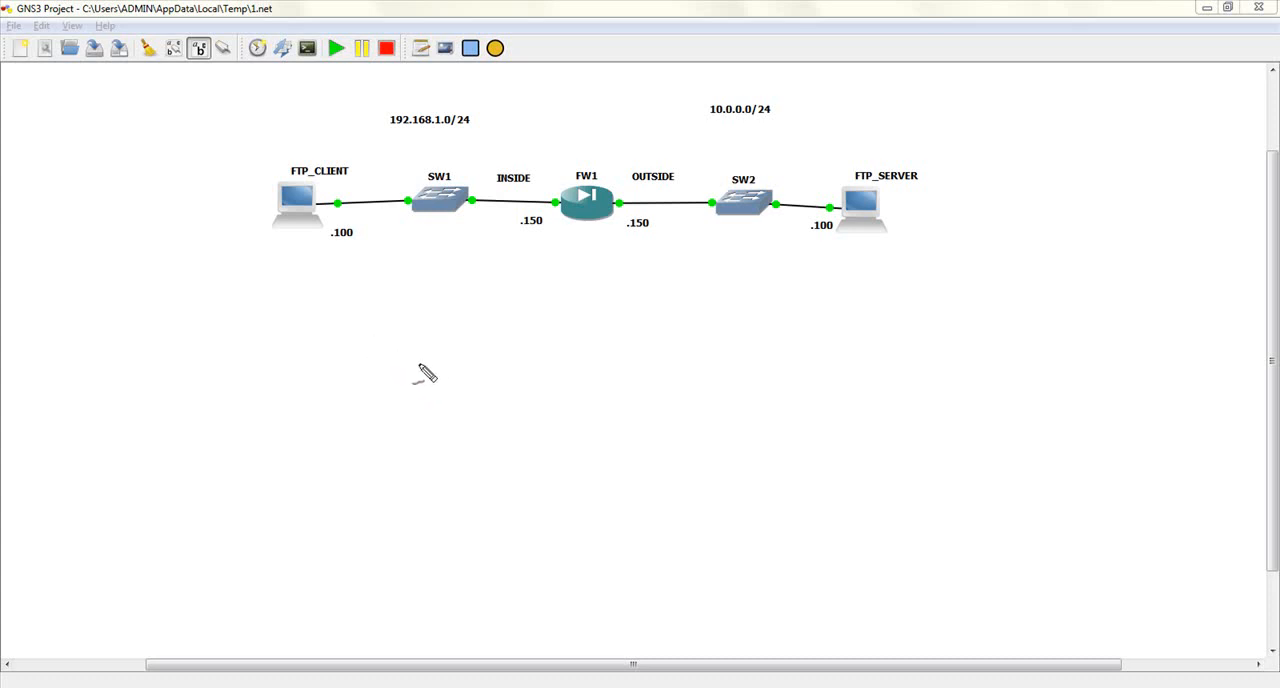
mouse_move(430, 406)
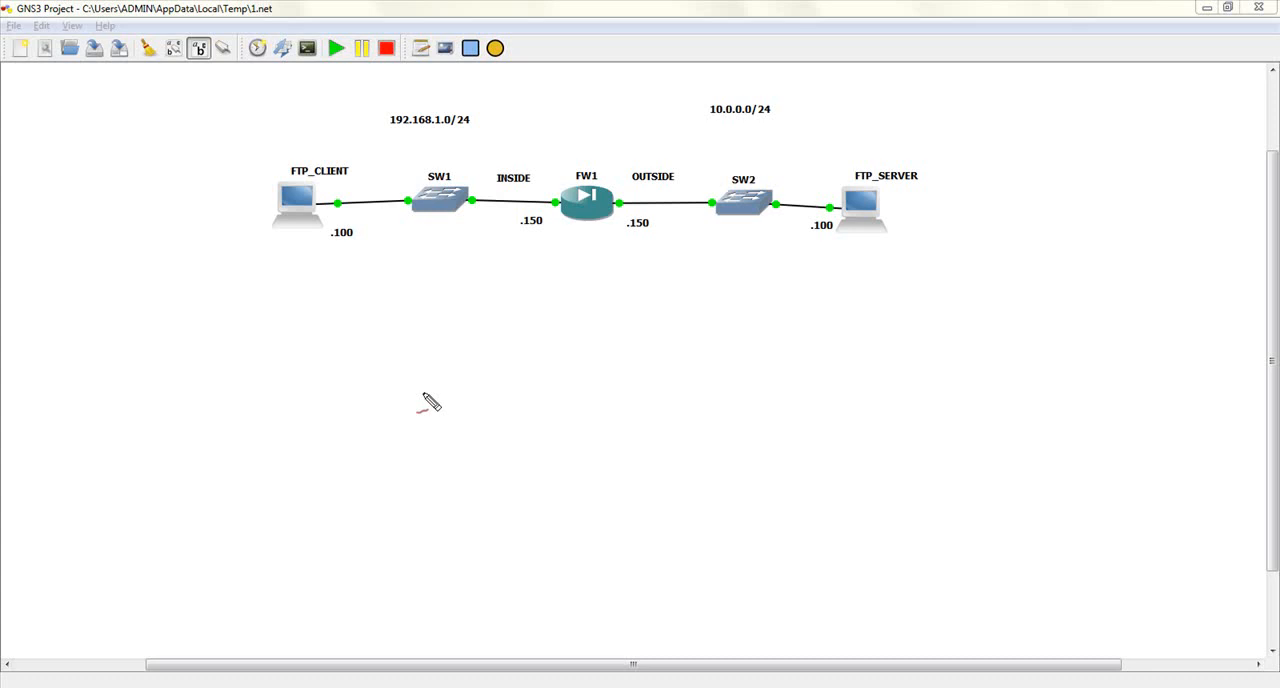
mouse_move(384, 352)
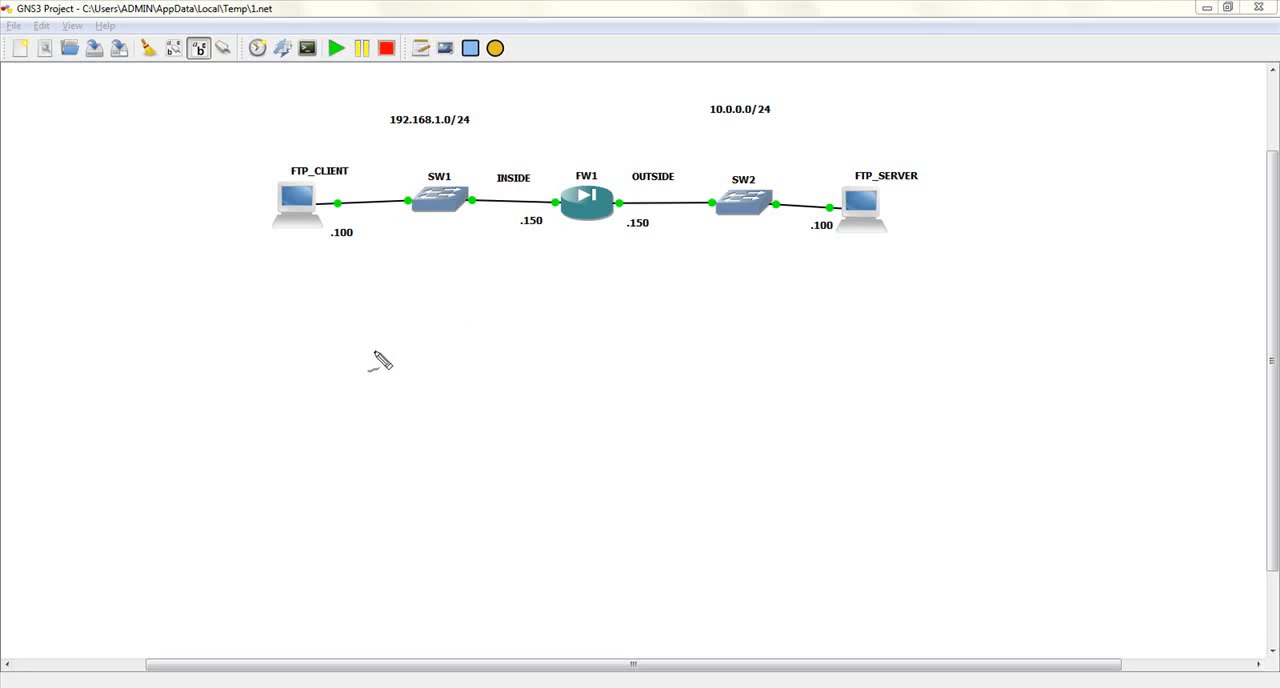
mouse_move(410, 330)
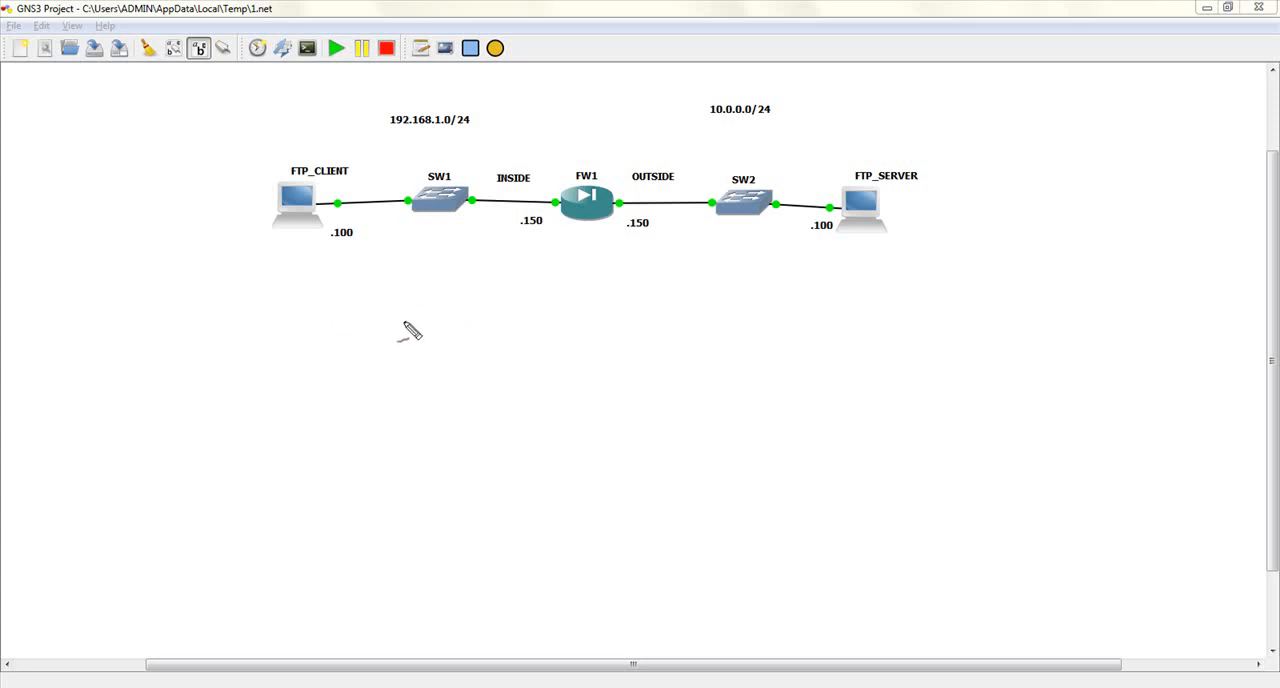
mouse_move(260, 550)
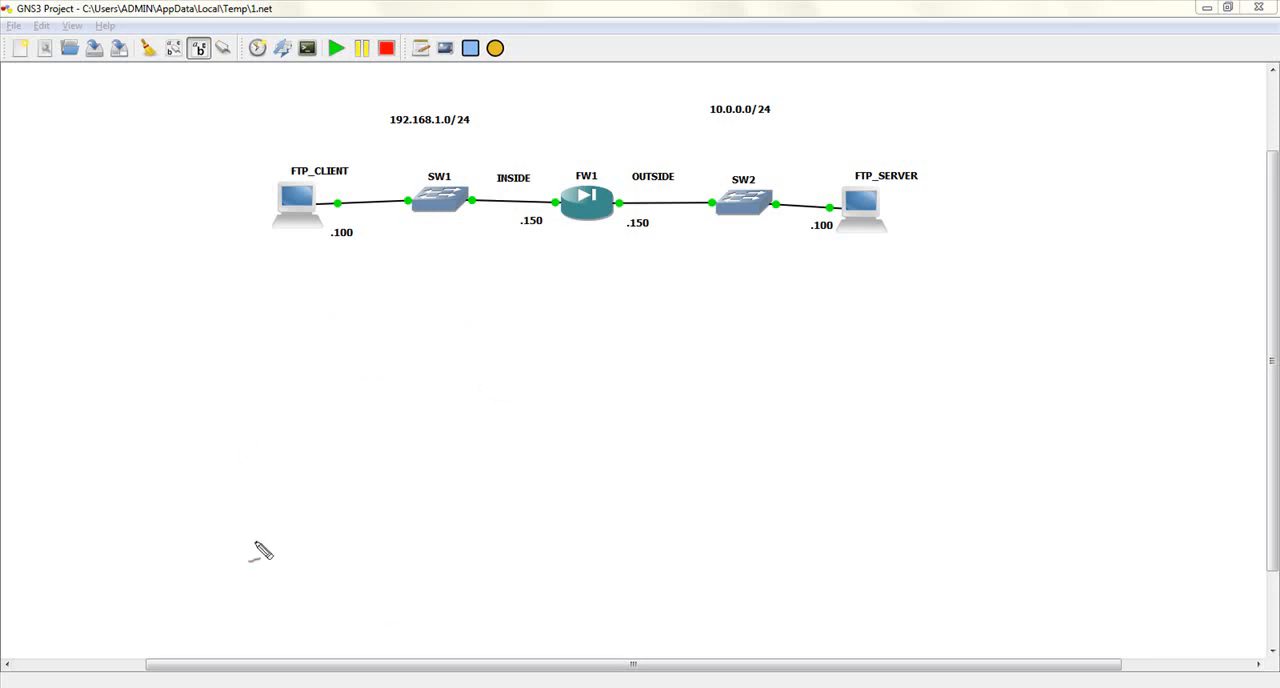
mouse_move(672, 546)
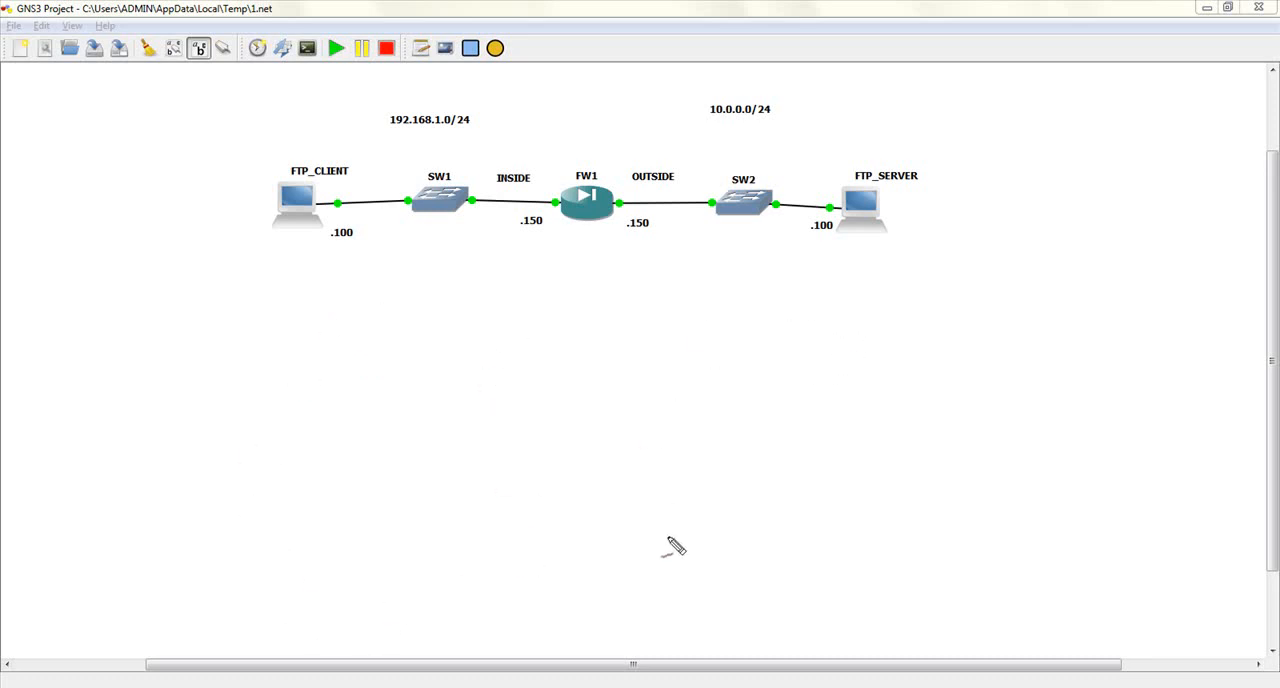
mouse_move(378, 322)
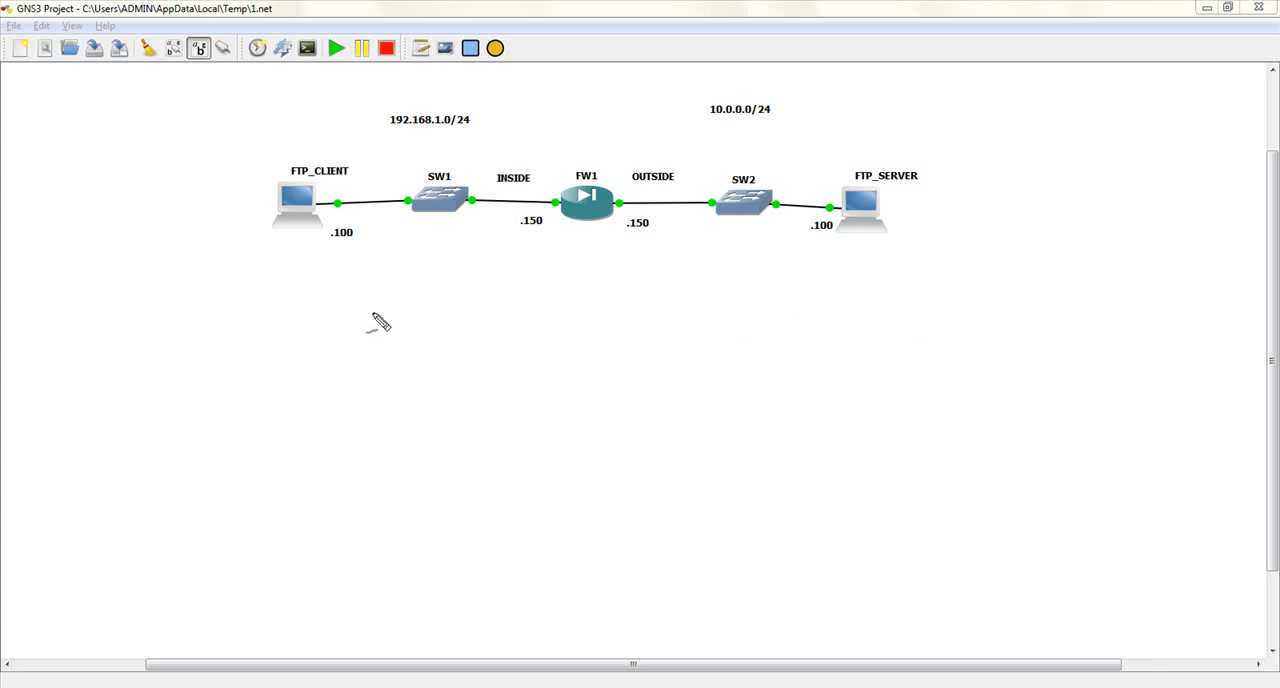
mouse_move(338, 296)
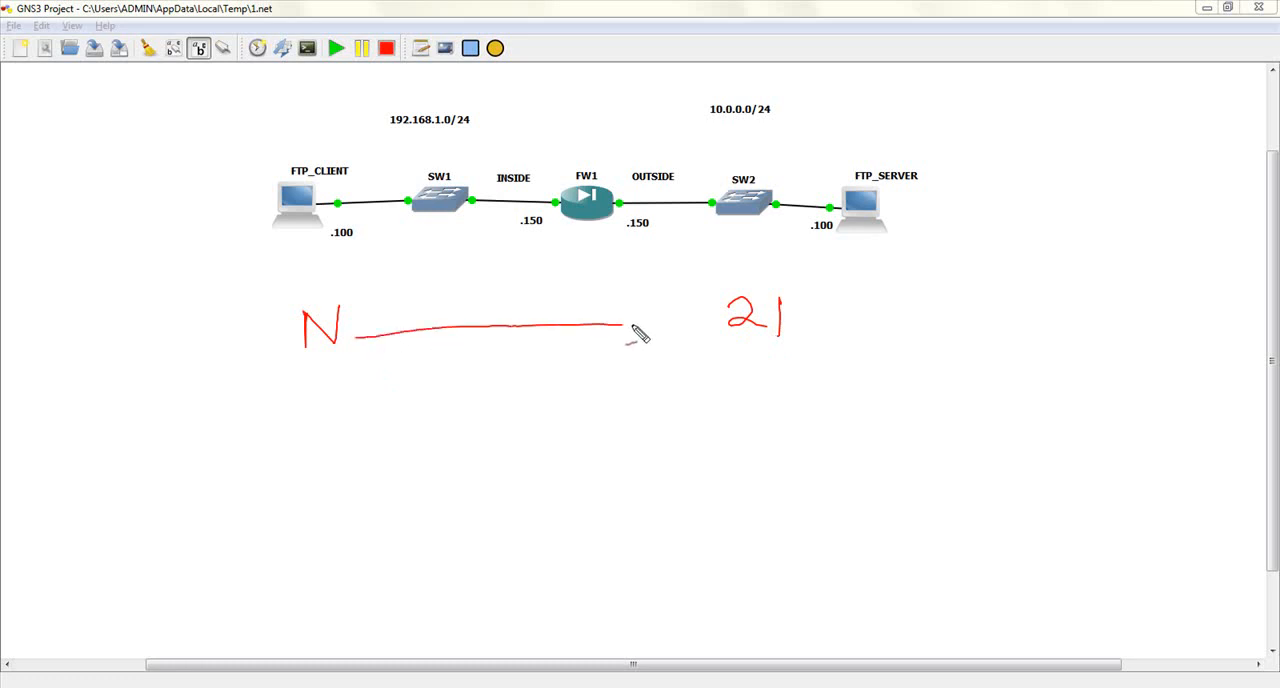
Add the arrowhead on the line from N pointing at 21
left_click_drag(620, 328, 700, 318)
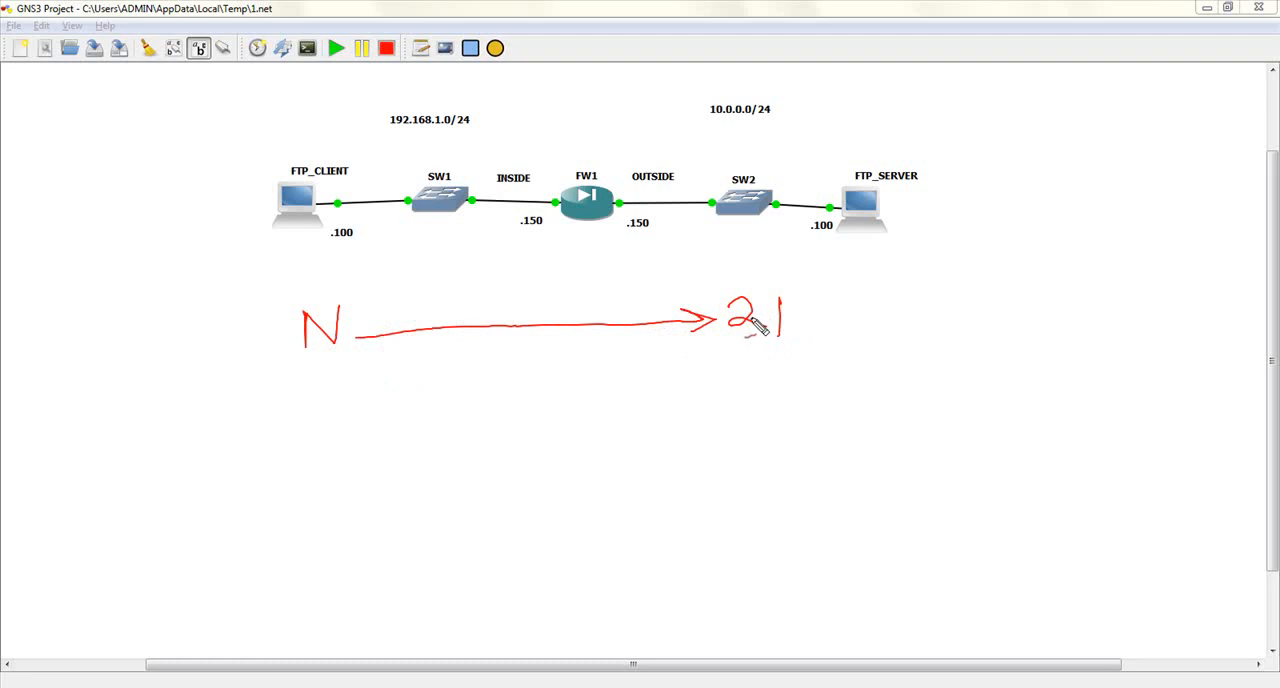
mouse_move(420, 330)
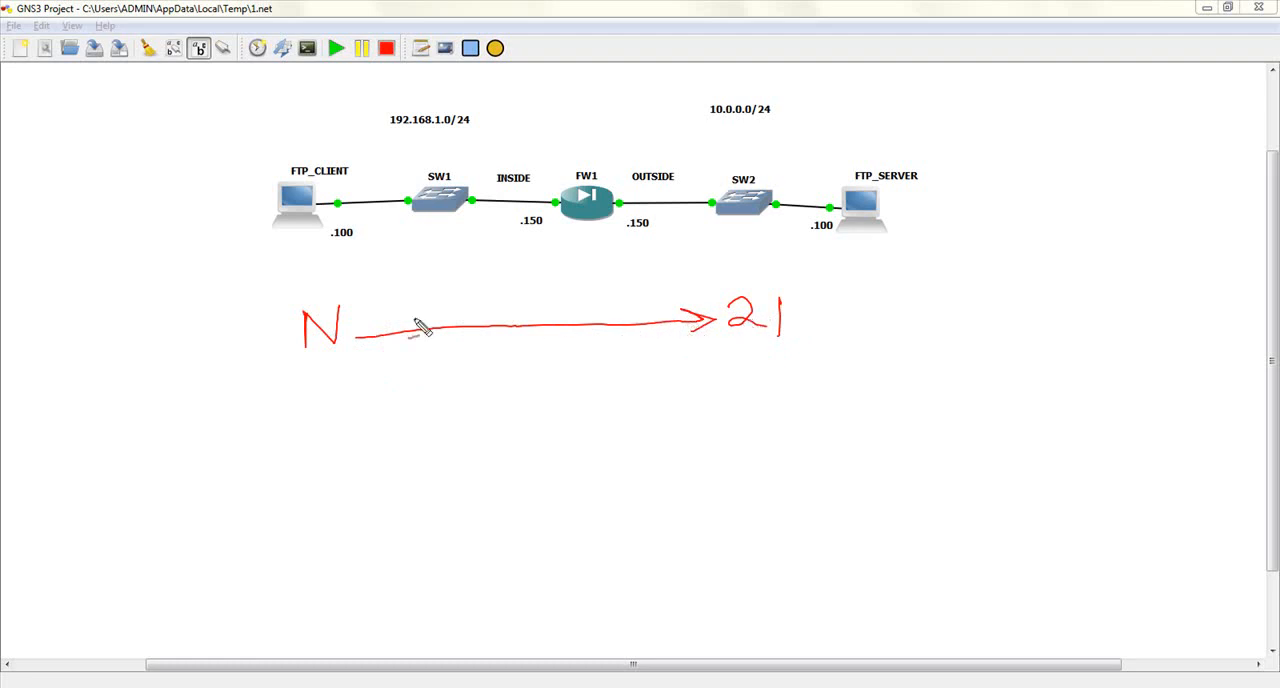
mouse_move(316, 344)
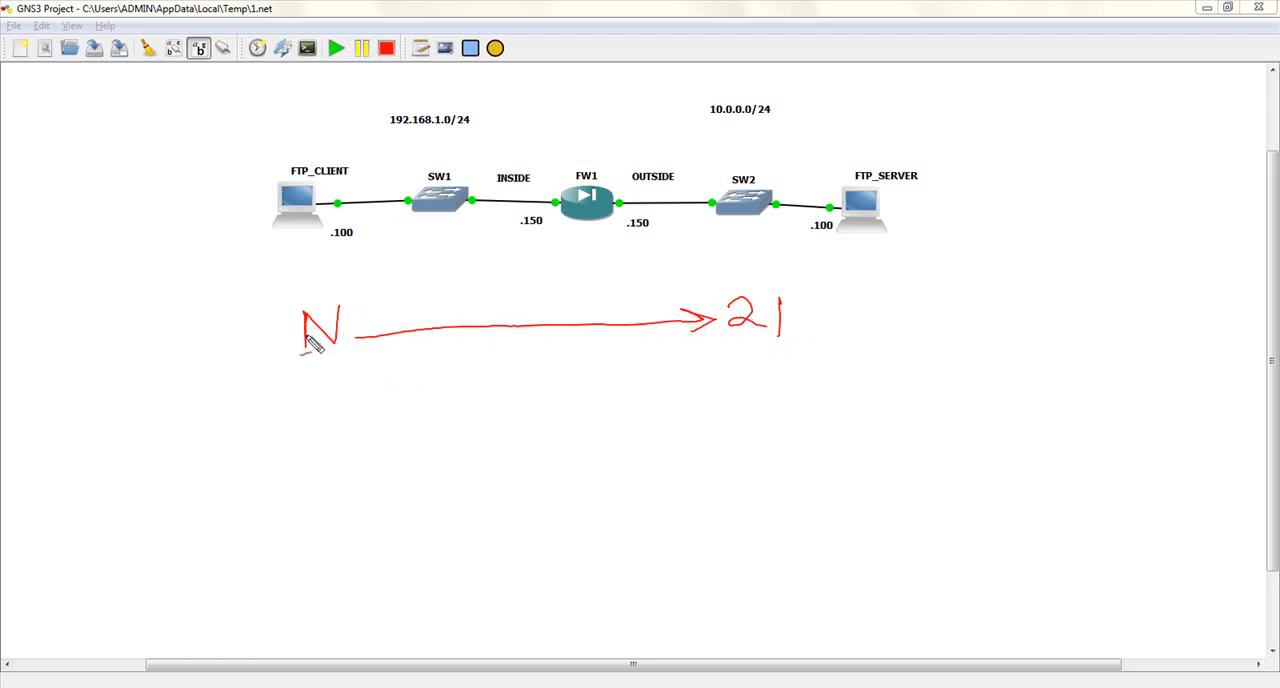
mouse_move(418, 324)
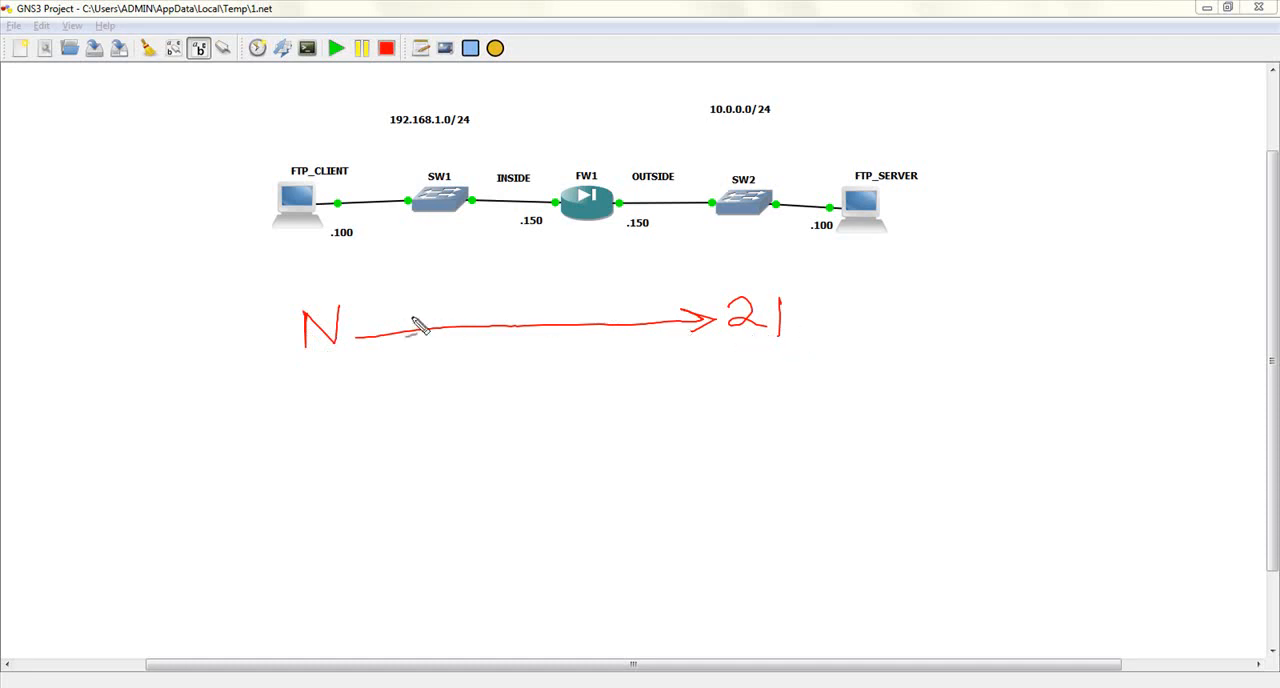
mouse_move(510, 310)
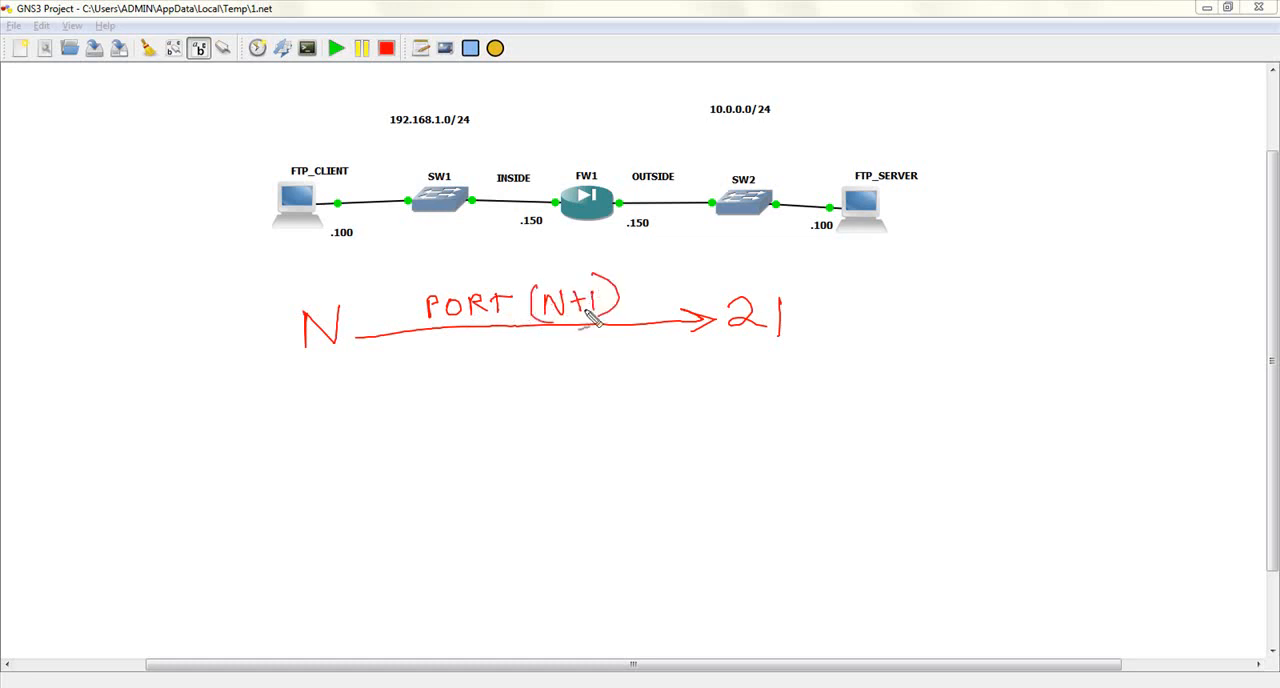
mouse_move(630, 320)
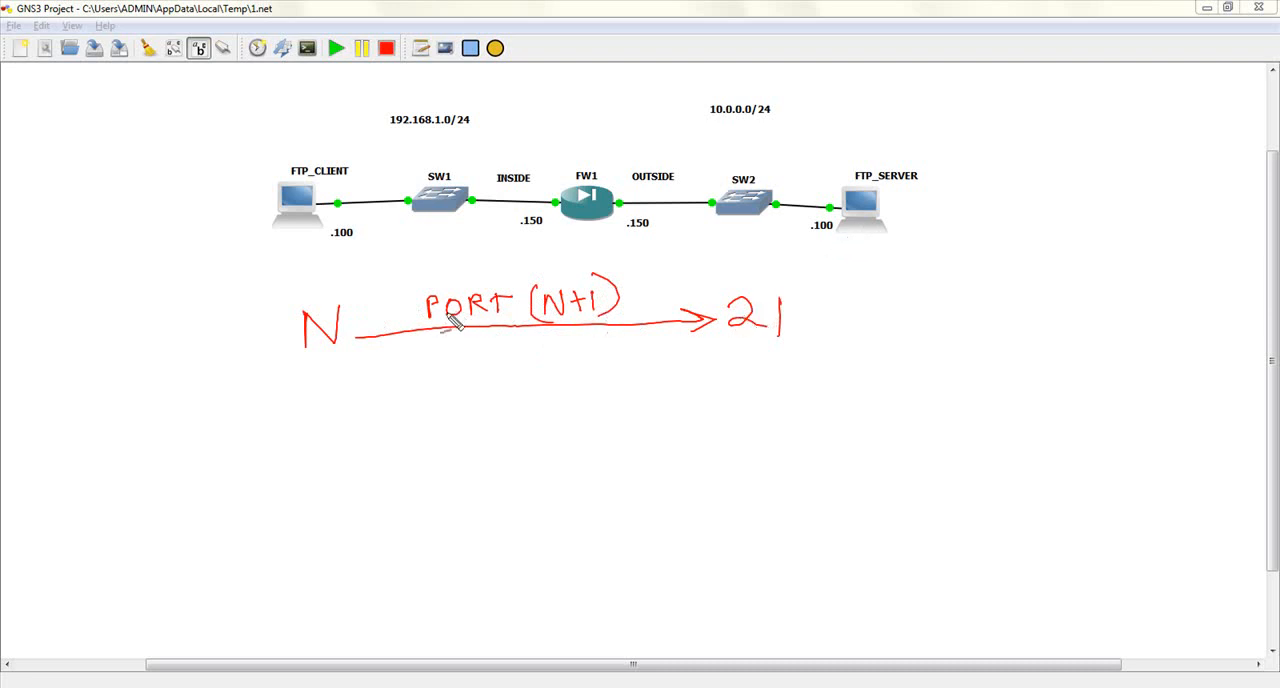
mouse_move(584, 330)
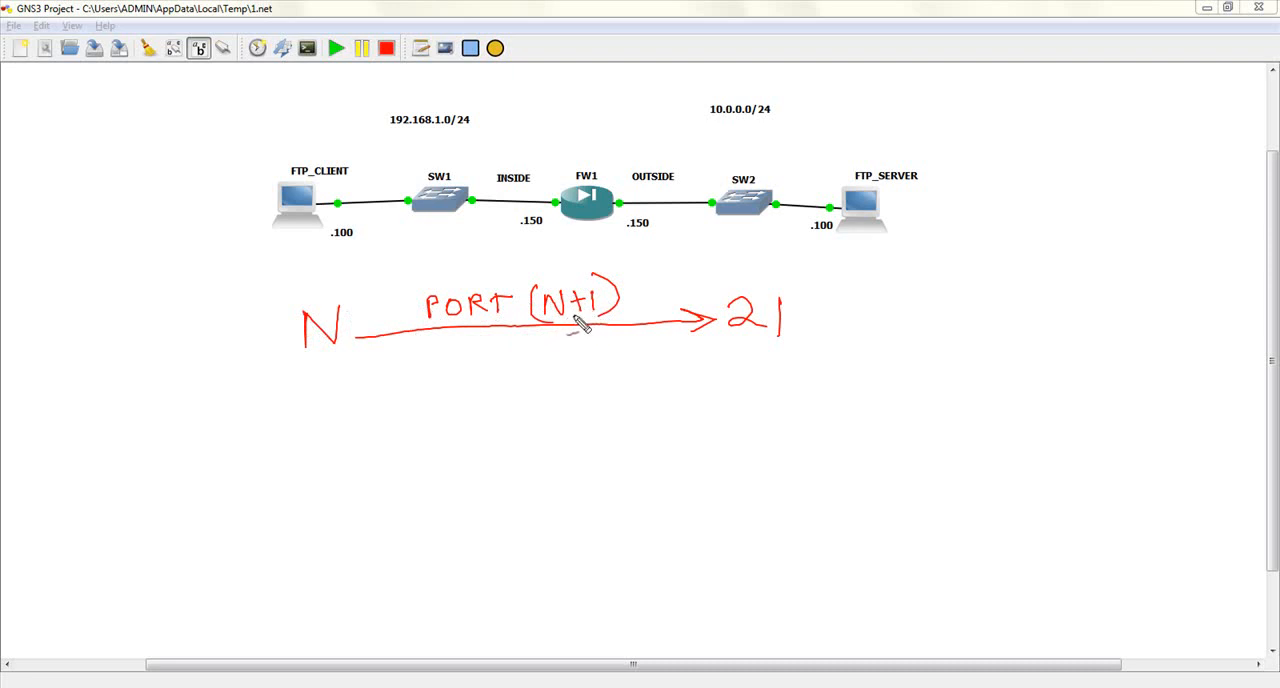
mouse_move(284, 408)
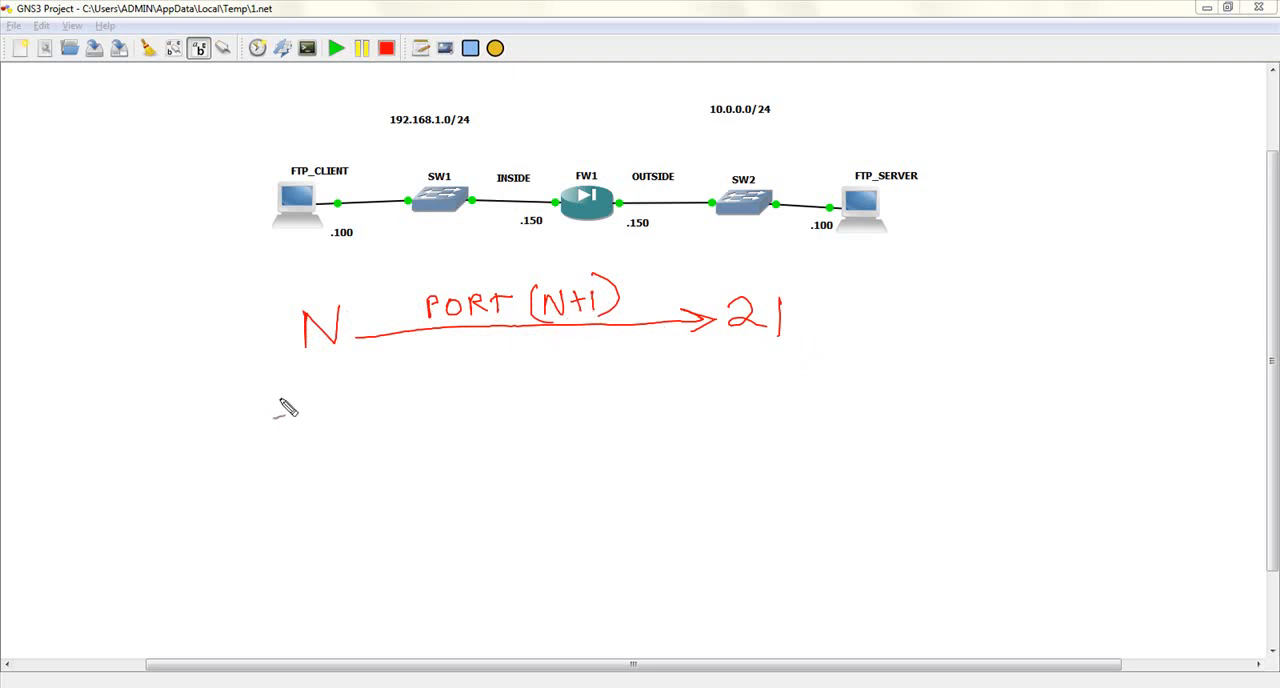
mouse_move(470, 448)
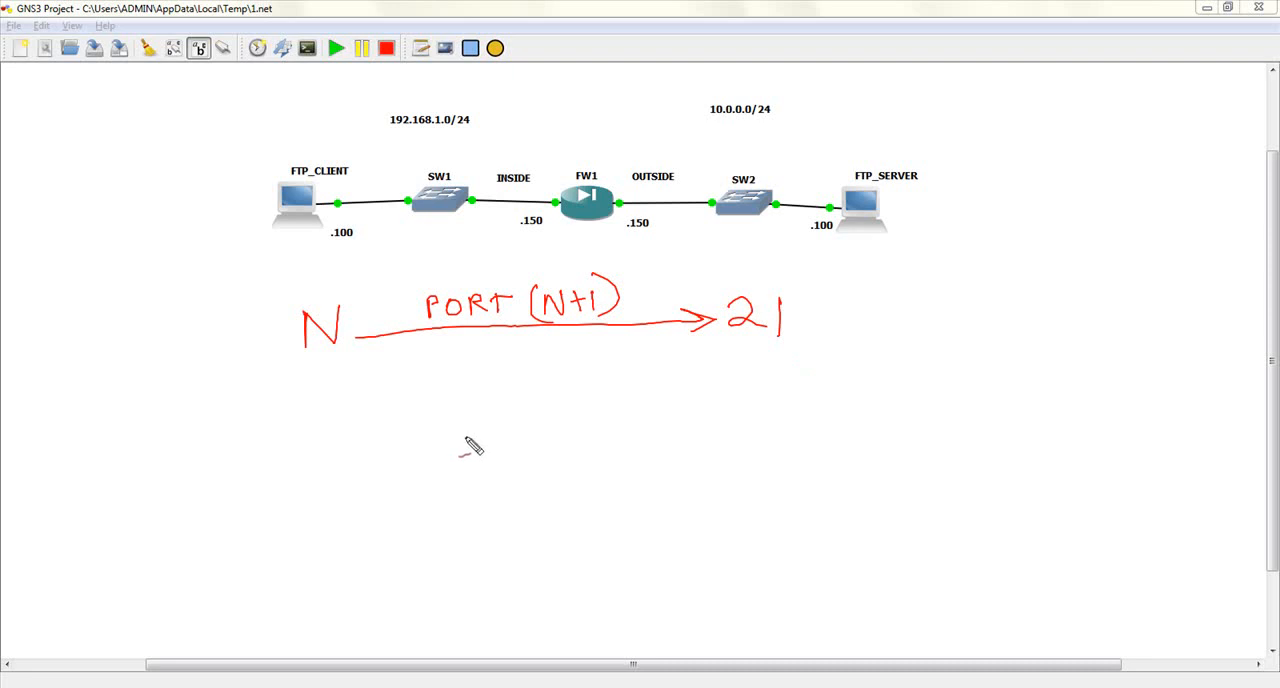
mouse_move(460, 284)
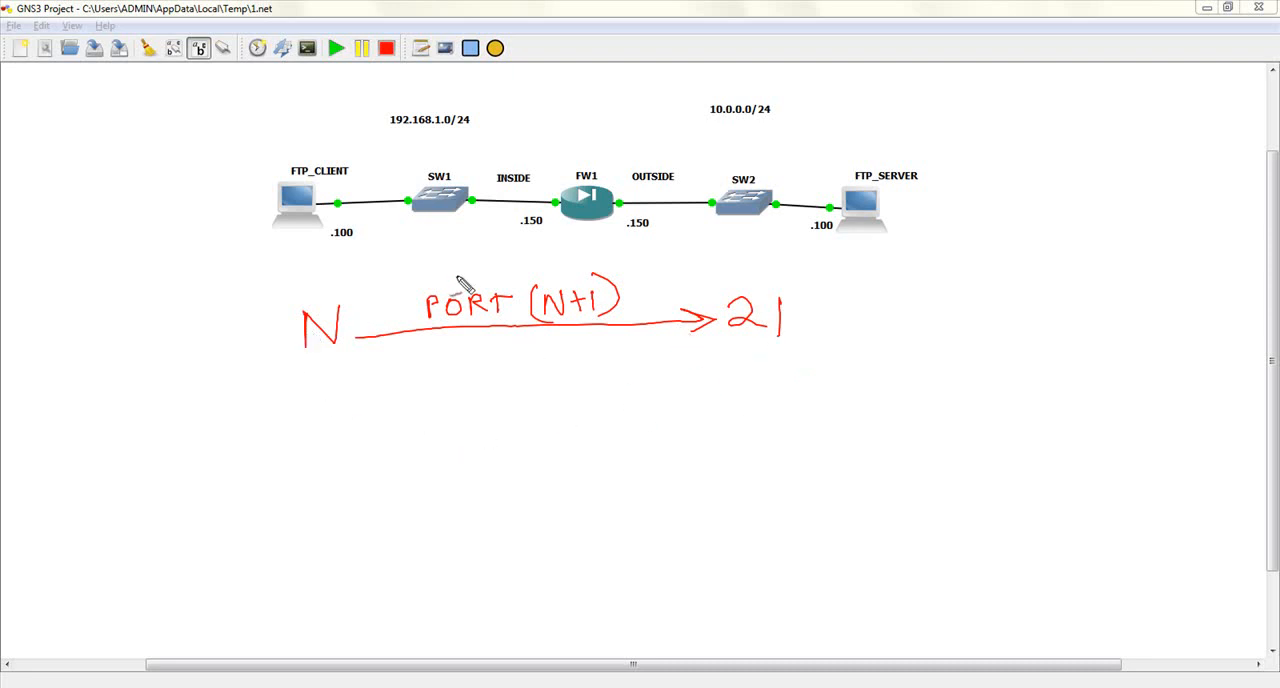
mouse_move(364, 380)
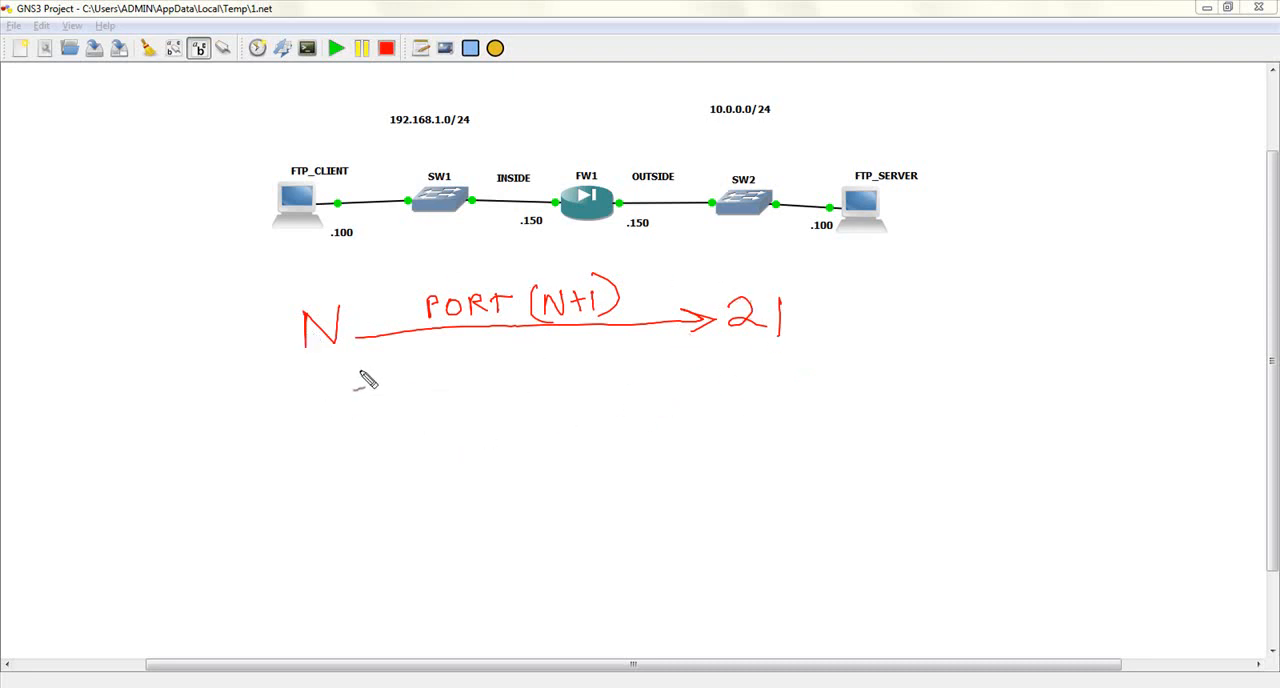
mouse_move(780, 498)
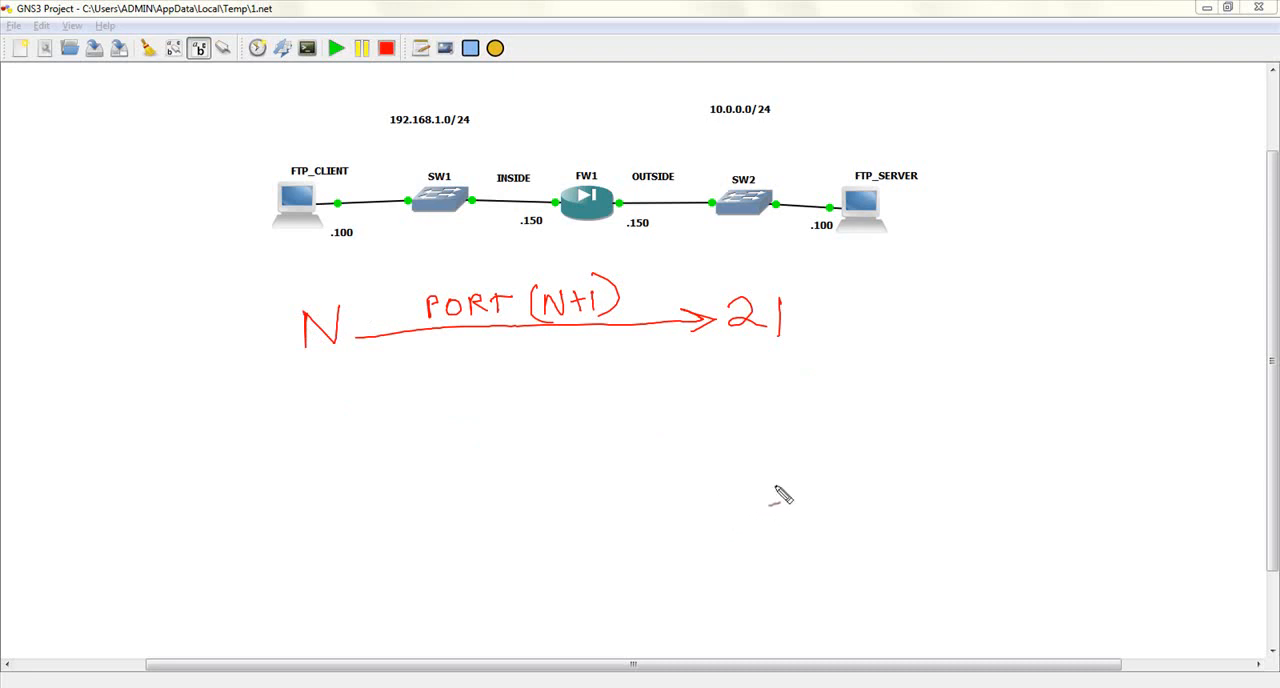
mouse_move(488, 516)
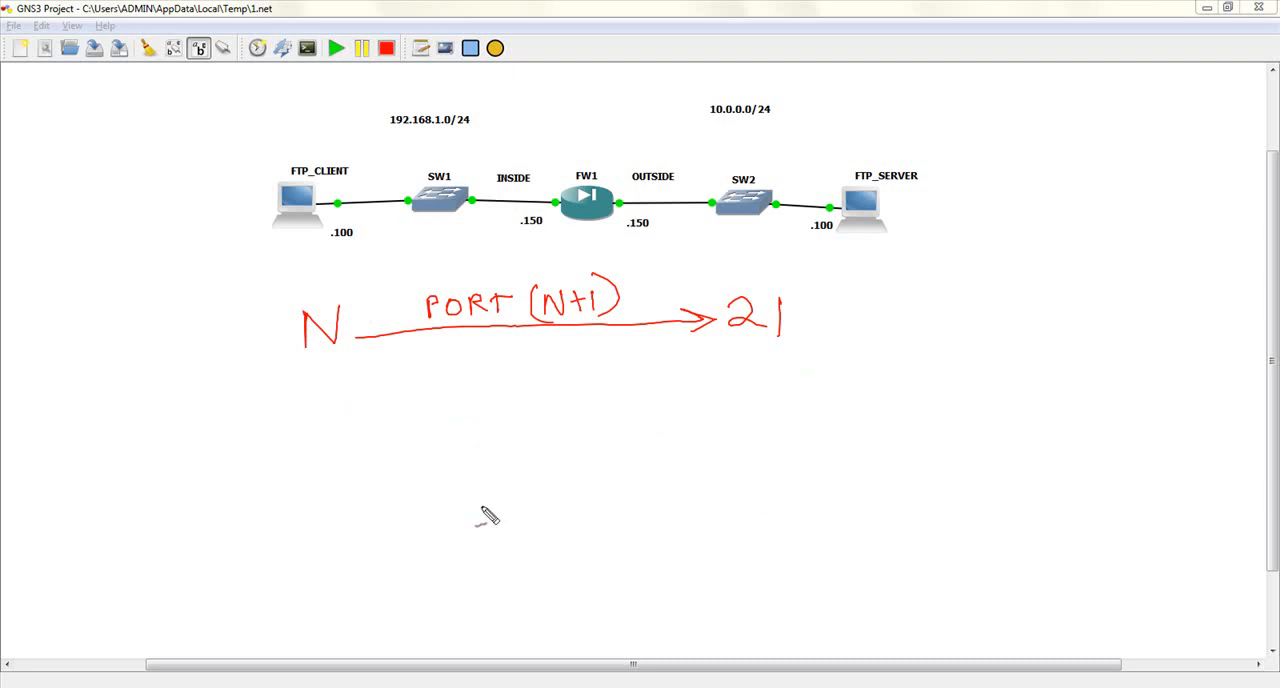
mouse_move(390, 494)
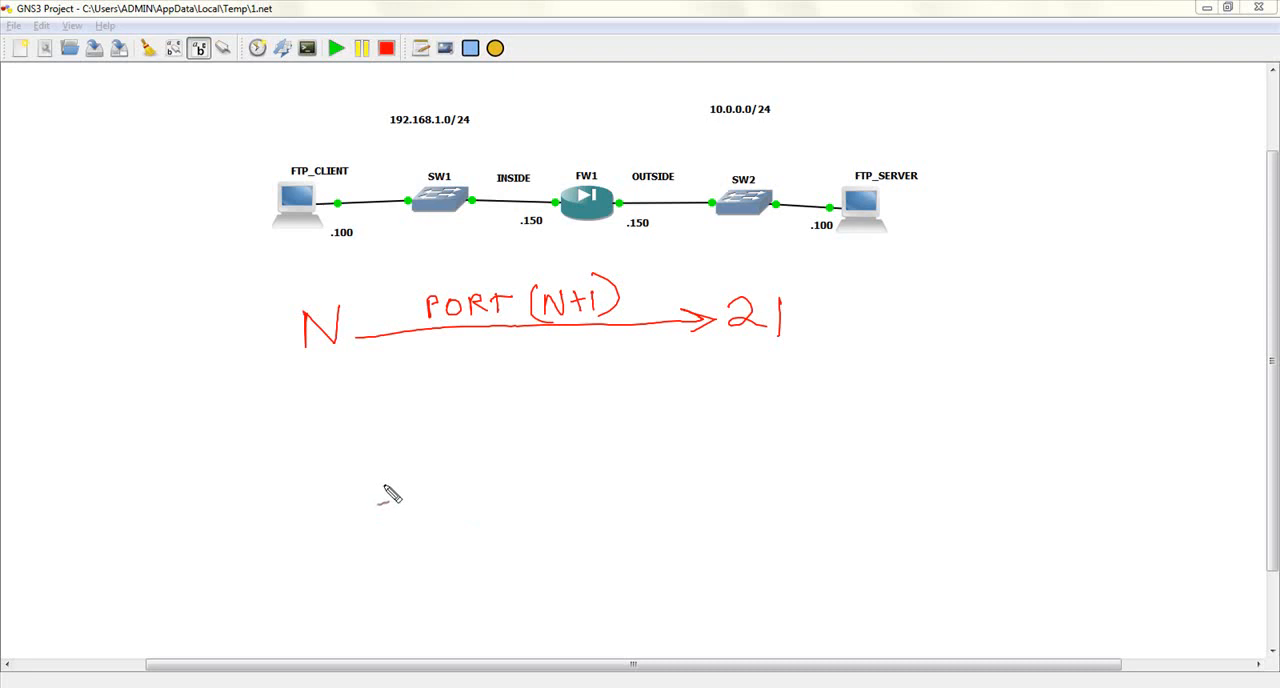
mouse_move(196, 522)
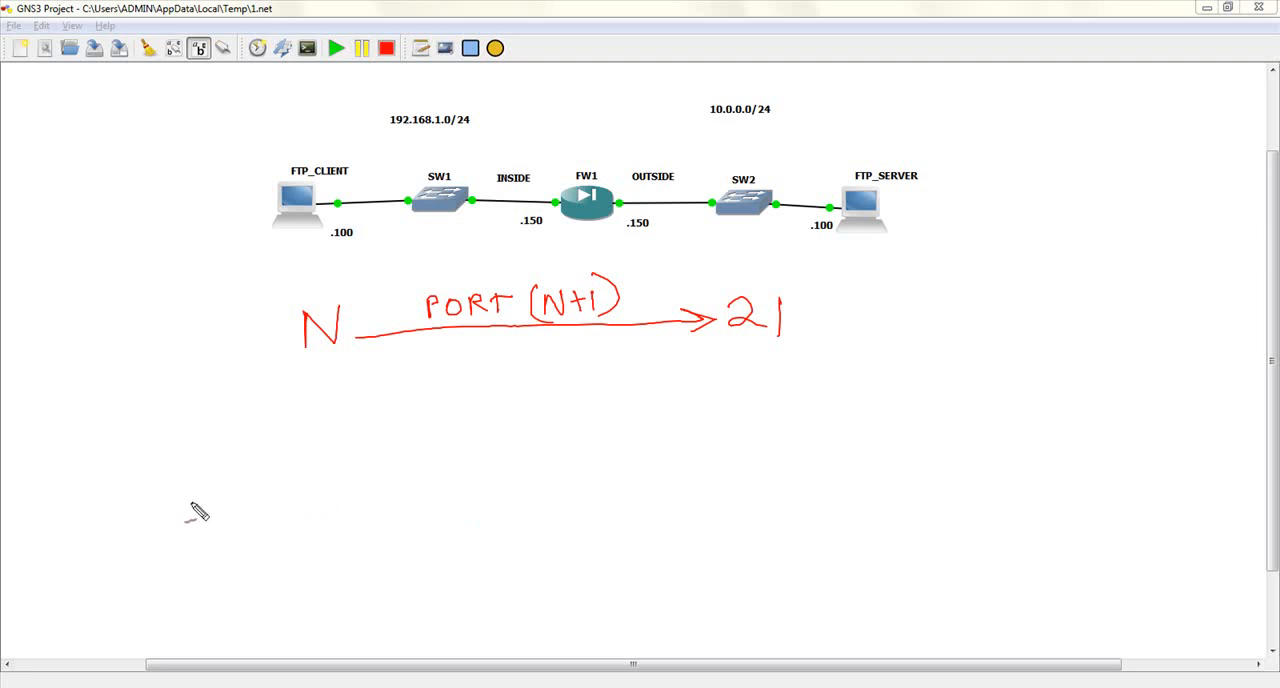
mouse_move(290, 360)
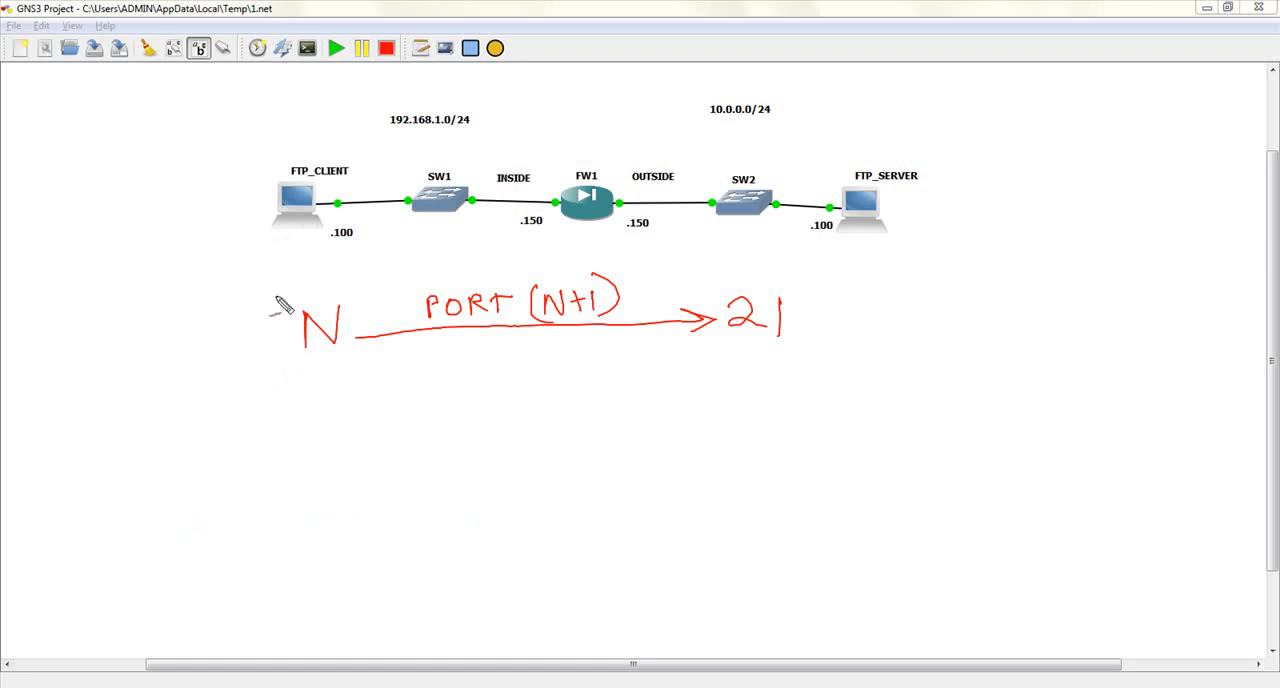
Write N+1 below N, label 21 as FTP Control with an arrow, and write FTP Data 20
left_click_drag(164, 400, 224, 416)
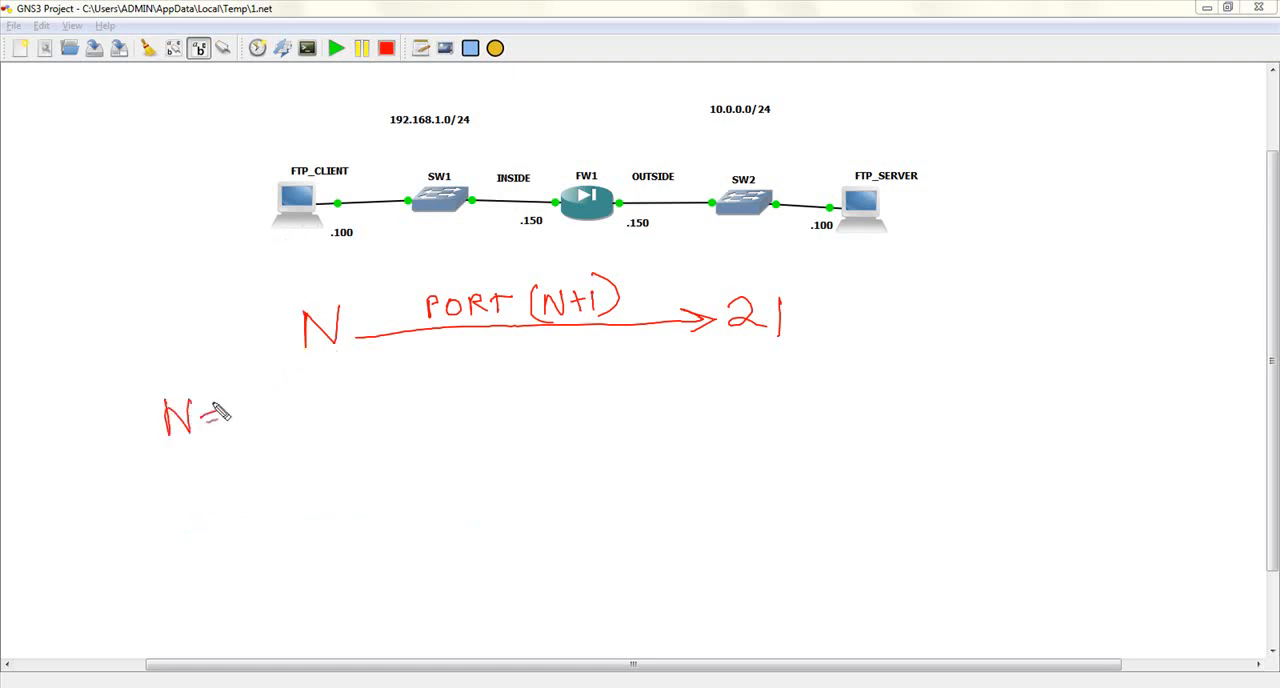
left_click_drag(200, 416, 244, 416)
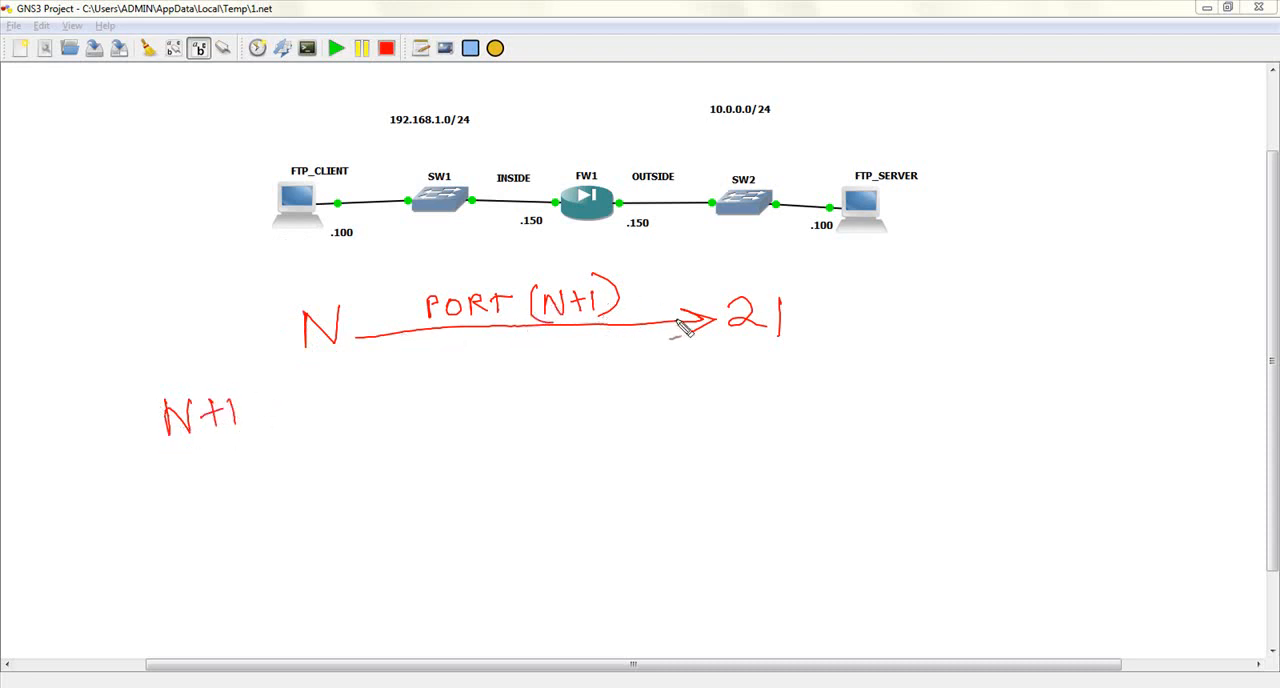
mouse_move(736, 380)
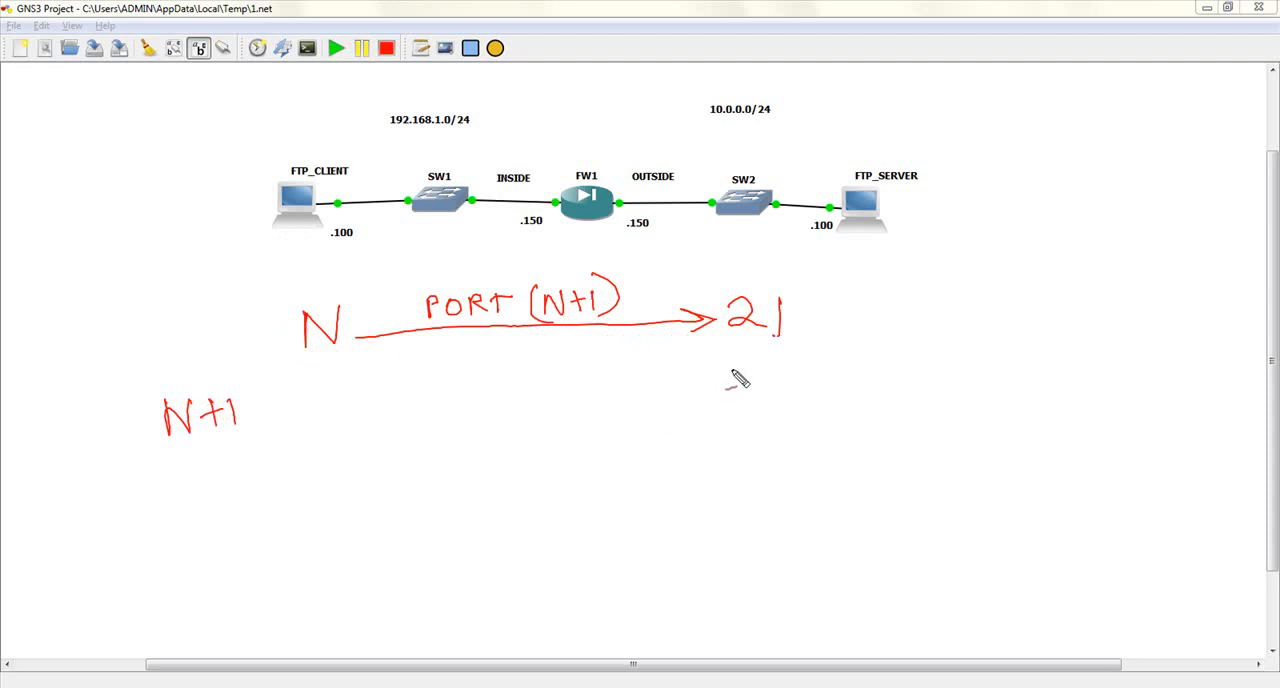
mouse_move(860, 316)
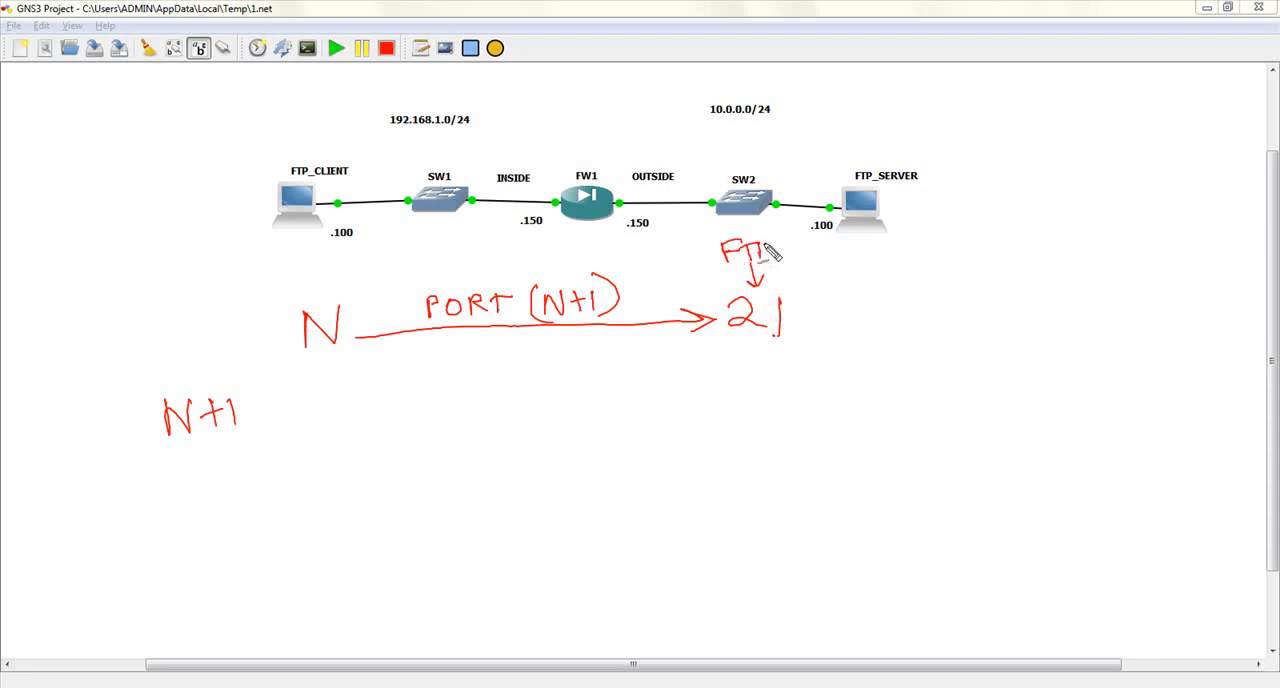
left_click_drag(784, 258, 870, 260)
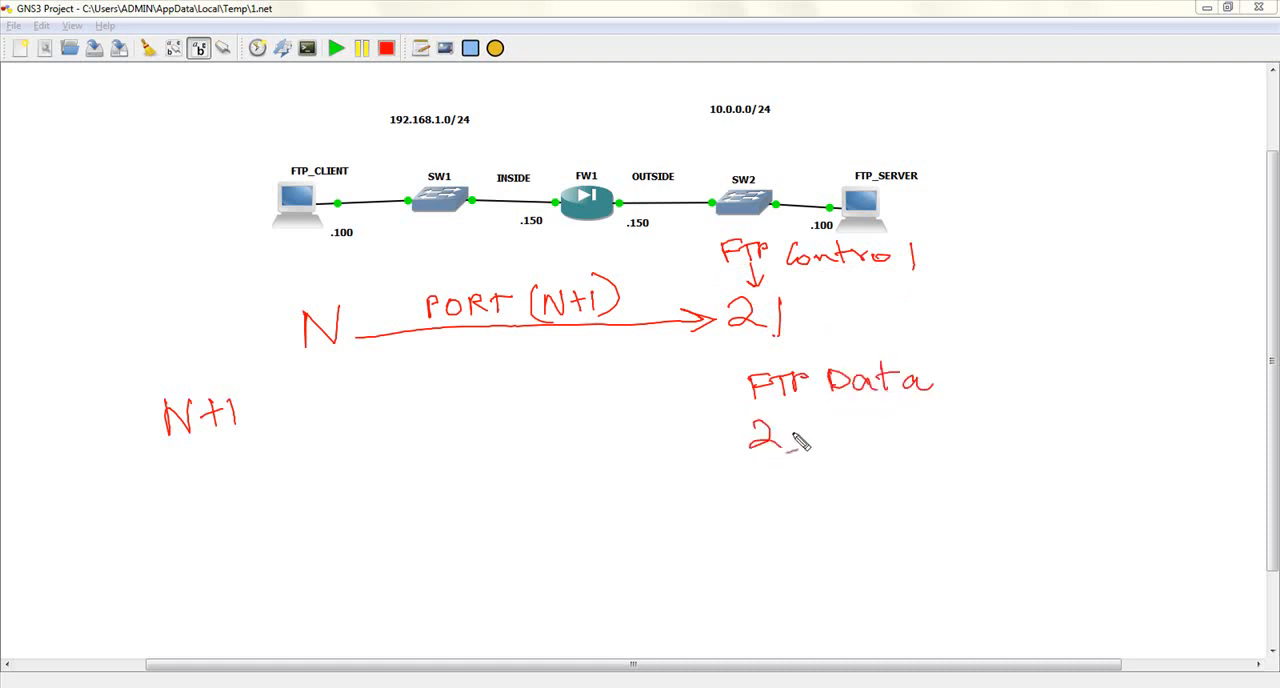
left_click_drag(790, 444, 810, 440)
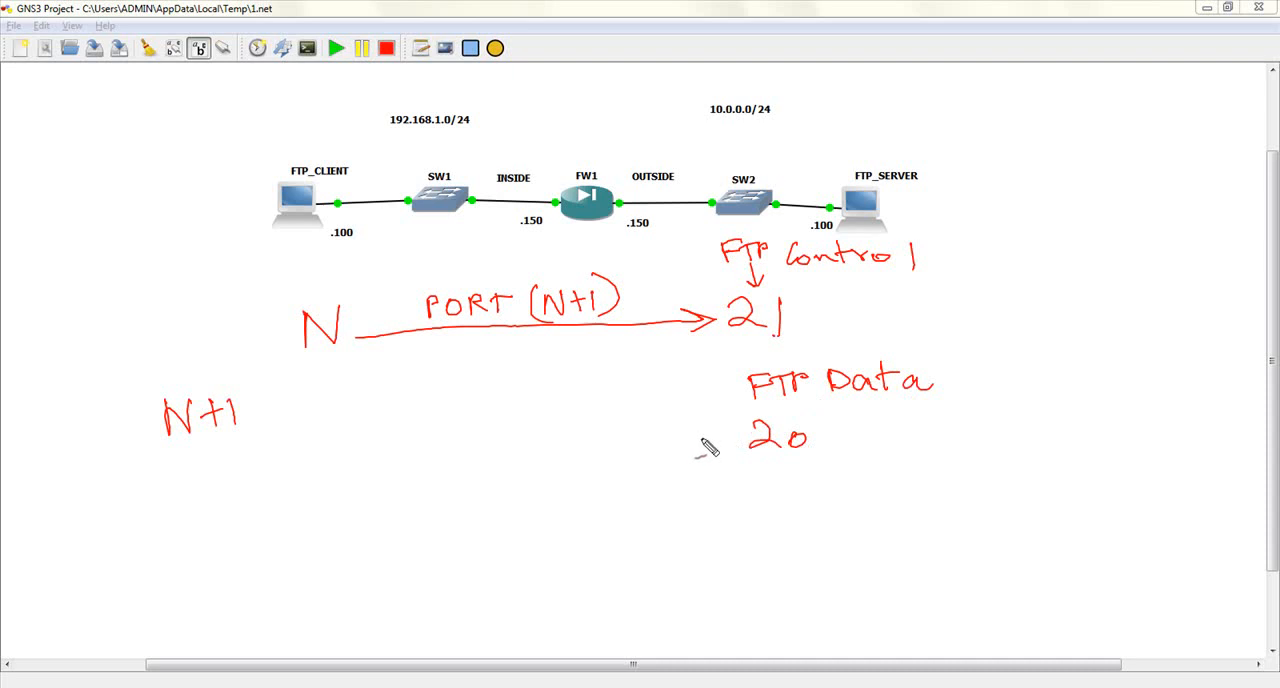